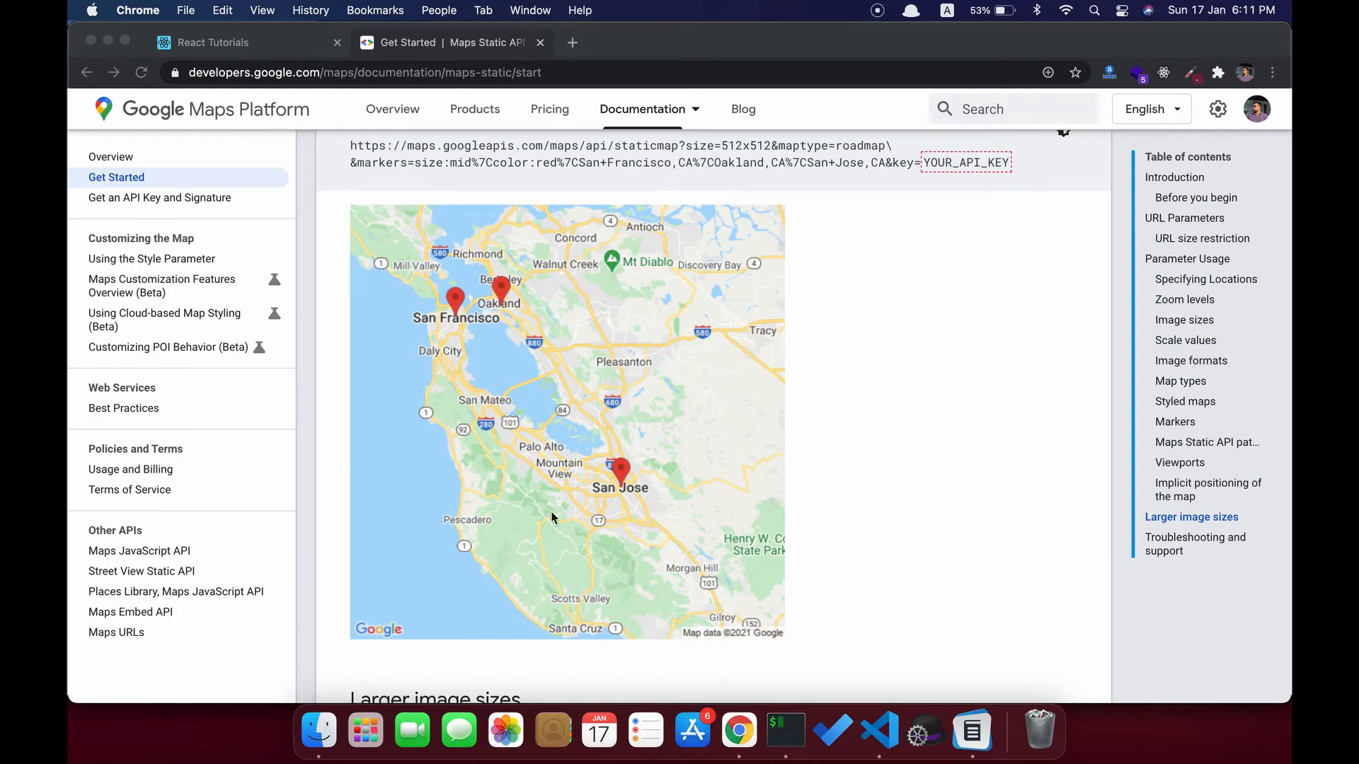
Review the local map demo page, zooming the Abu Dhabi map out to the whole region.
scroll(down, 3)
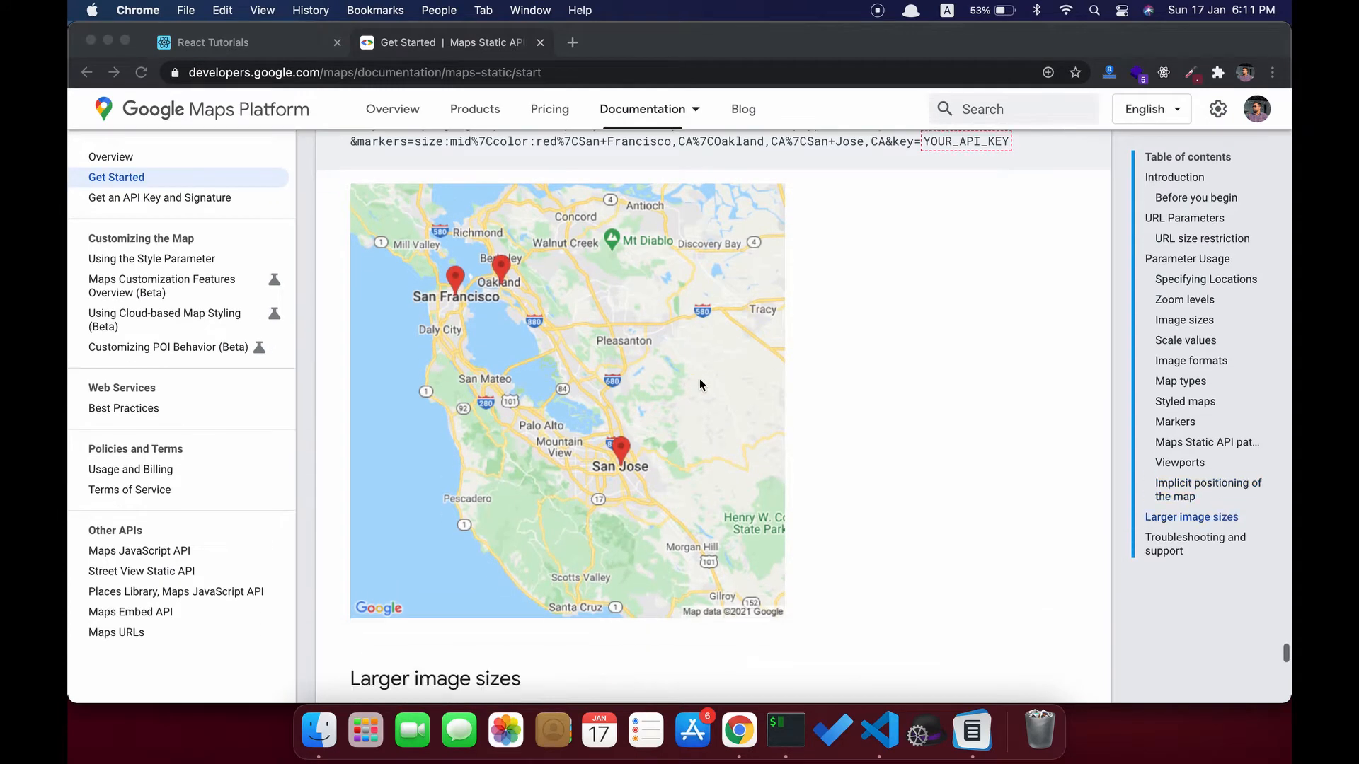
mouse_move(641, 440)
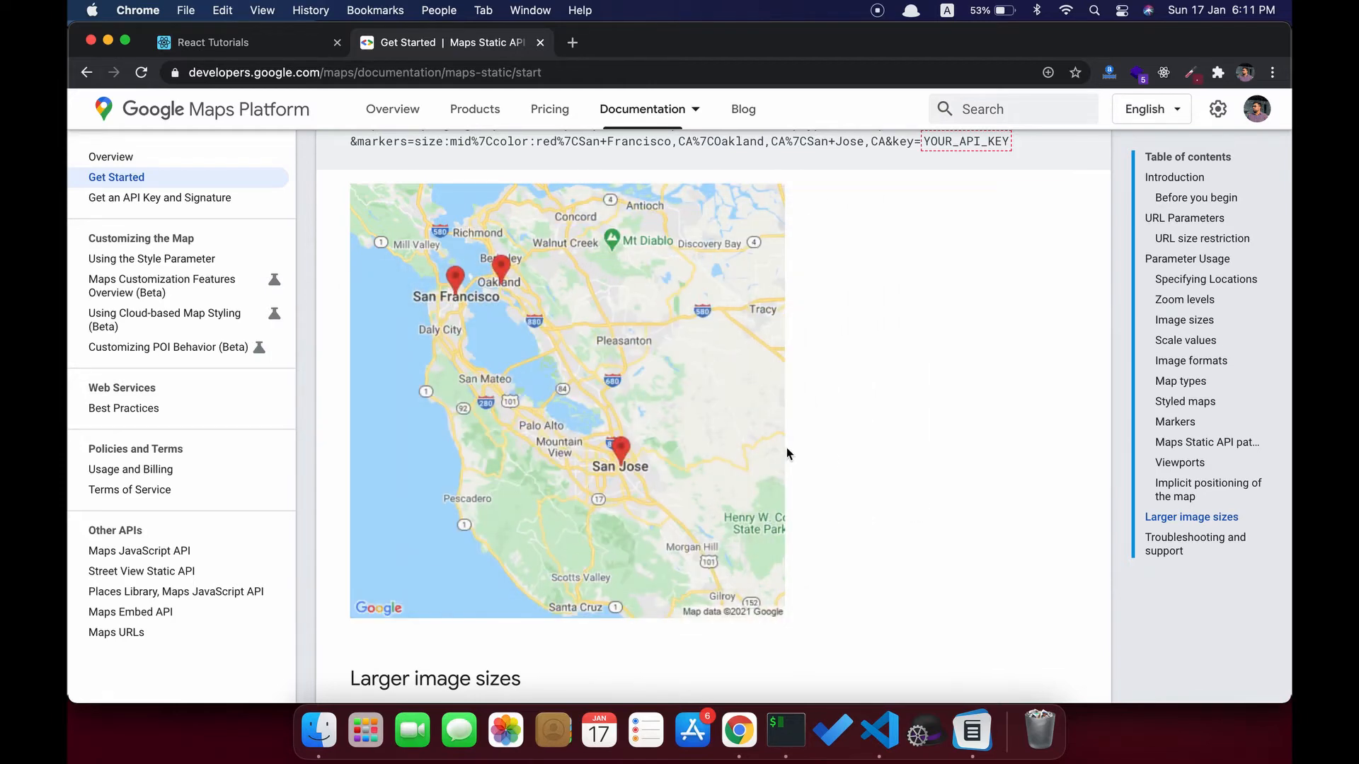
scroll(down, 3)
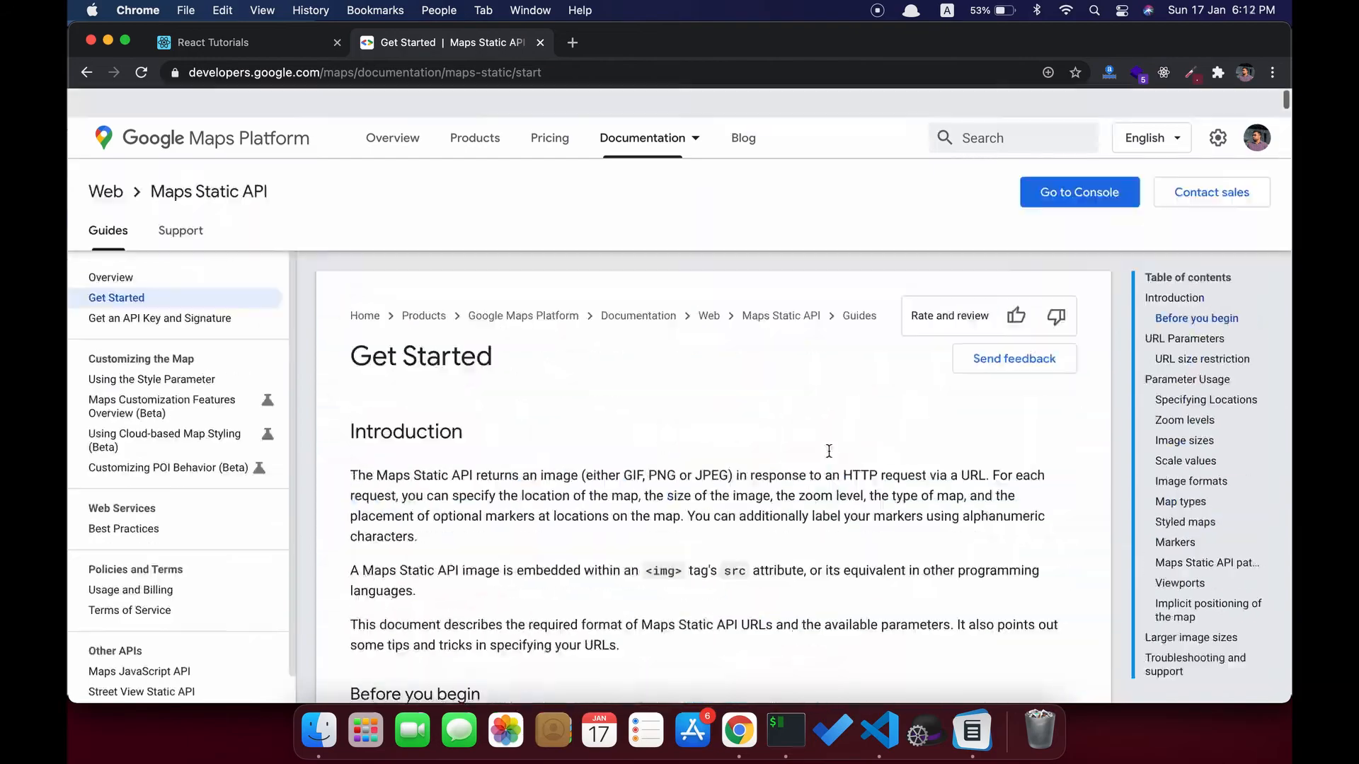
scroll(down, 3)
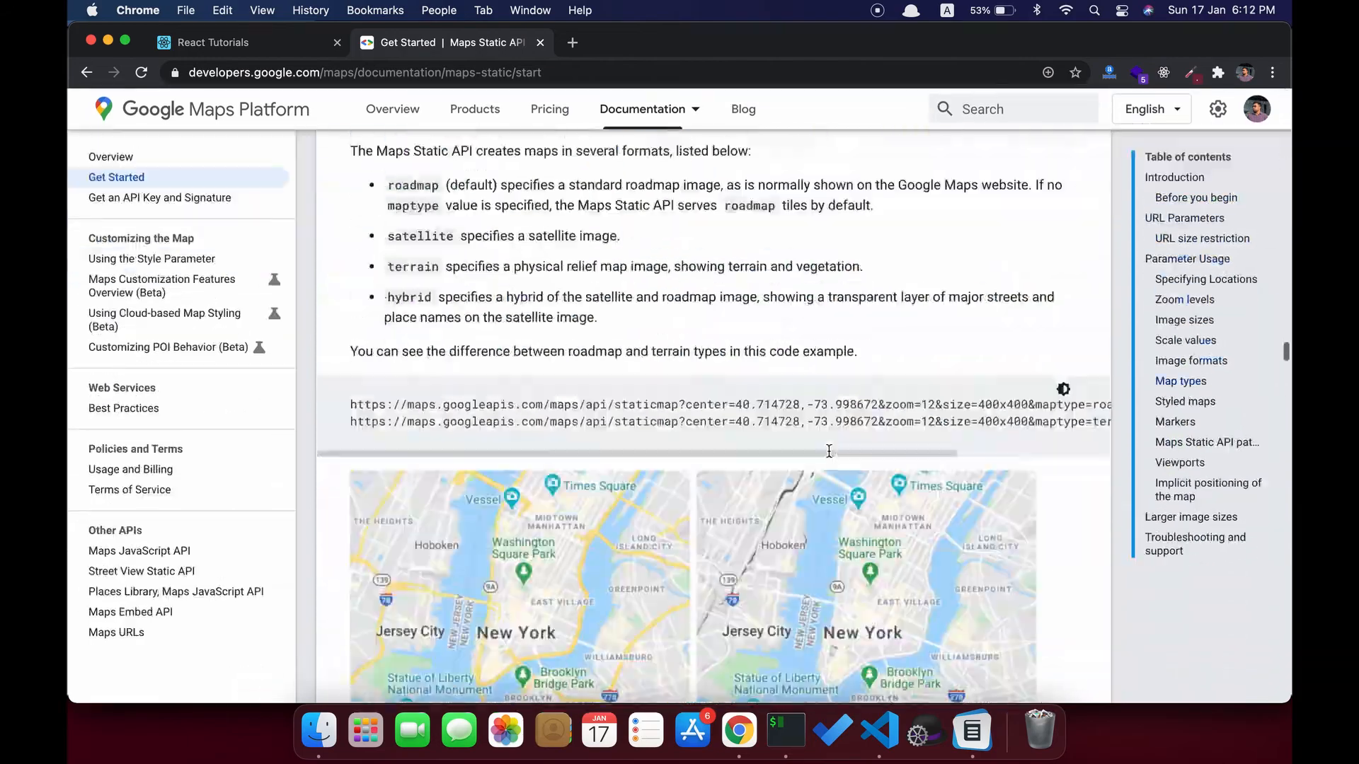
scroll(down, 3)
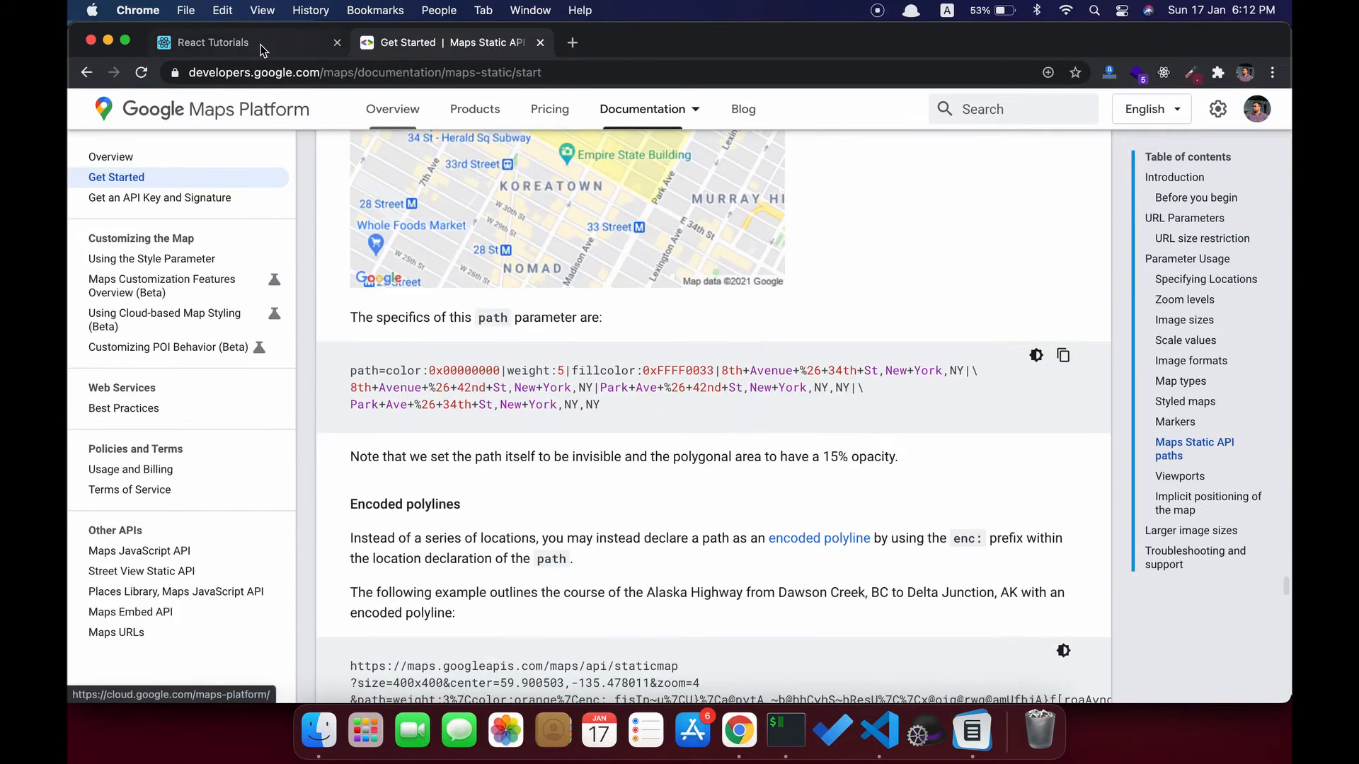
click(212, 42)
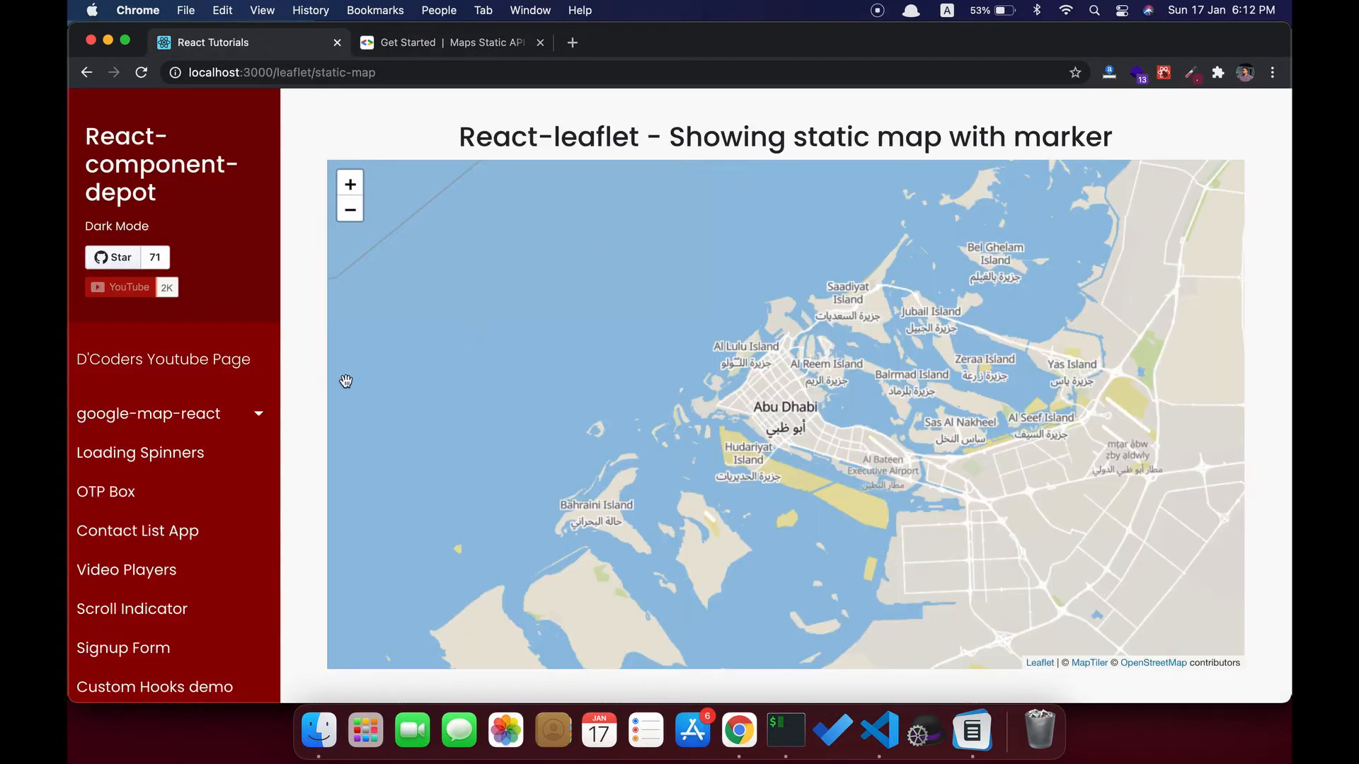
scroll(down, 3)
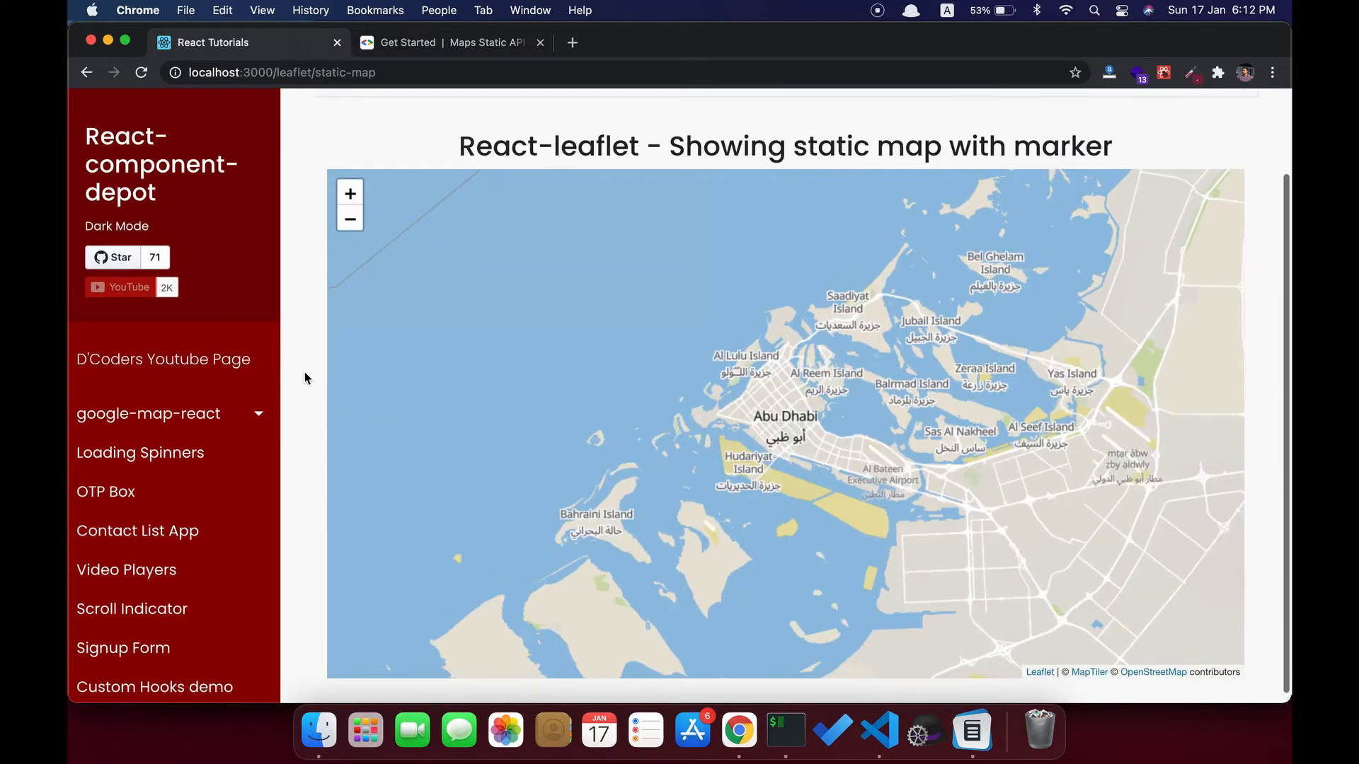
click(349, 219)
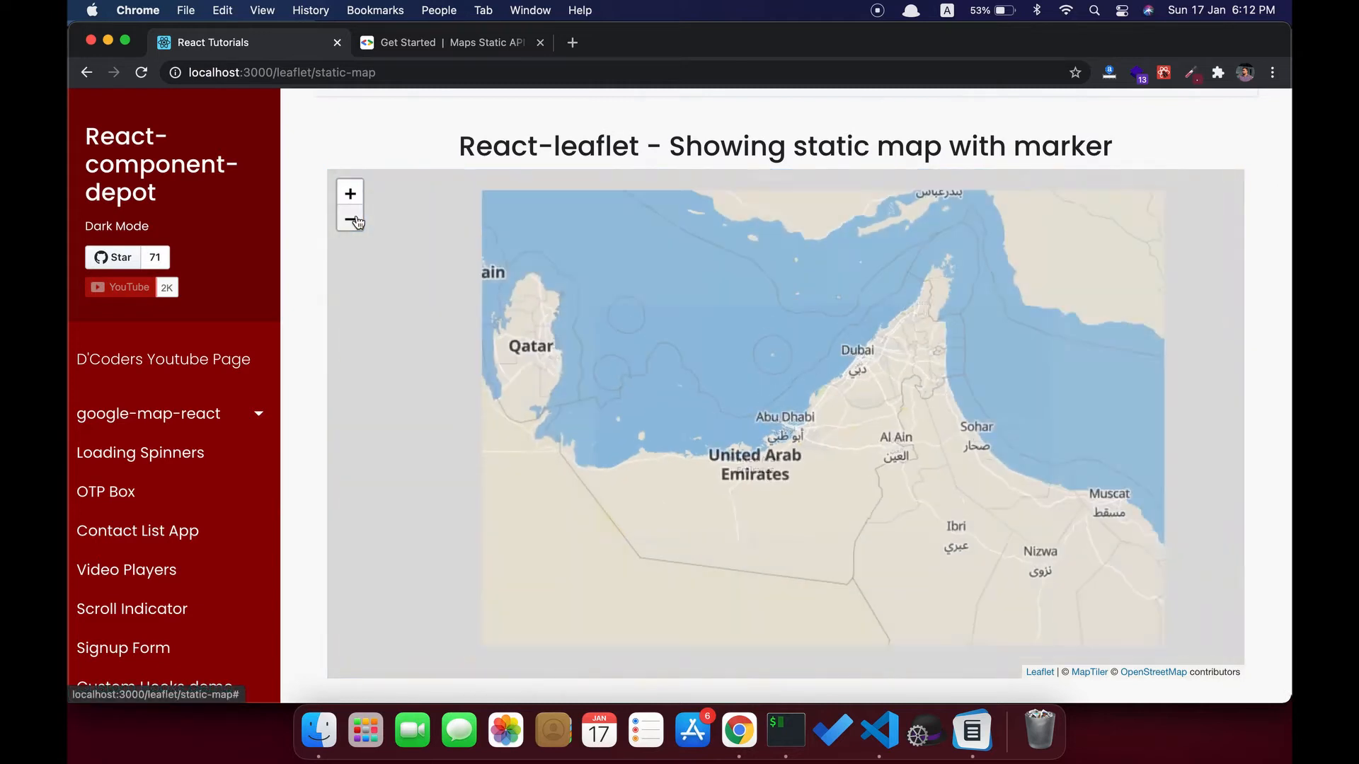
click(349, 220)
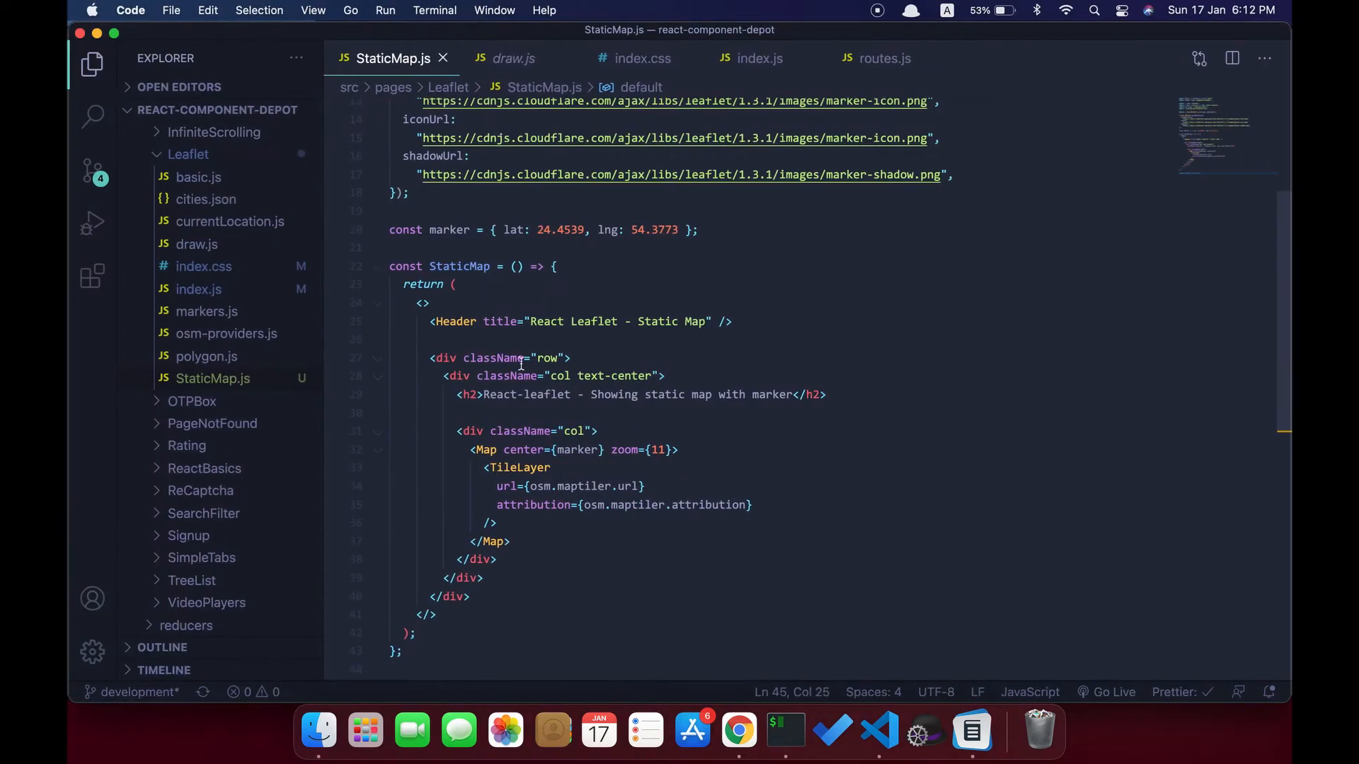
mouse_move(564, 543)
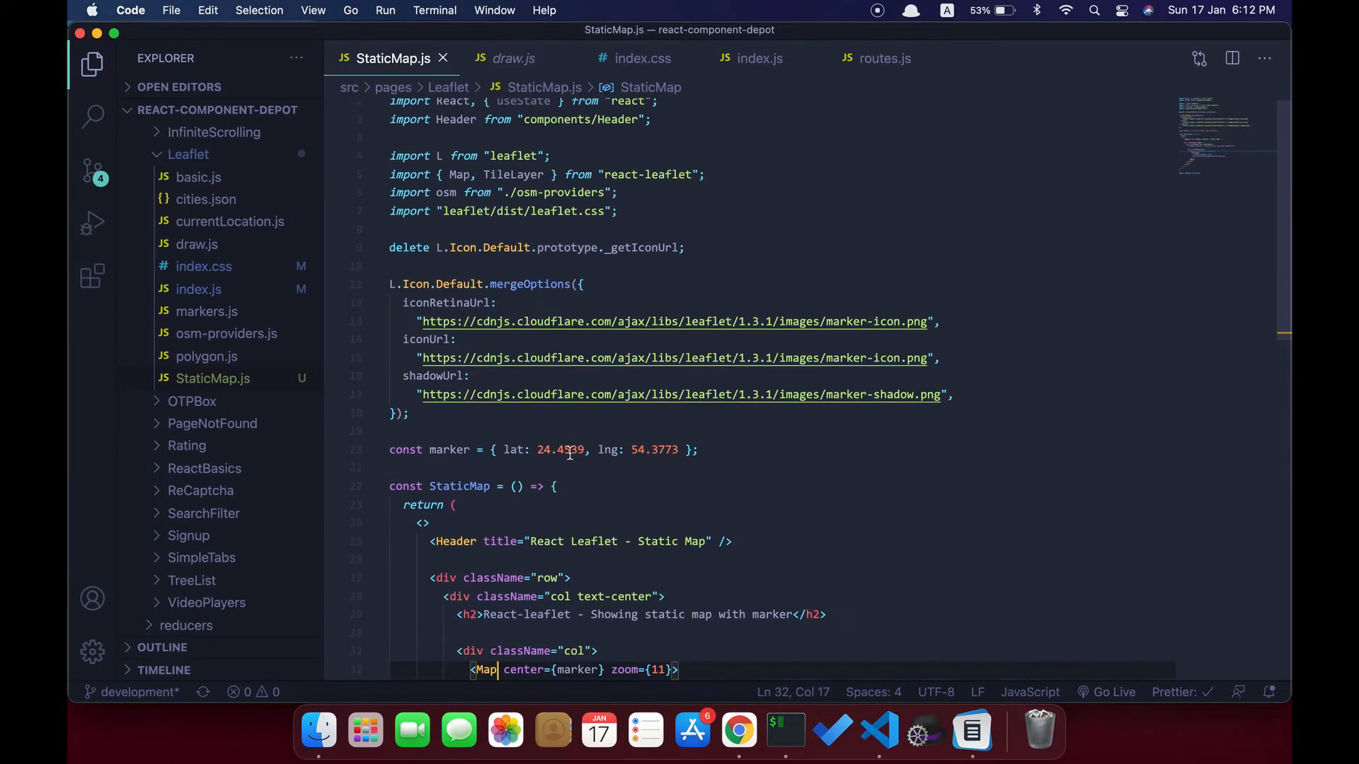
scroll(down, 3)
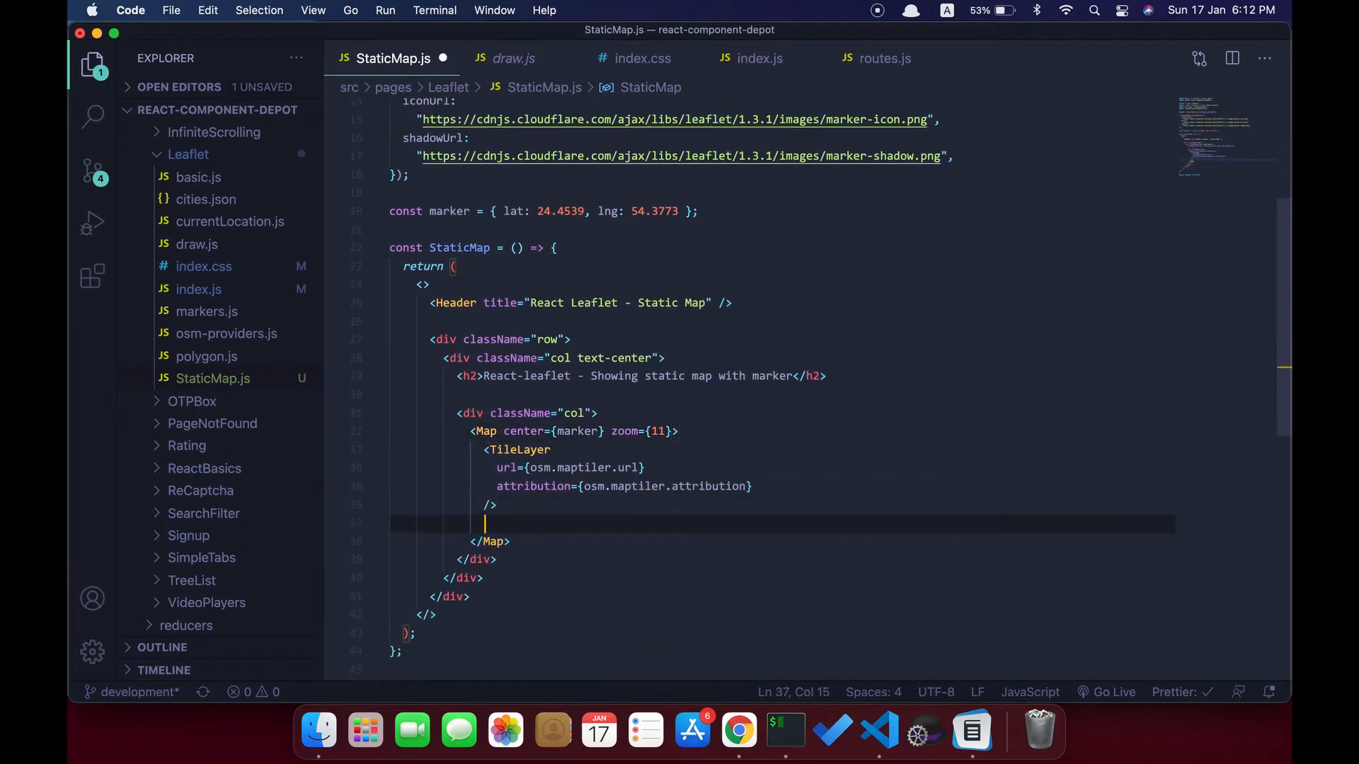
Add <Marker position={[marker.lat, marker.lng]}> inside the Map, save, and return to the map page.
text(Marker)
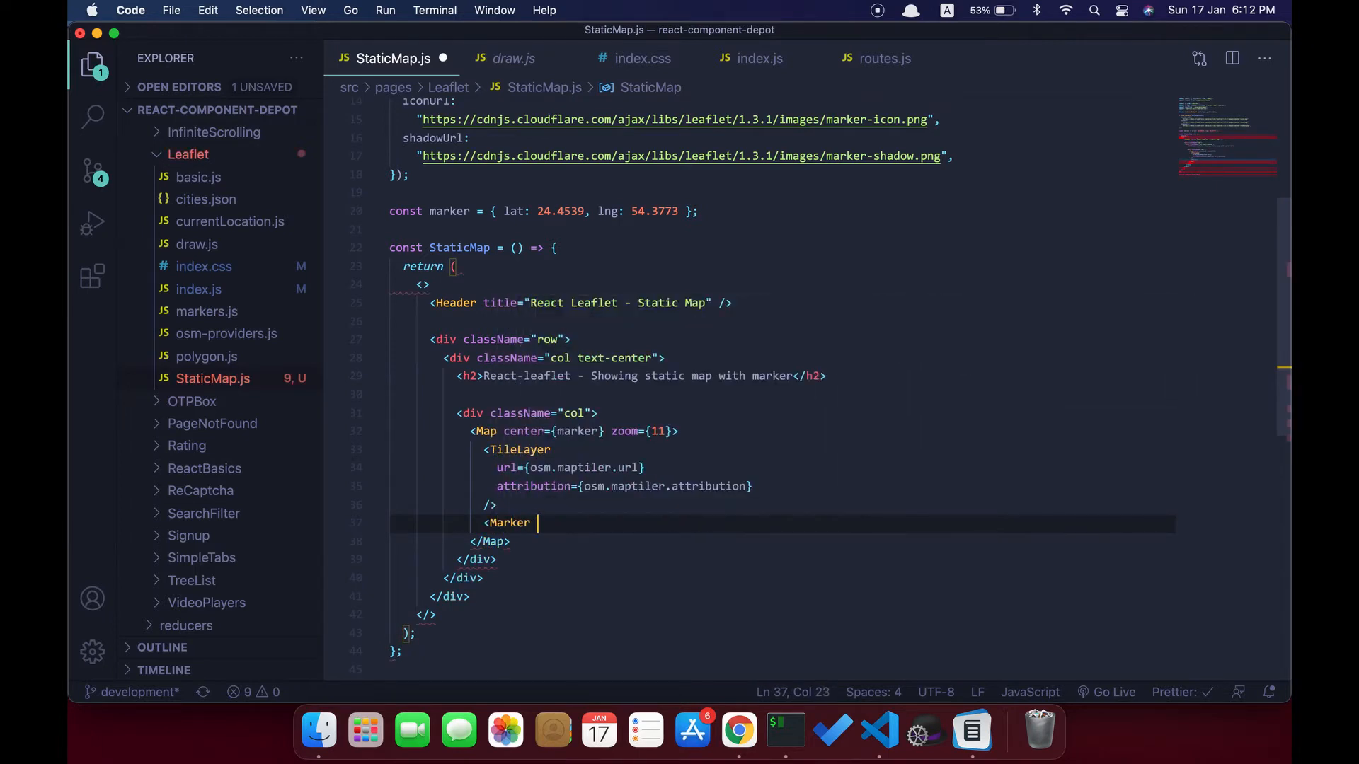
text(position)
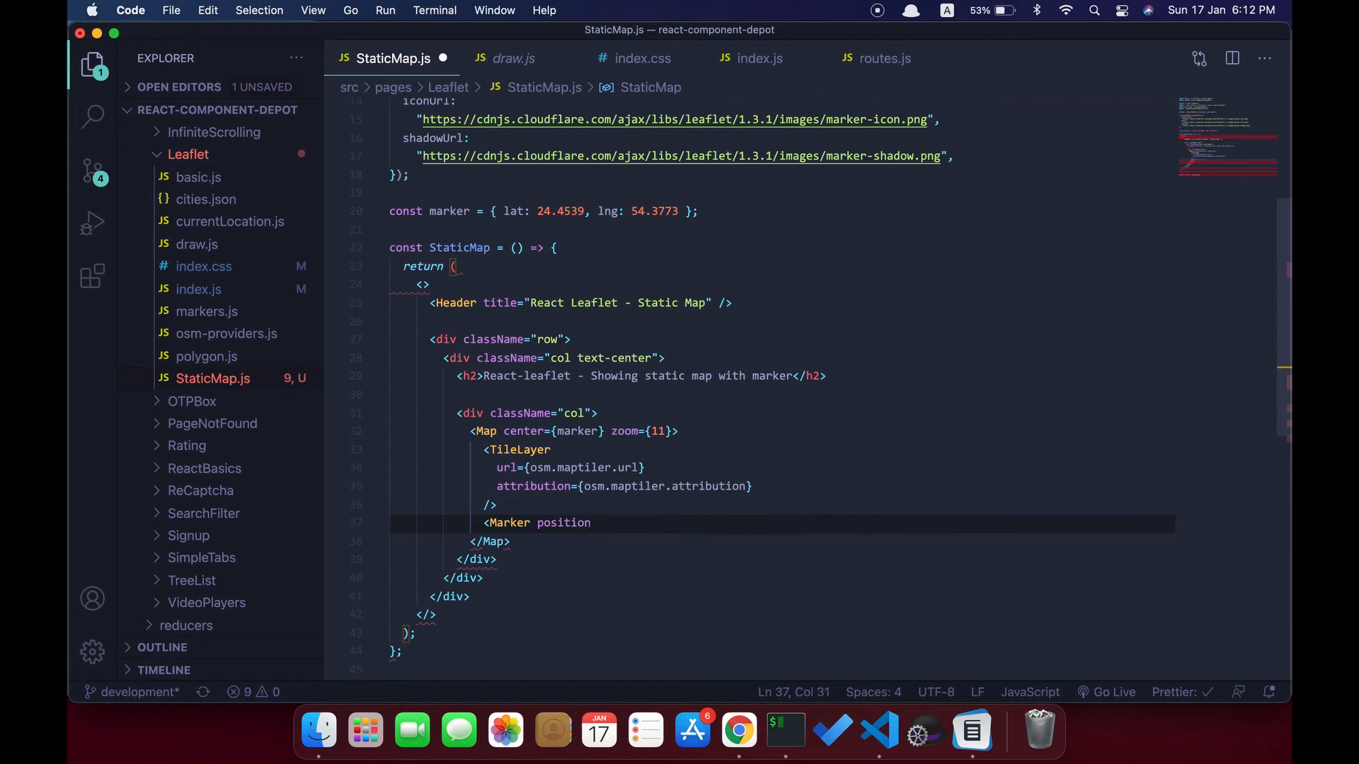
text(={})
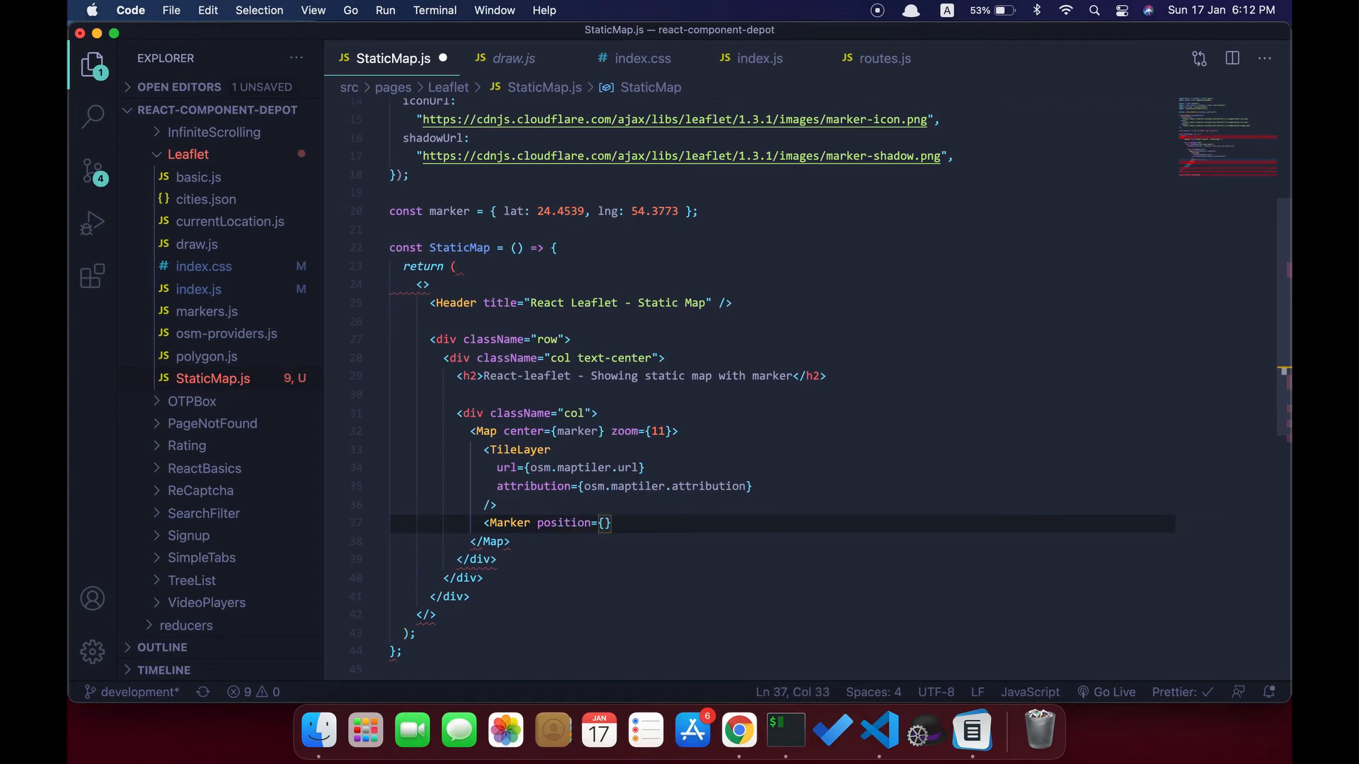
text([)
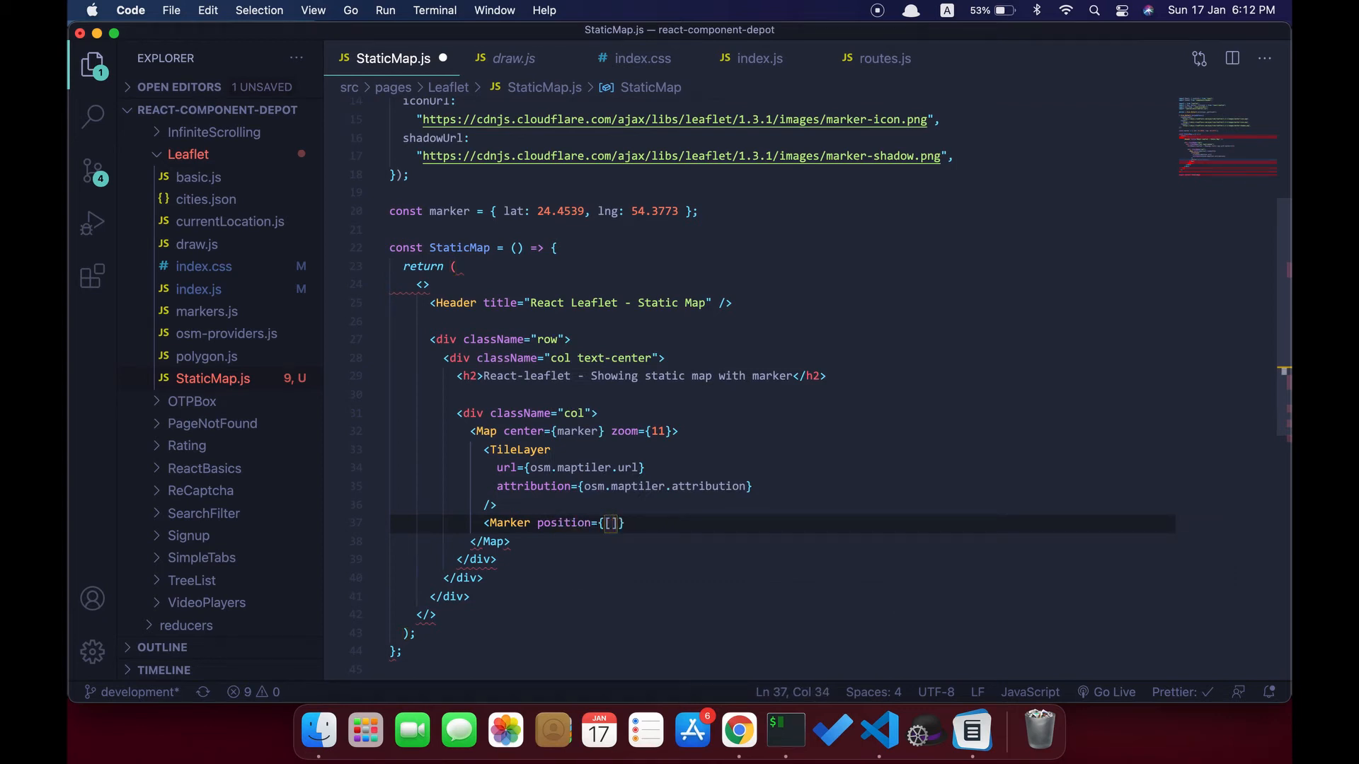
text(ma)
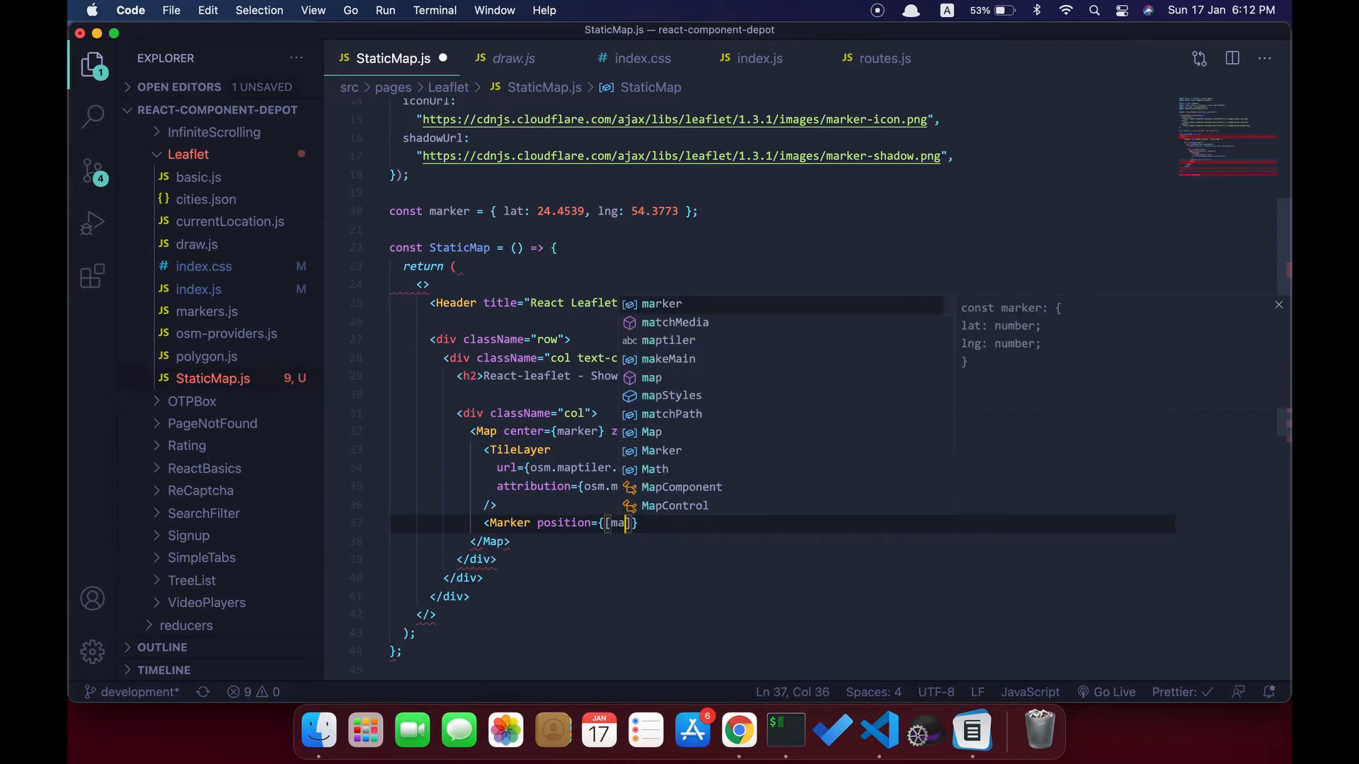
text(marker.lat)
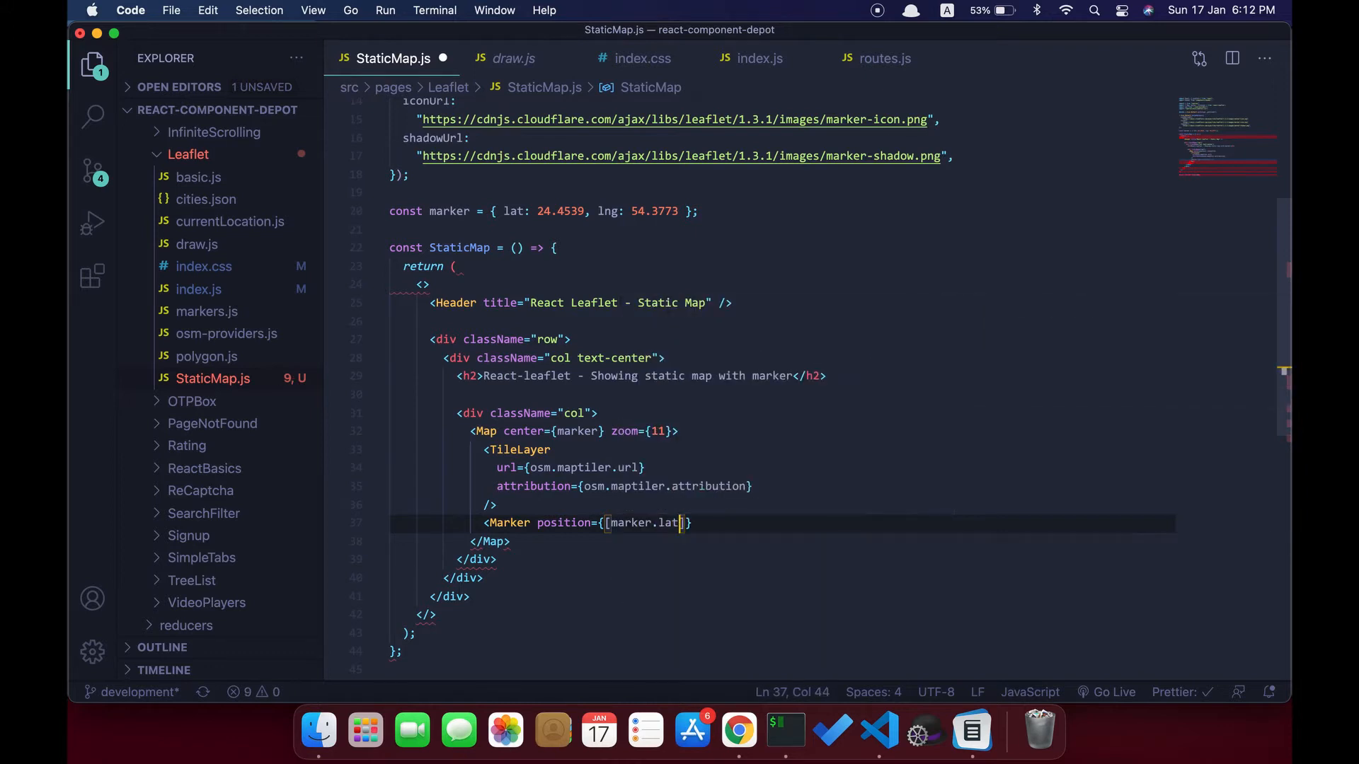
text(, mar)
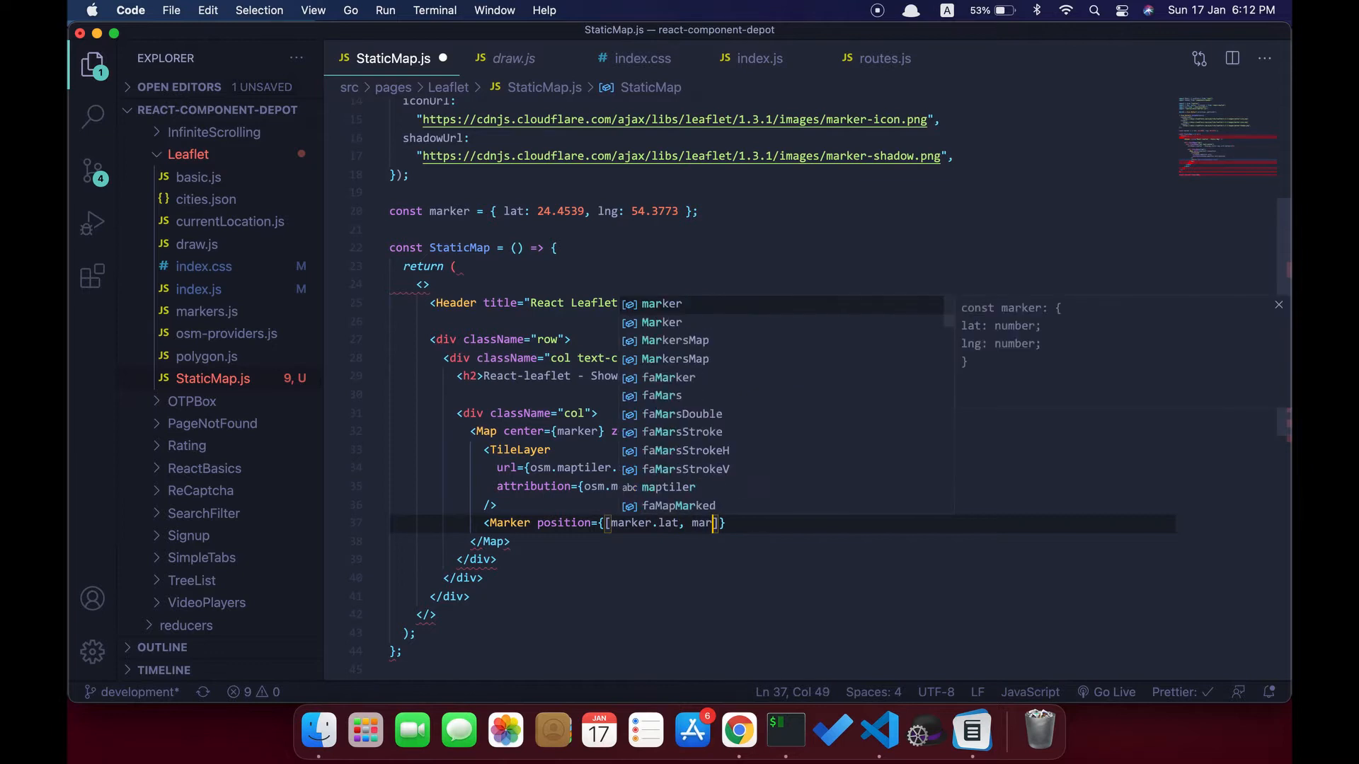
text(ng)
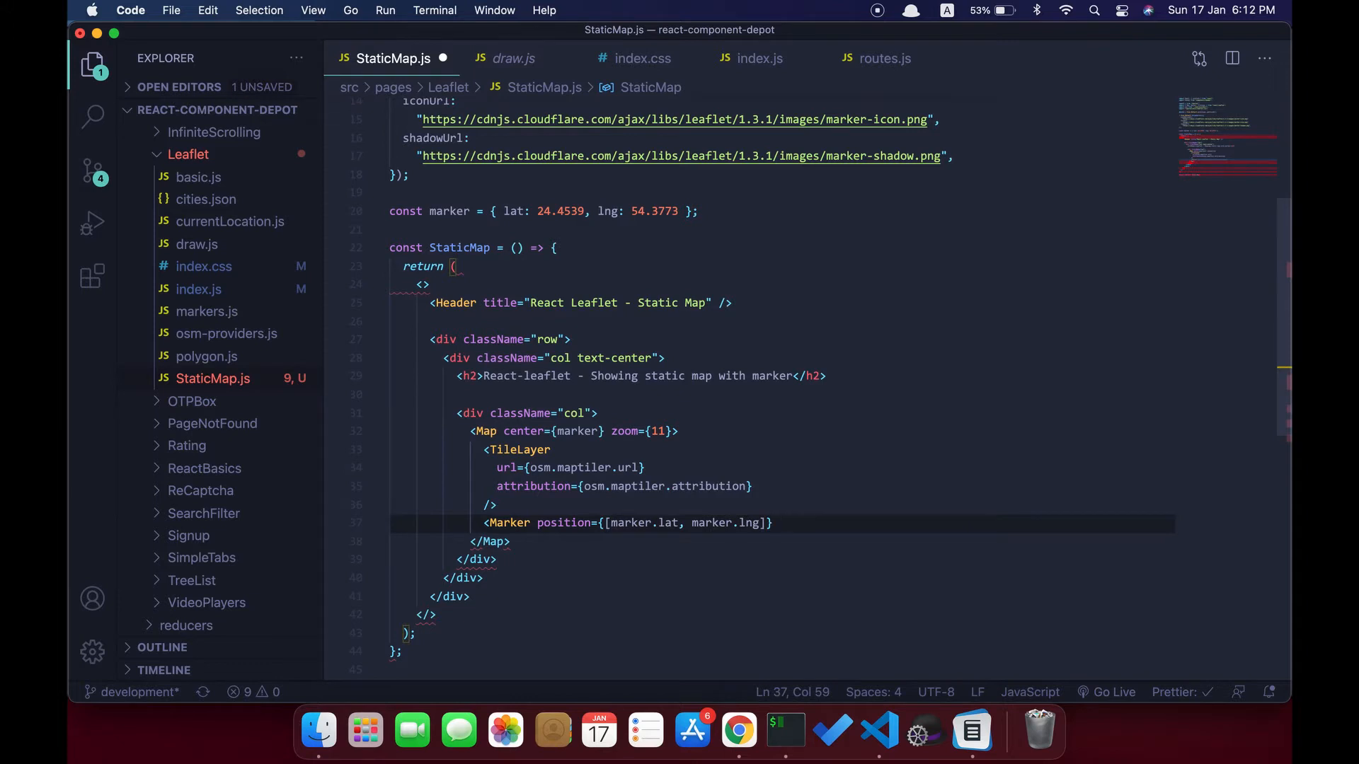
text(ico)
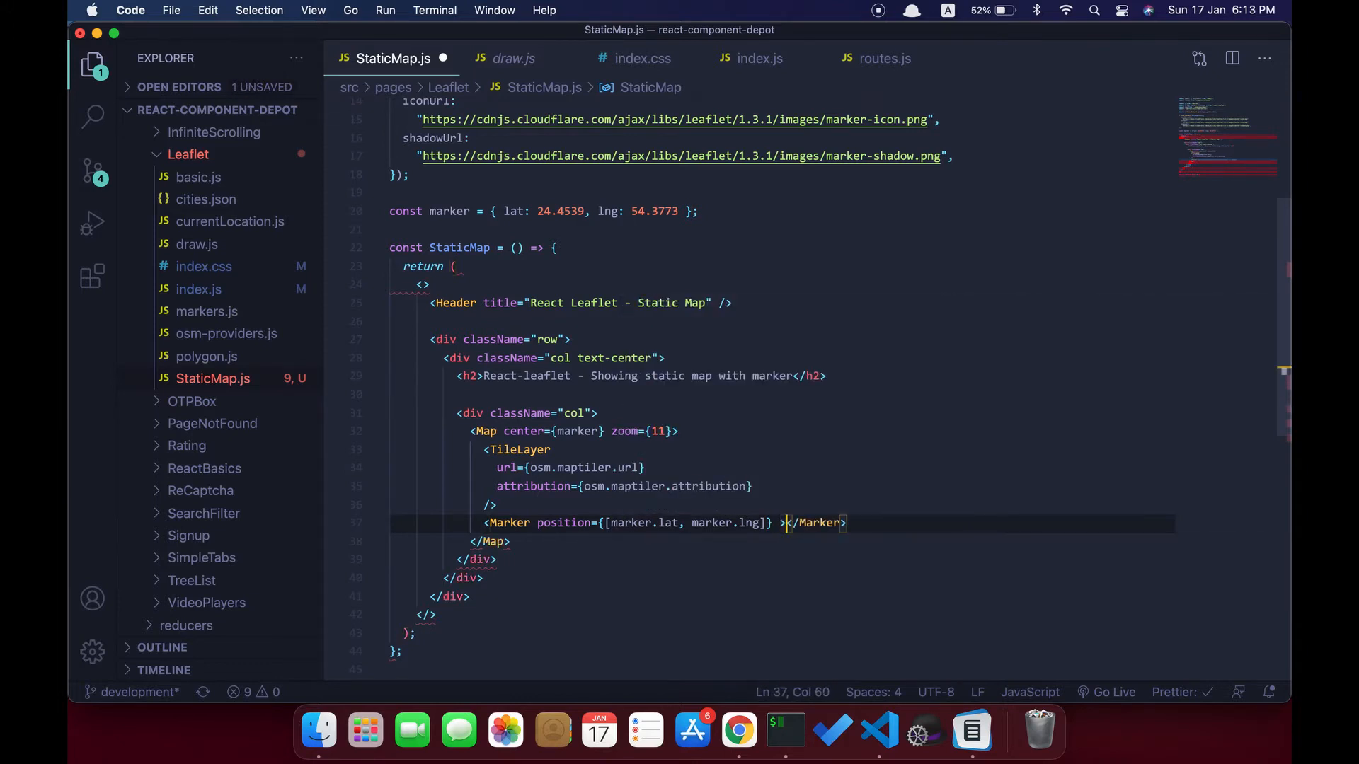
key(cmd+s)
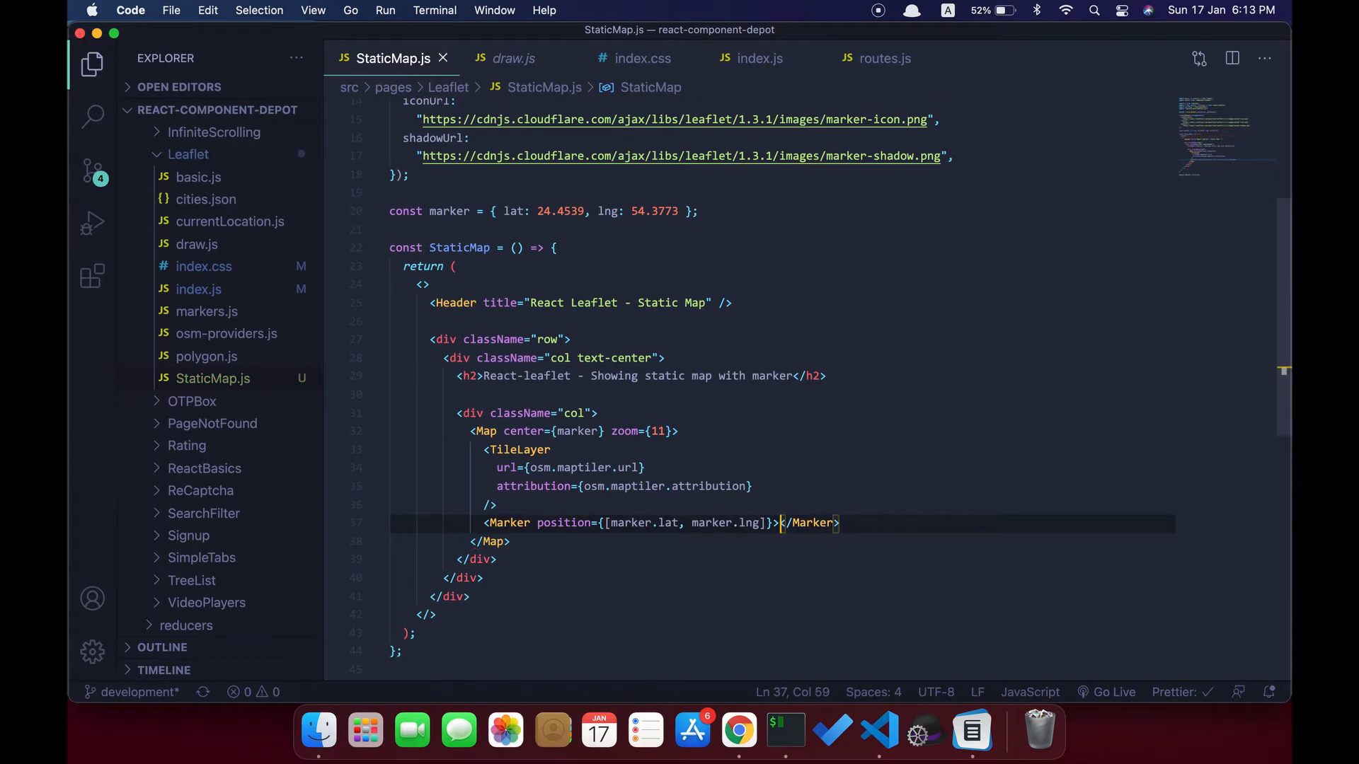
click(738, 730)
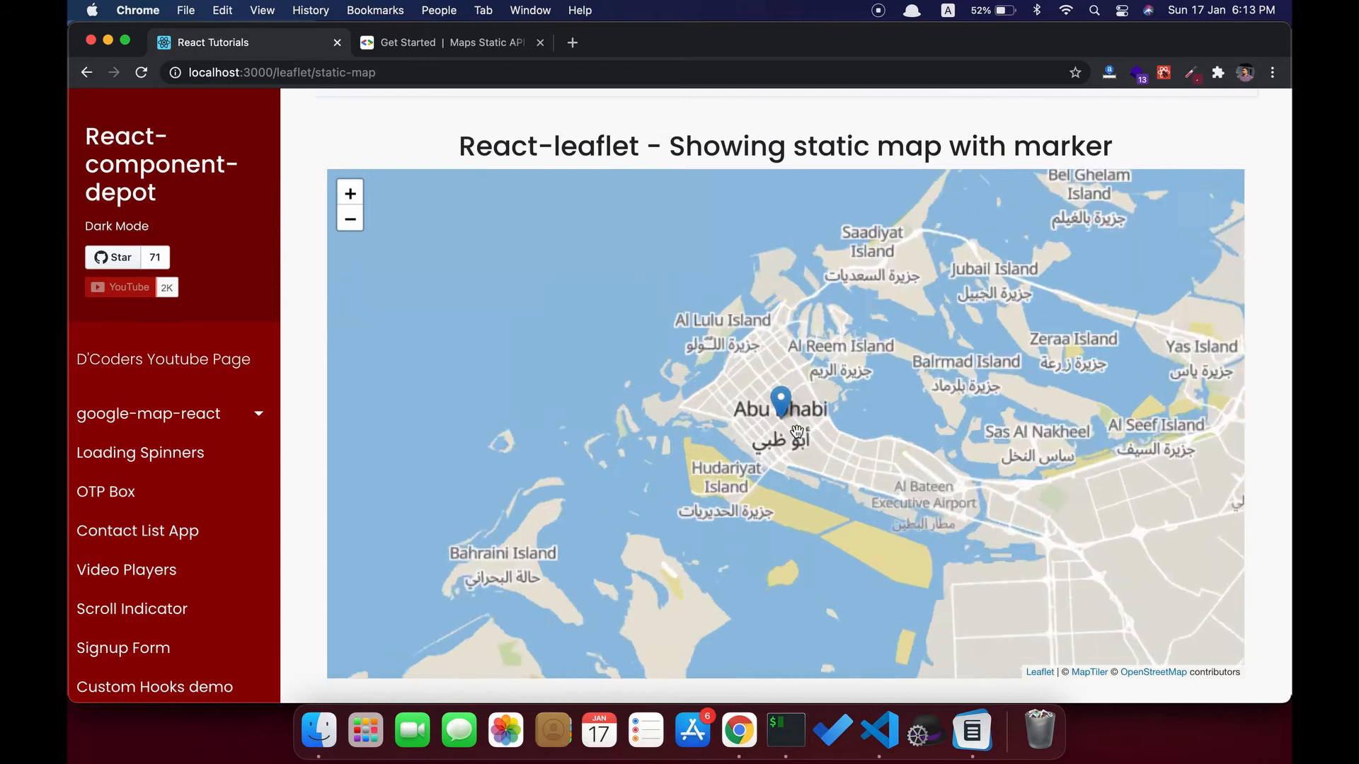
click(349, 193)
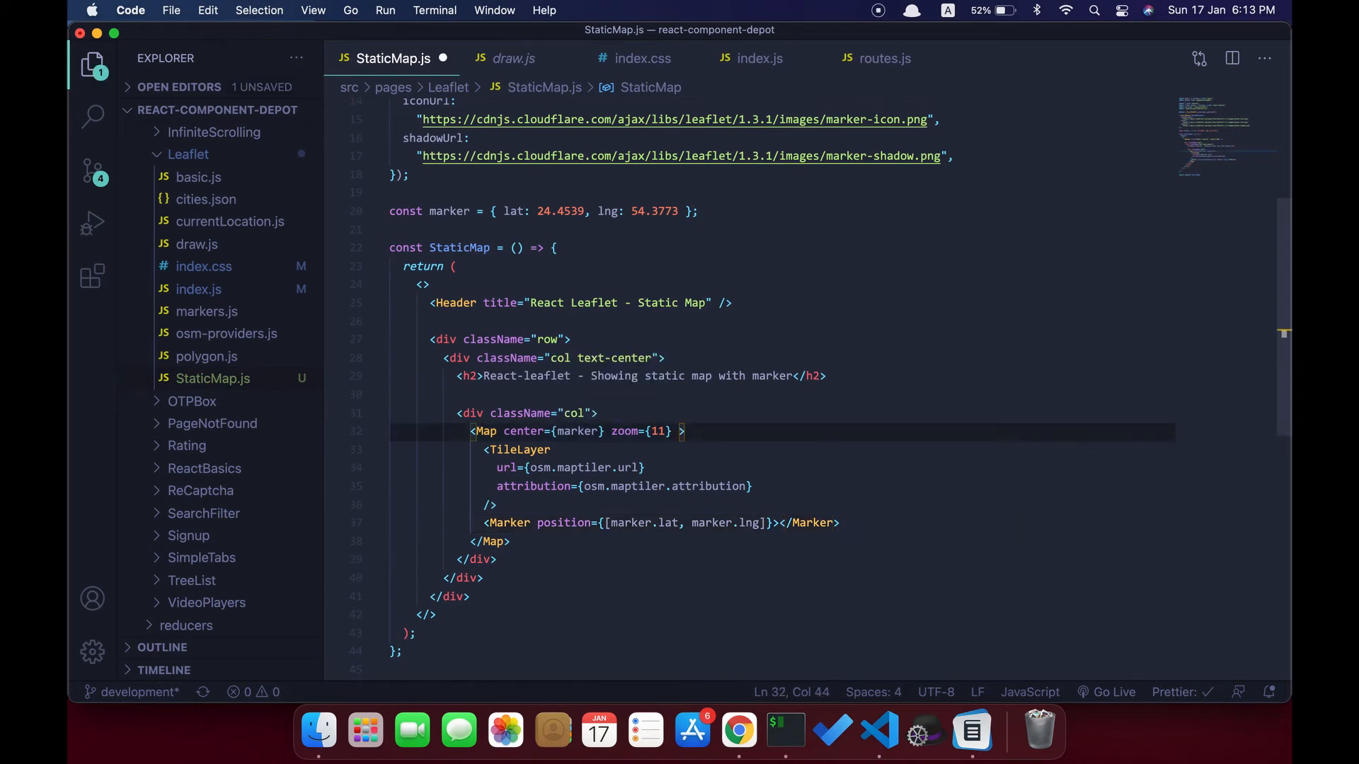
Give the Map element a className of "static-map".
text(className="static)
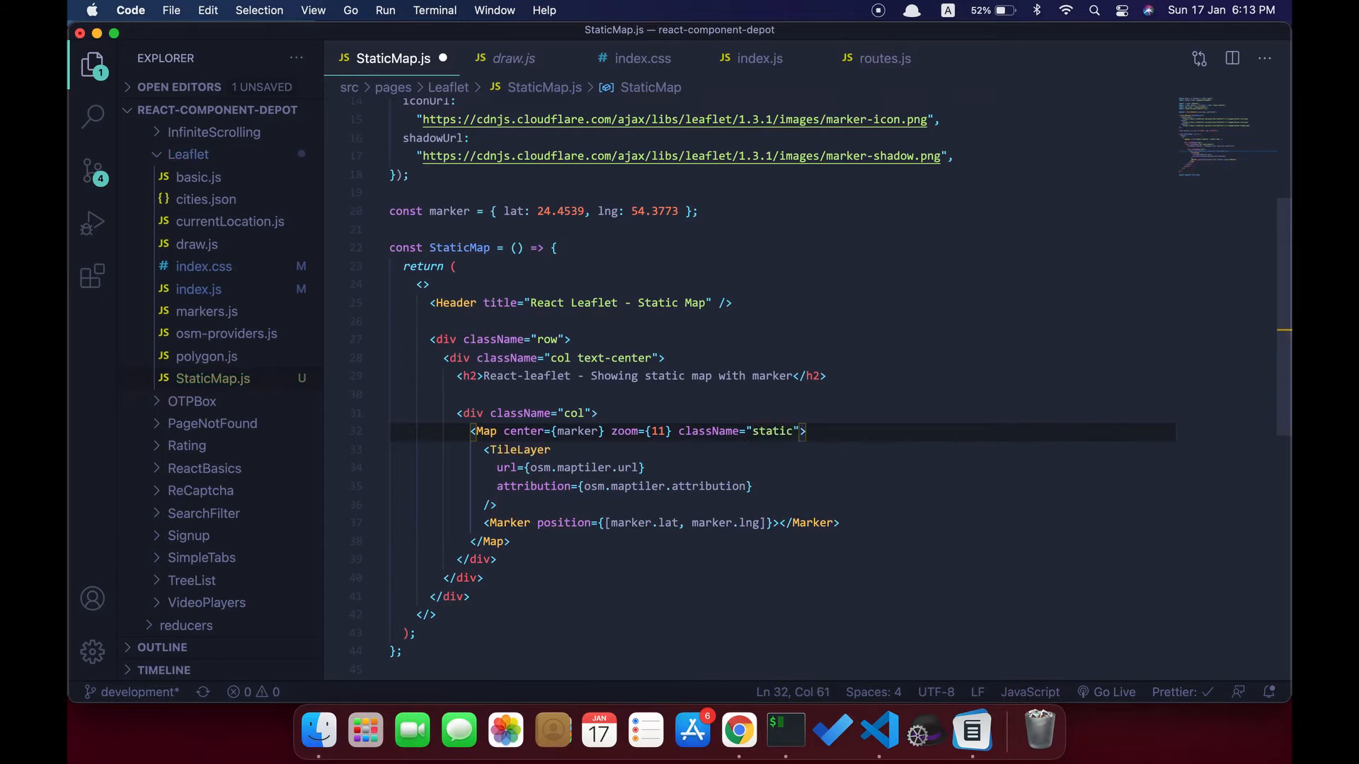
text(-map)
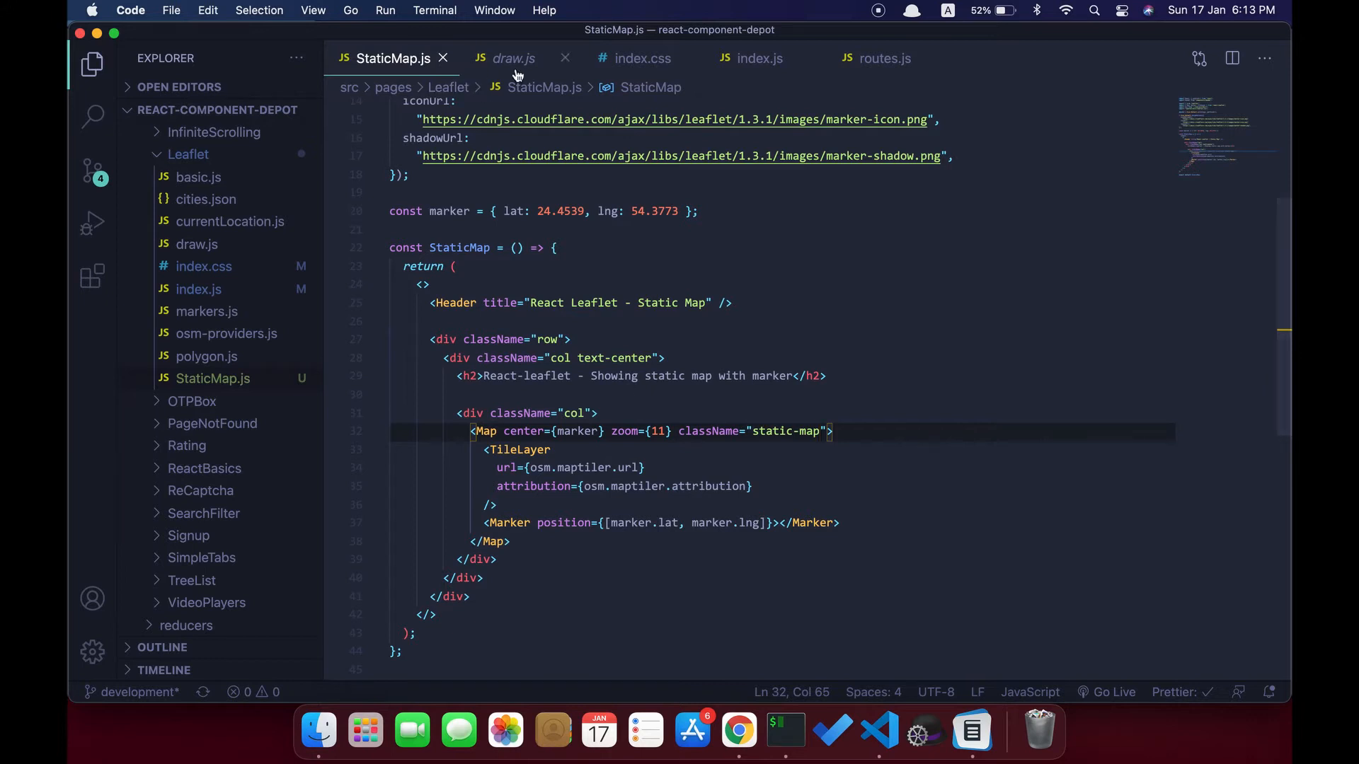
Add a .static-map rule in index.css with width and height 250px, then return to StaticMap.js.
click(641, 58)
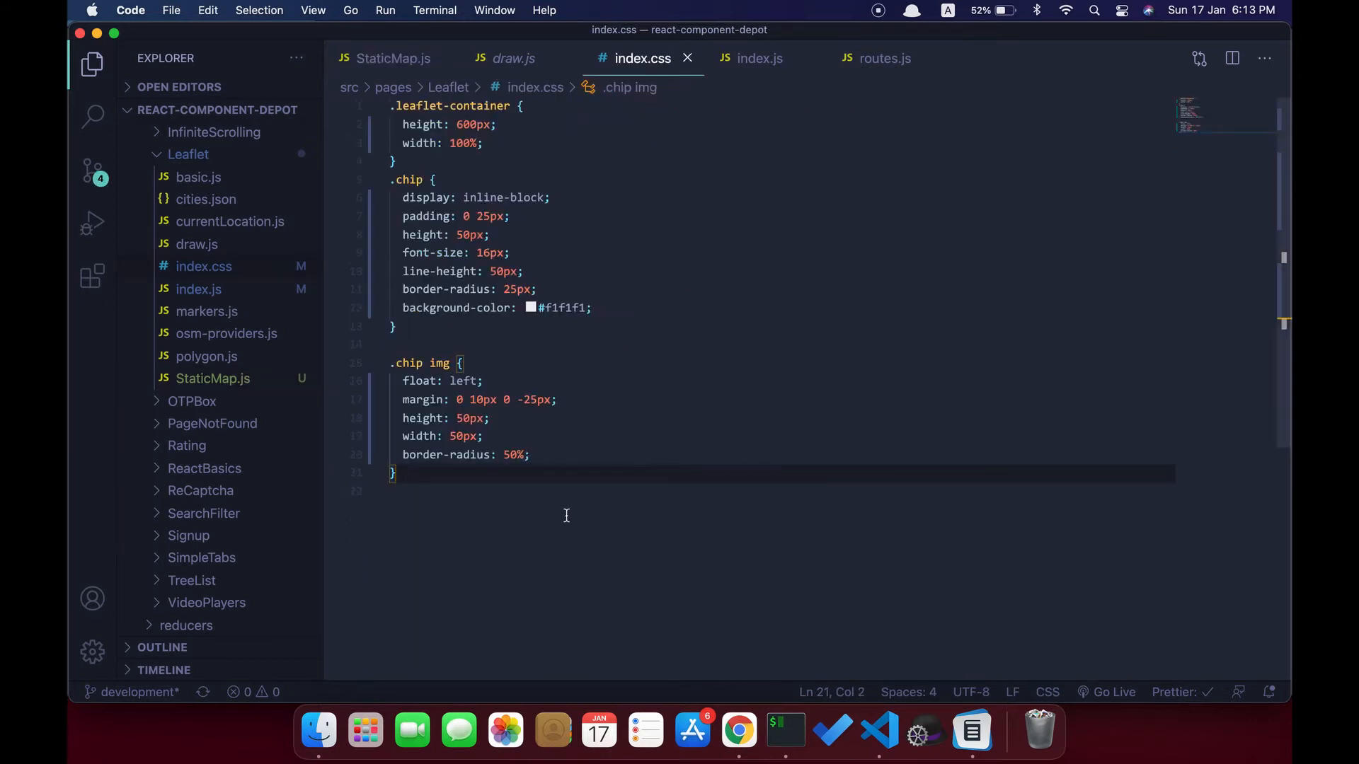
key(enter)
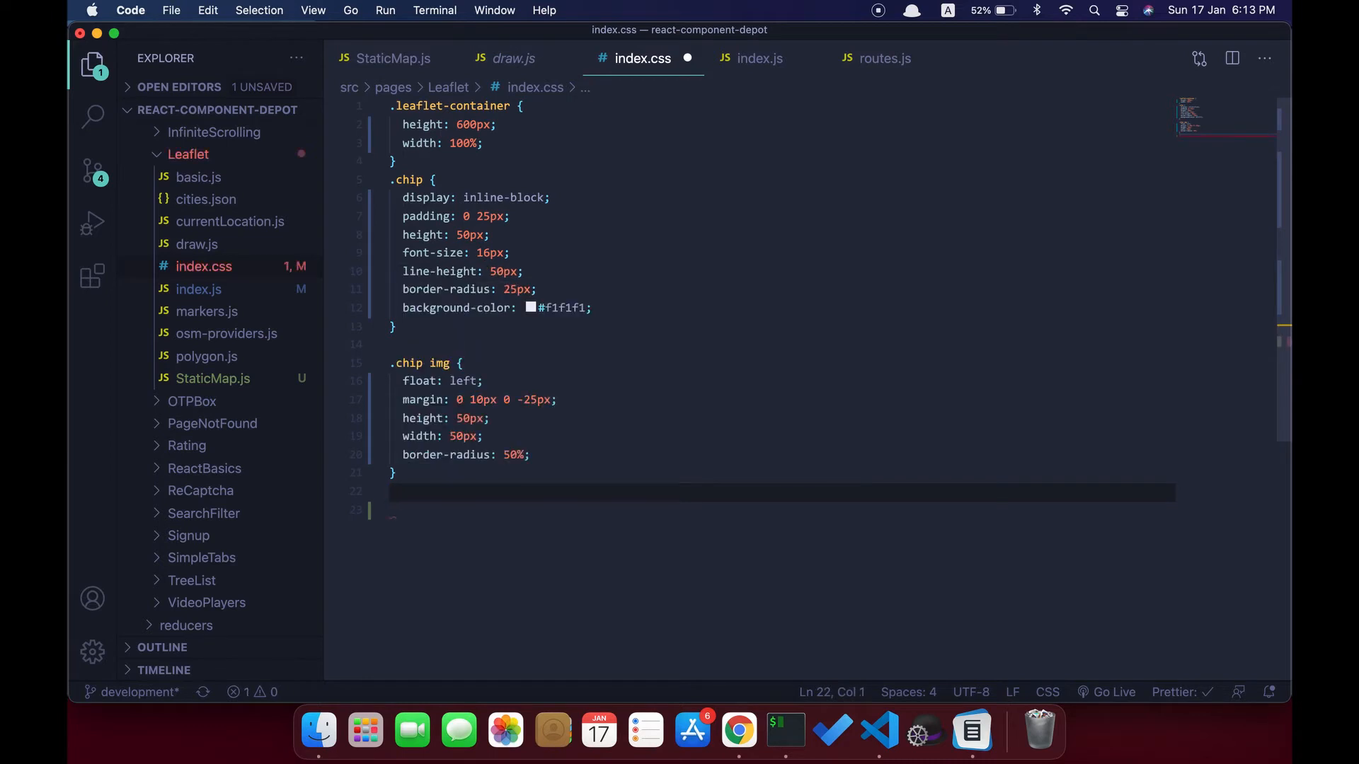
text(.static-map{)
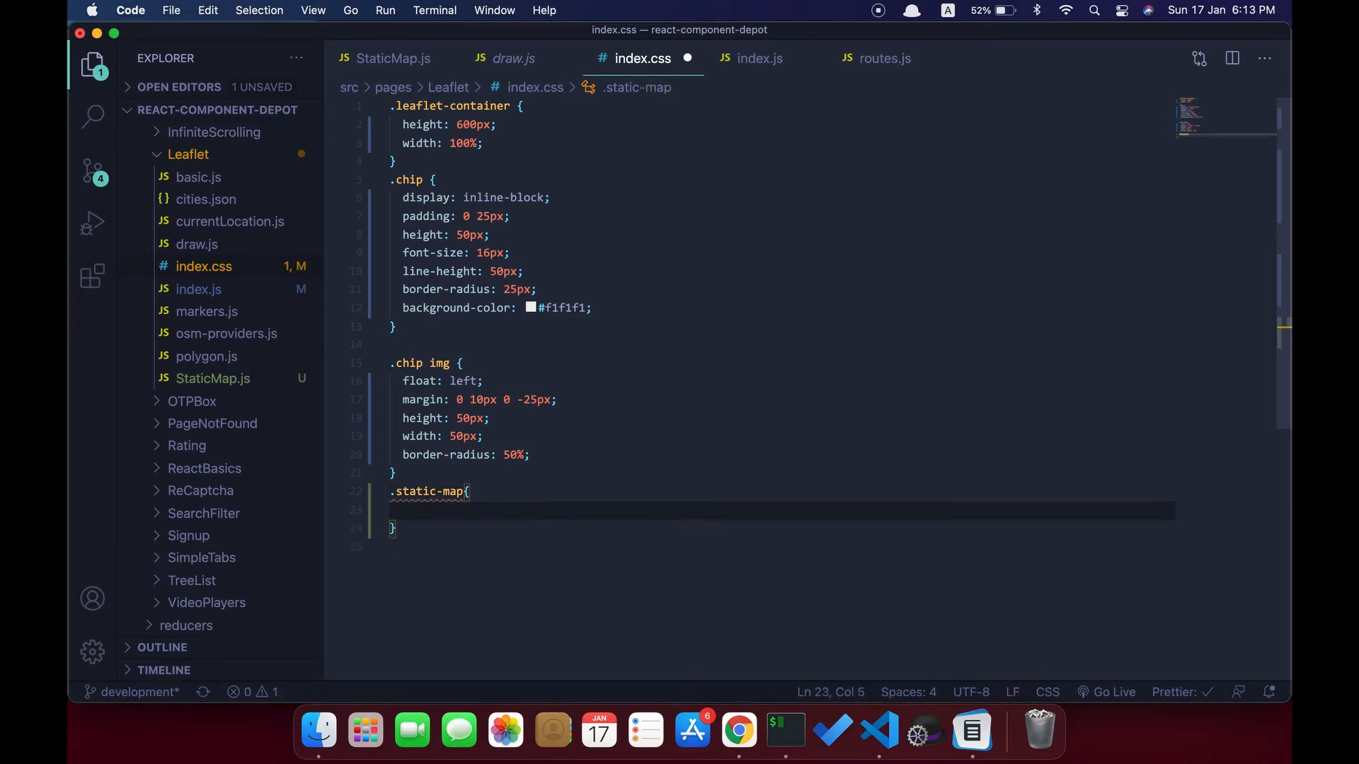
text(width:)
text(height: ;;)
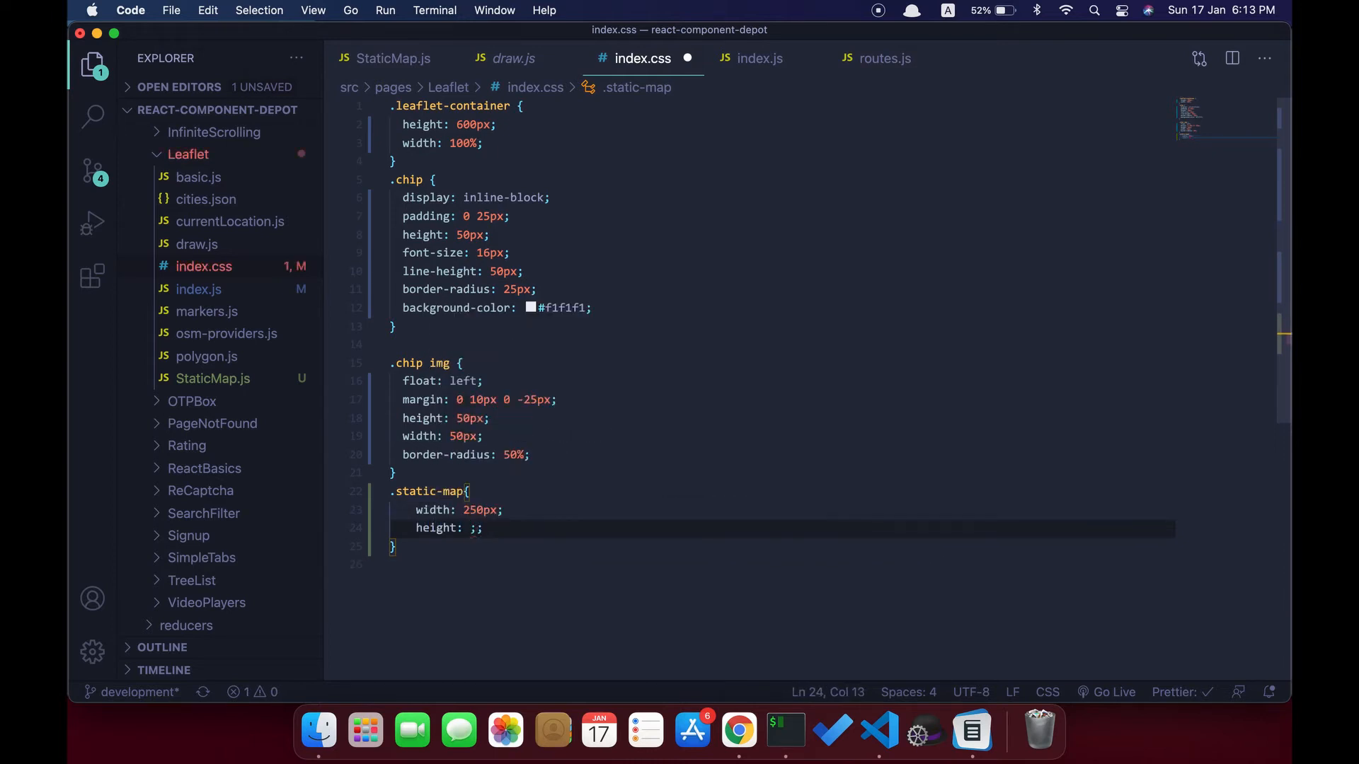
text(250px)
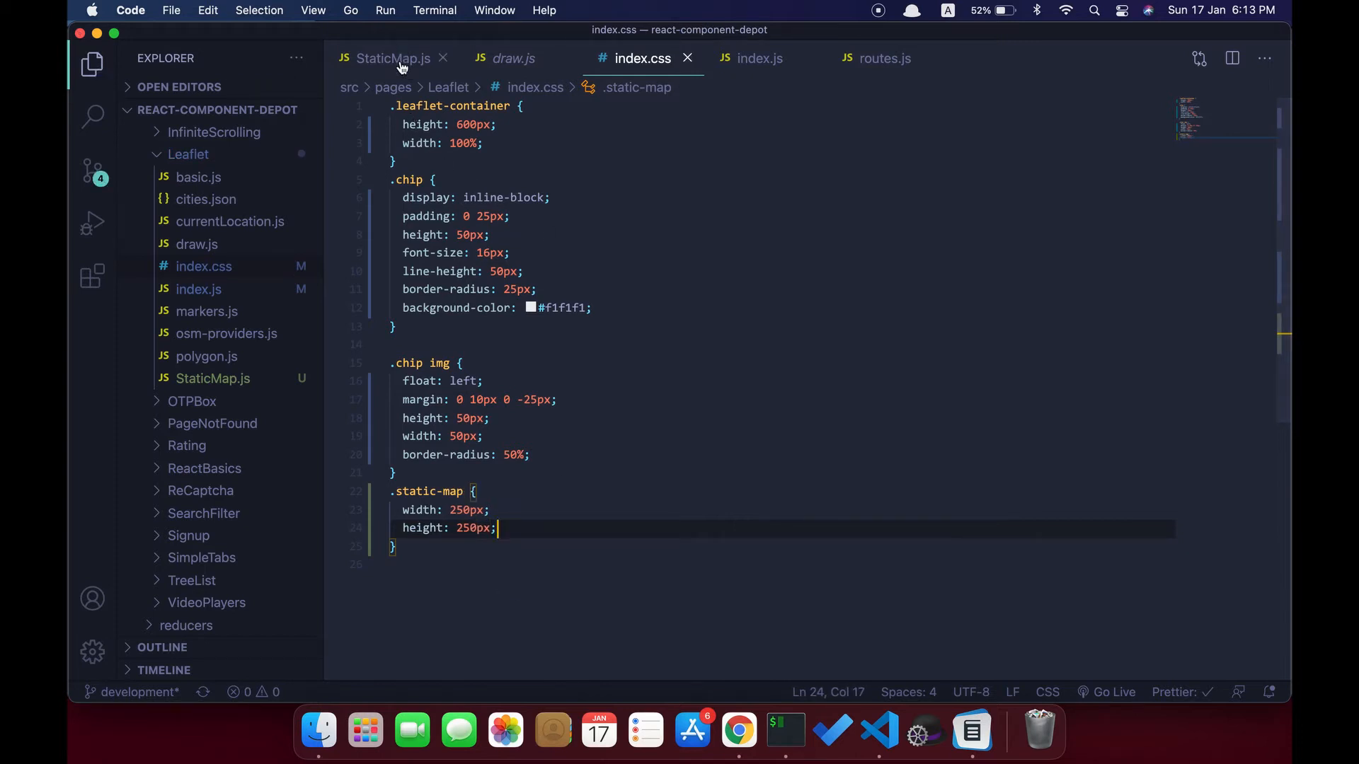
click(391, 58)
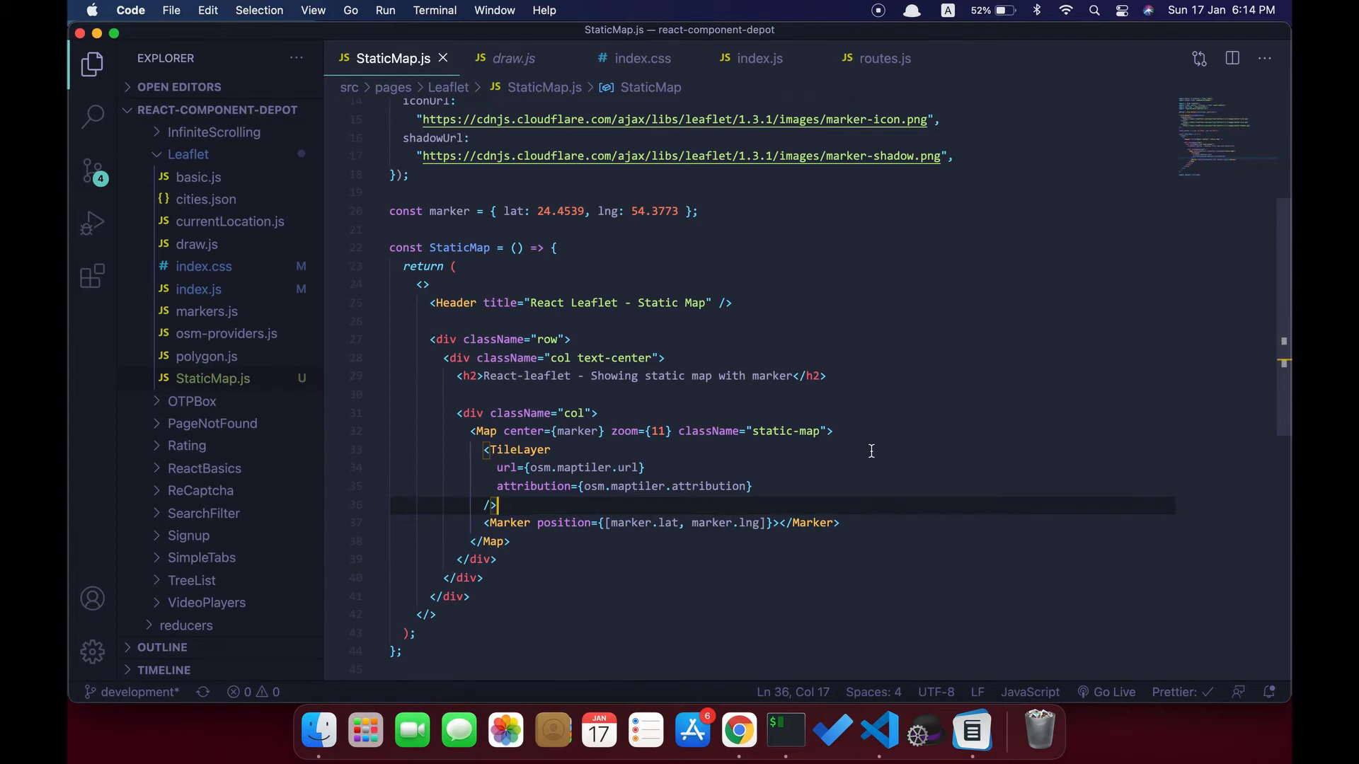
Start a const interactionOptions object with zoomControl, doubleClickZoom and closePopupOnClick set to false.
scroll(up, 3)
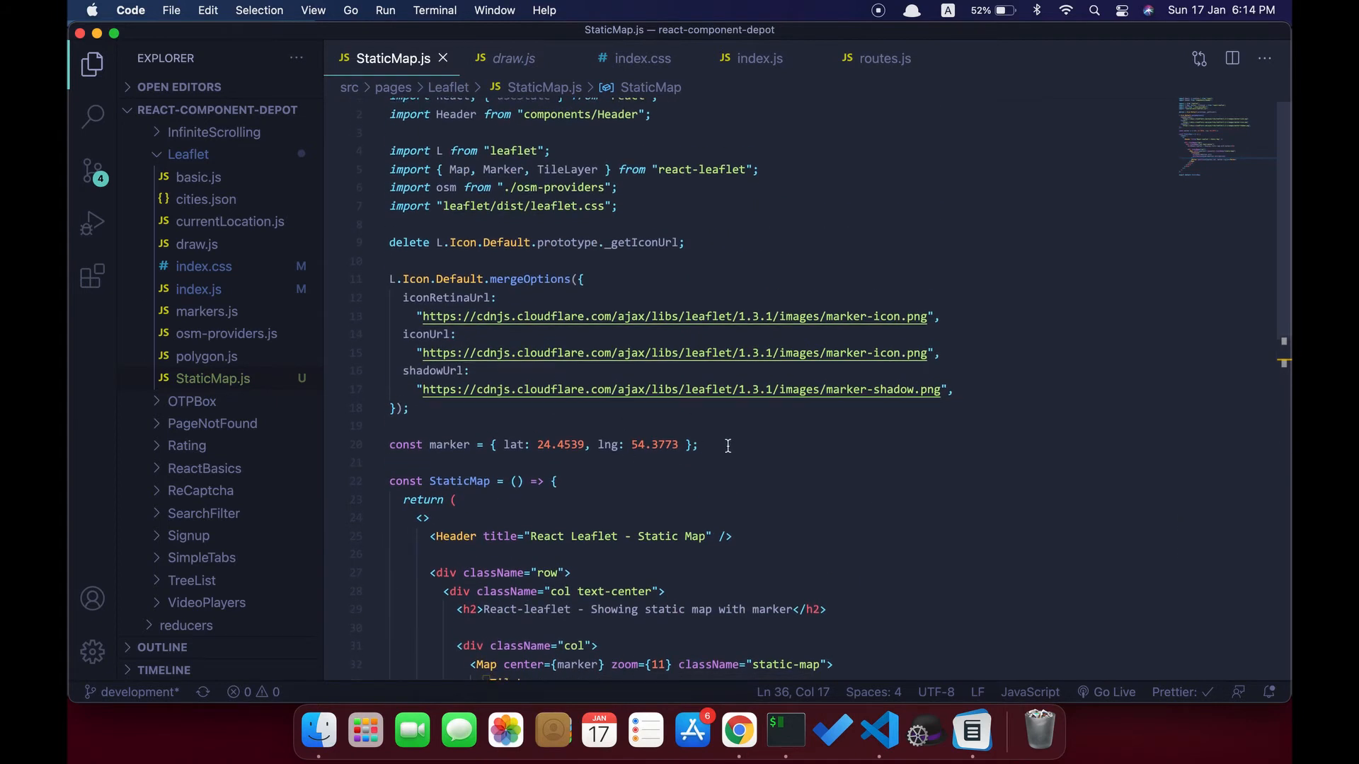
text(const)
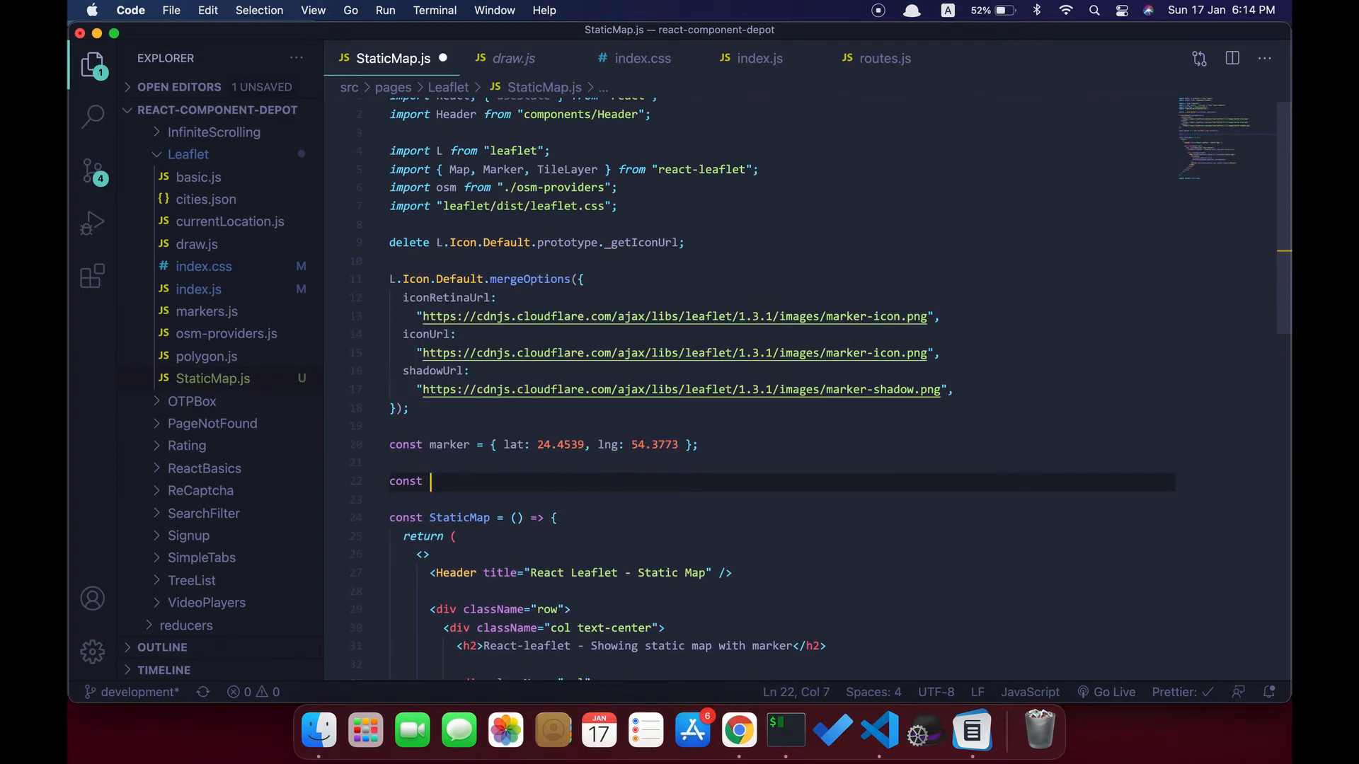
text(inte)
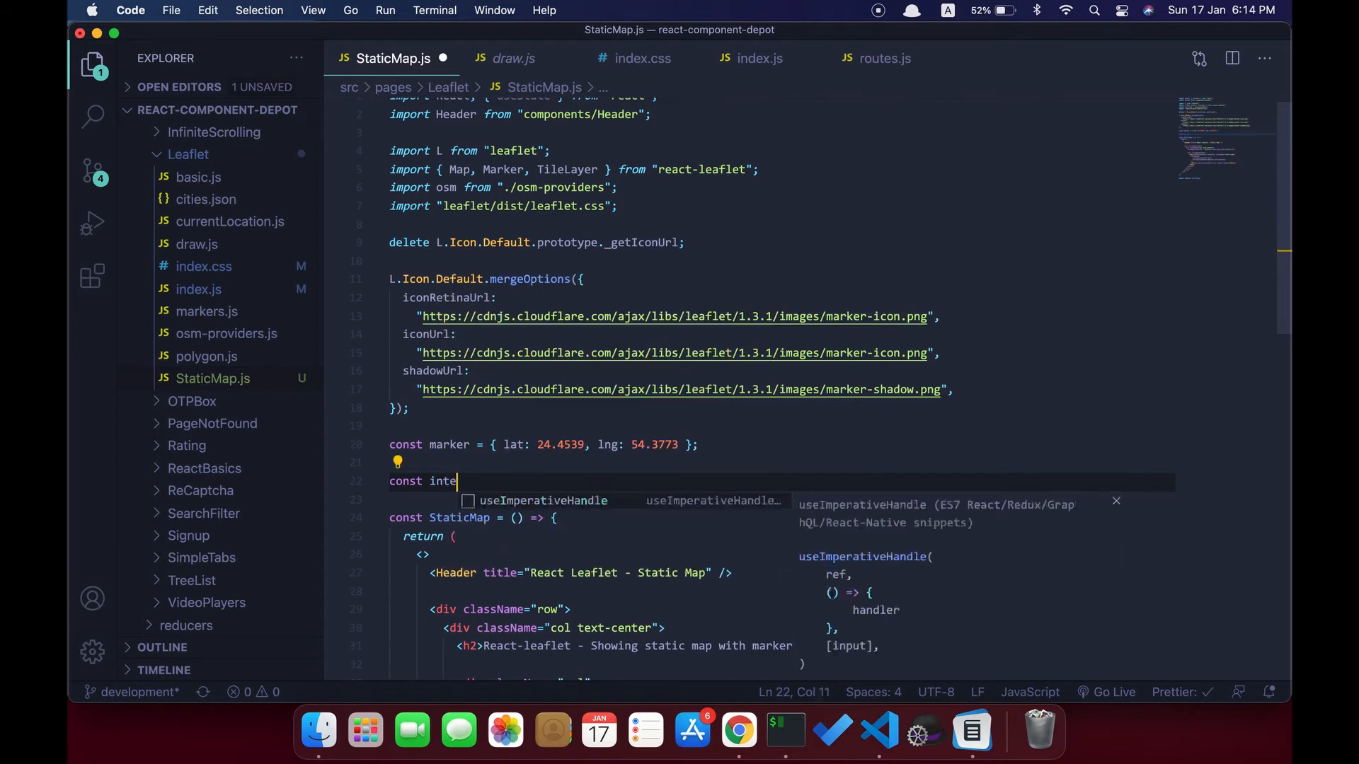
text(ractionOptions = {)
text(z)
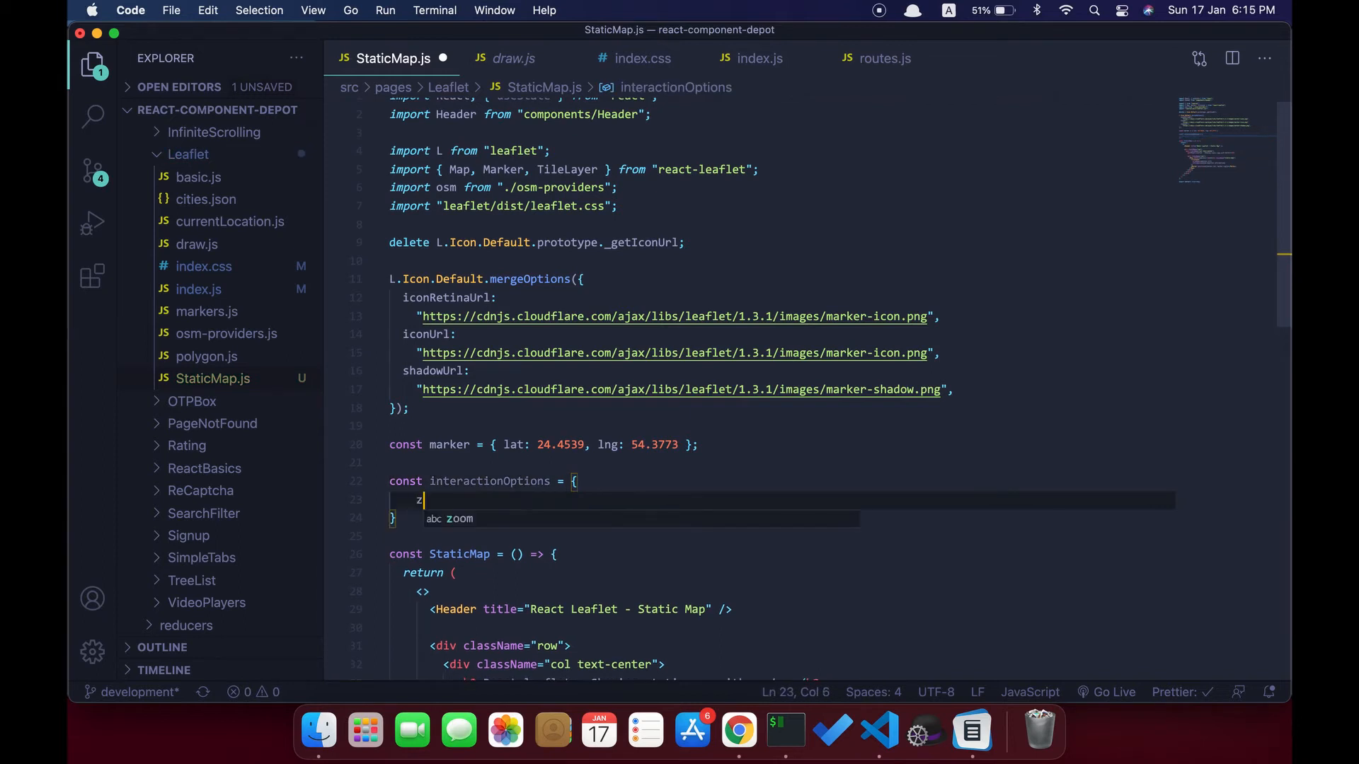
text(oomC)
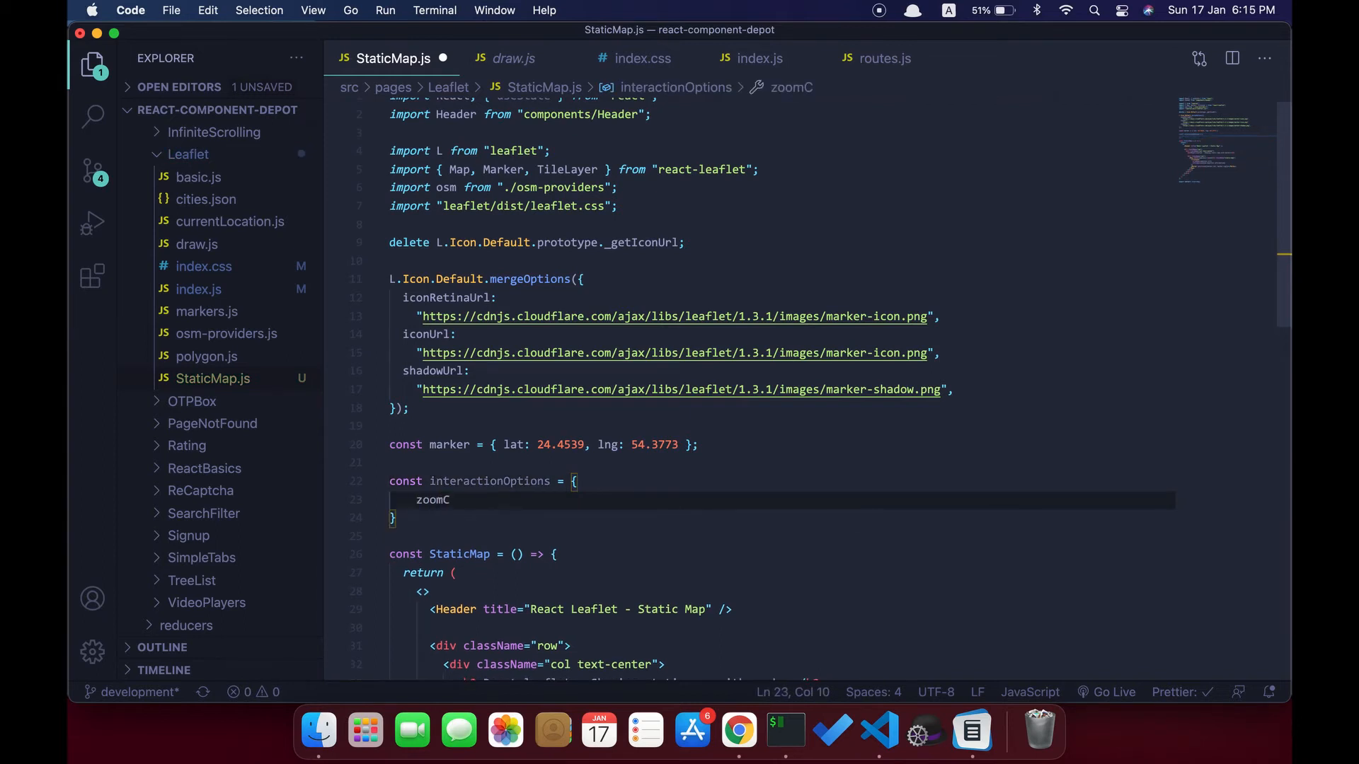
text(ontrol:)
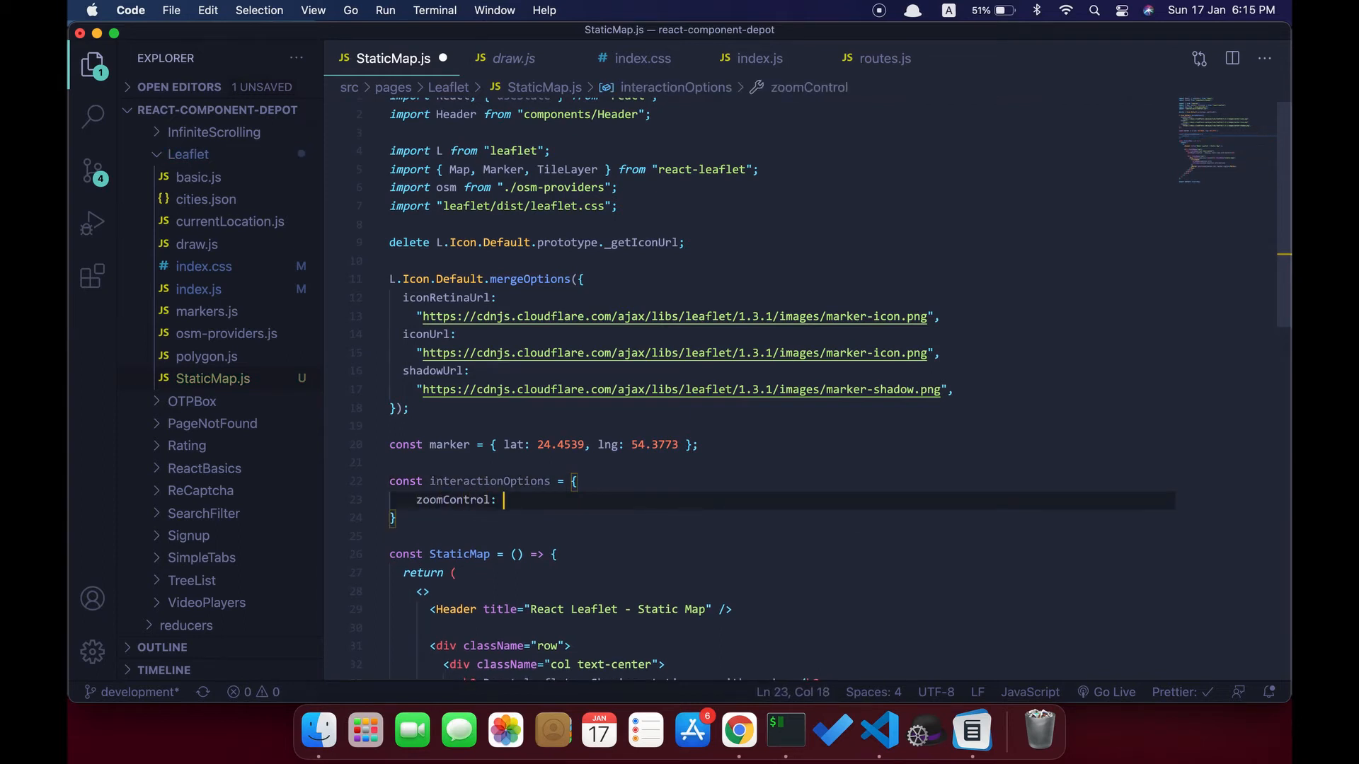
text(false,)
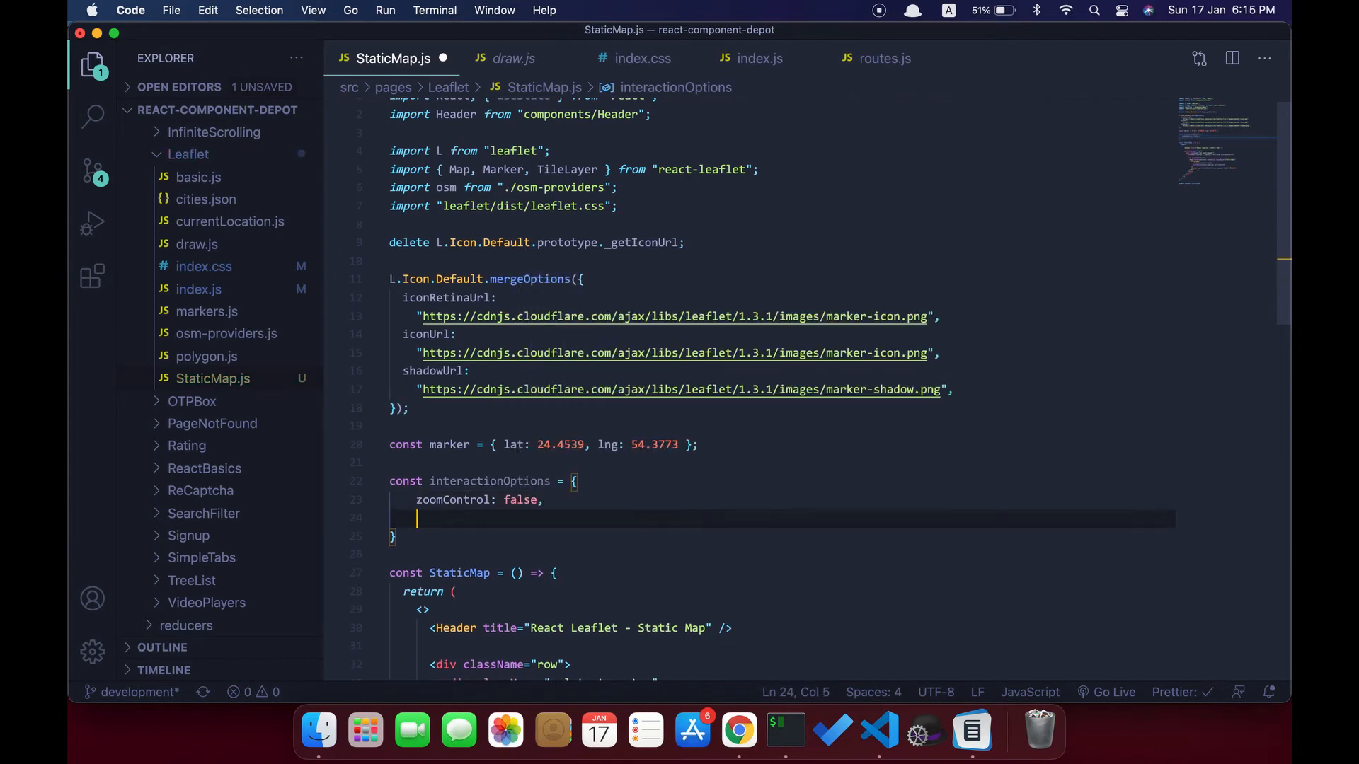
text(doub)
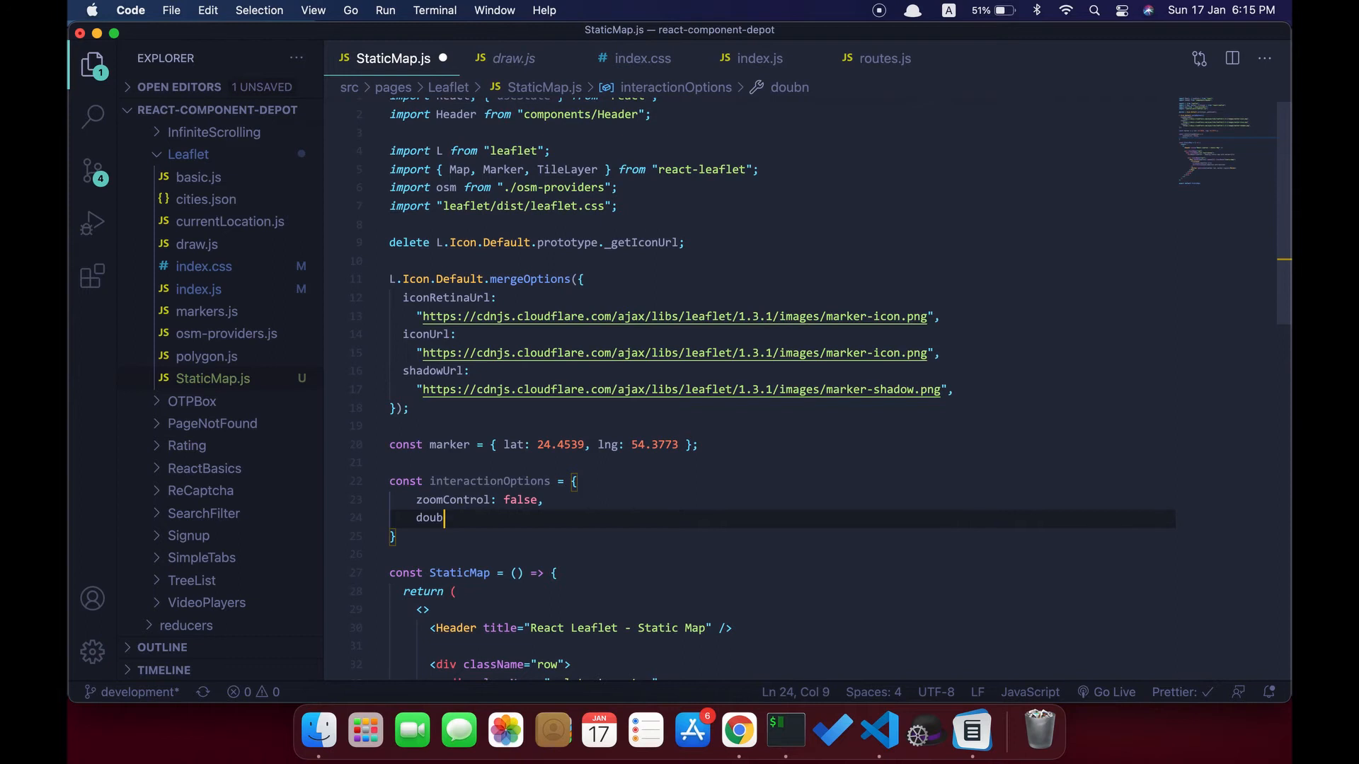
text(leC)
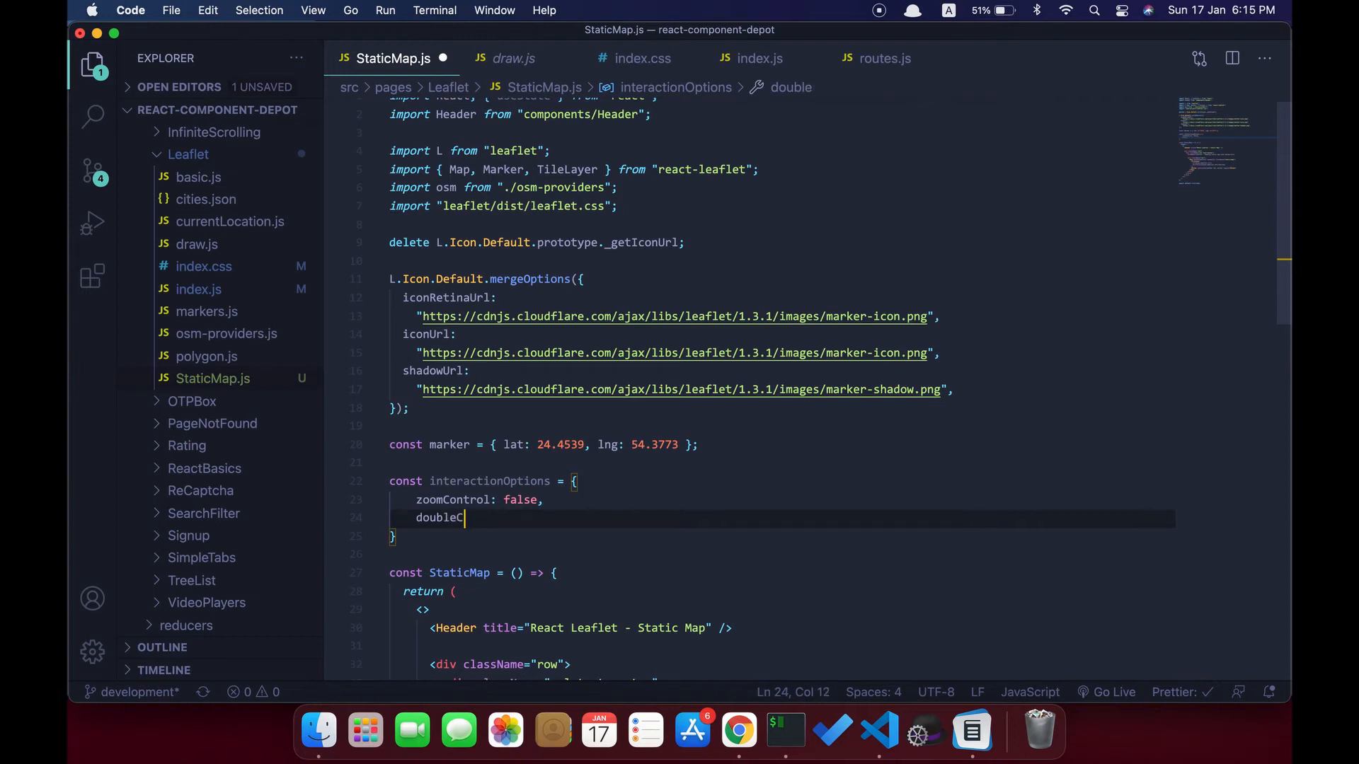
text(lick)
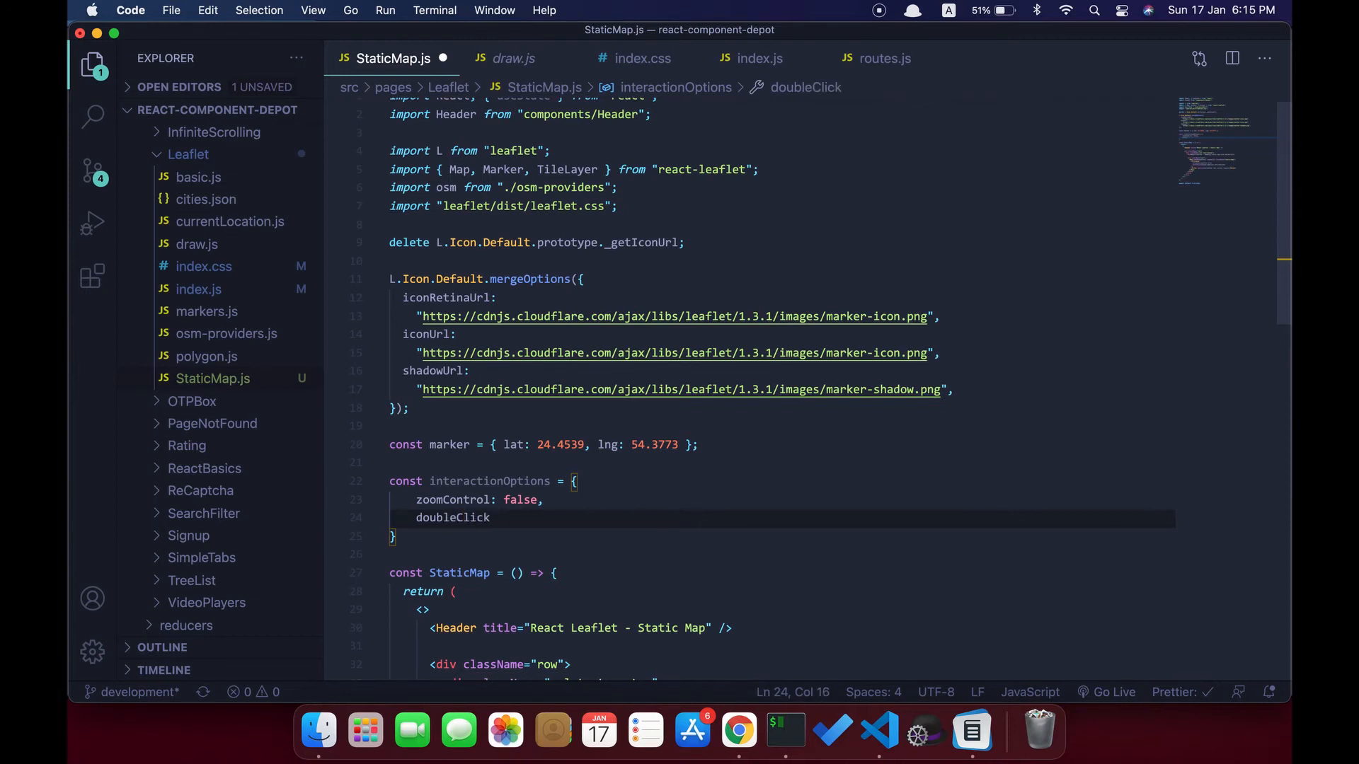
text(Zo)
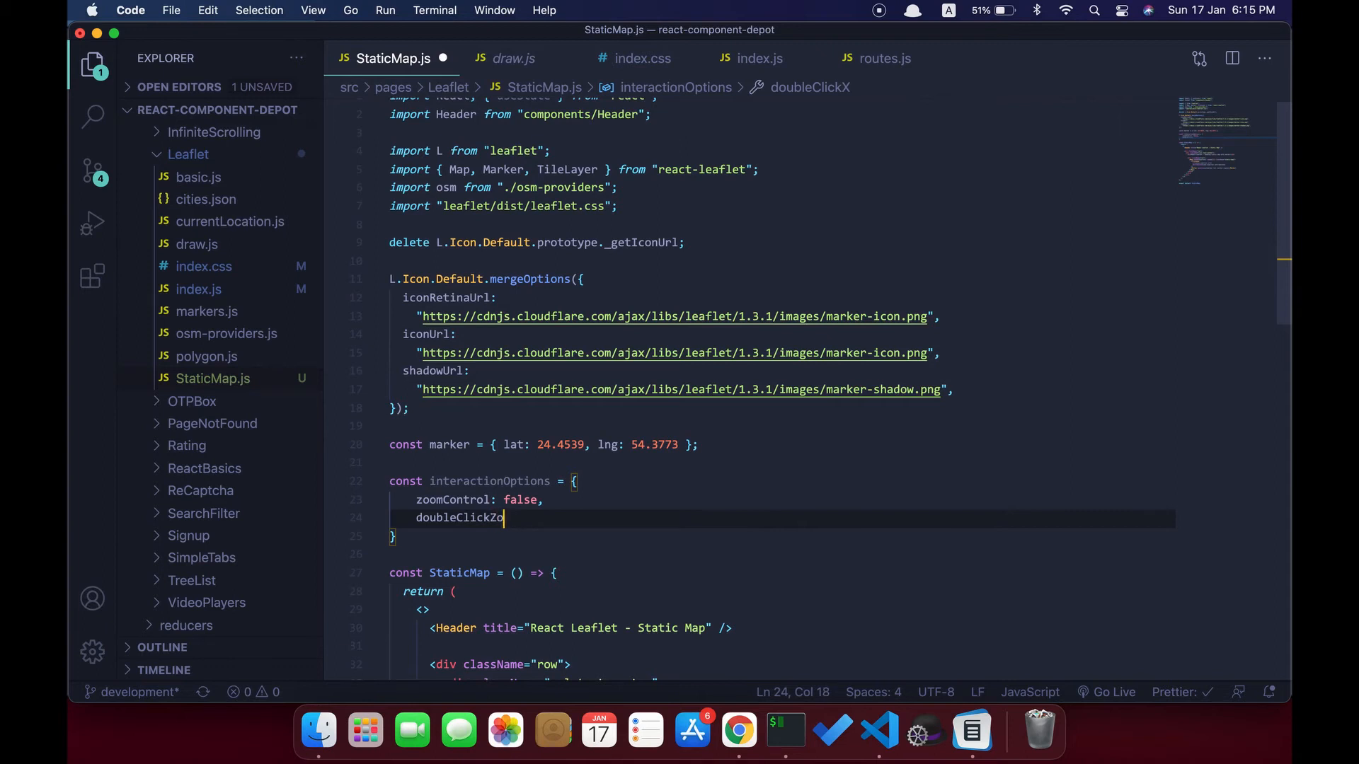
text(om:)
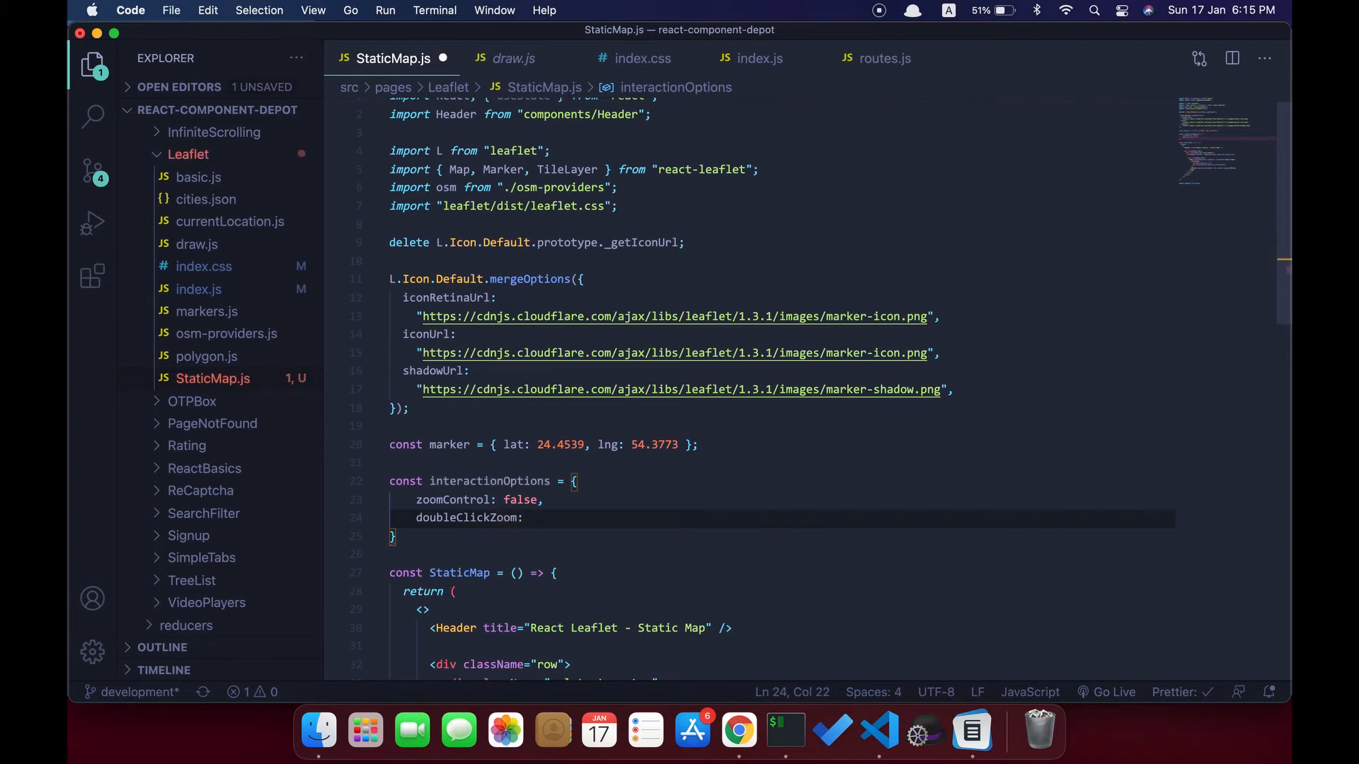
text(false,)
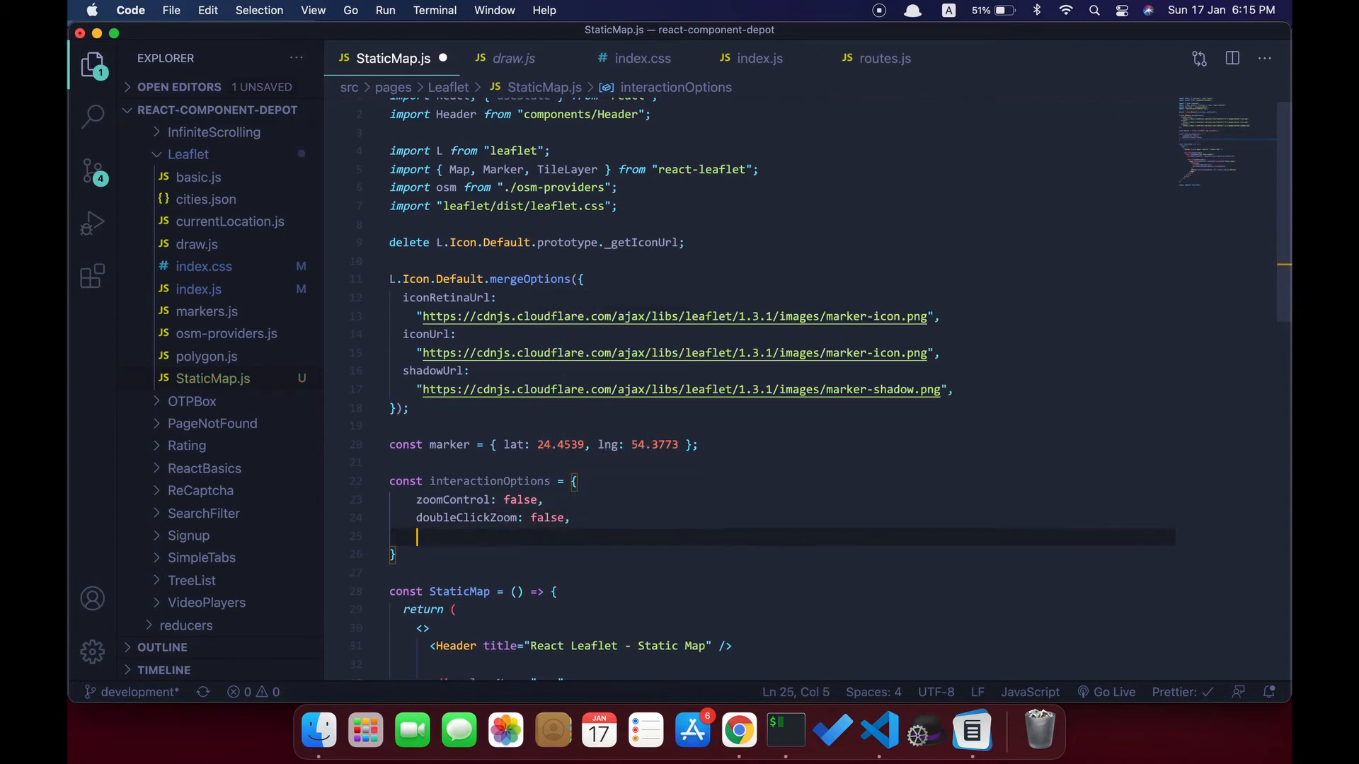
text(c)
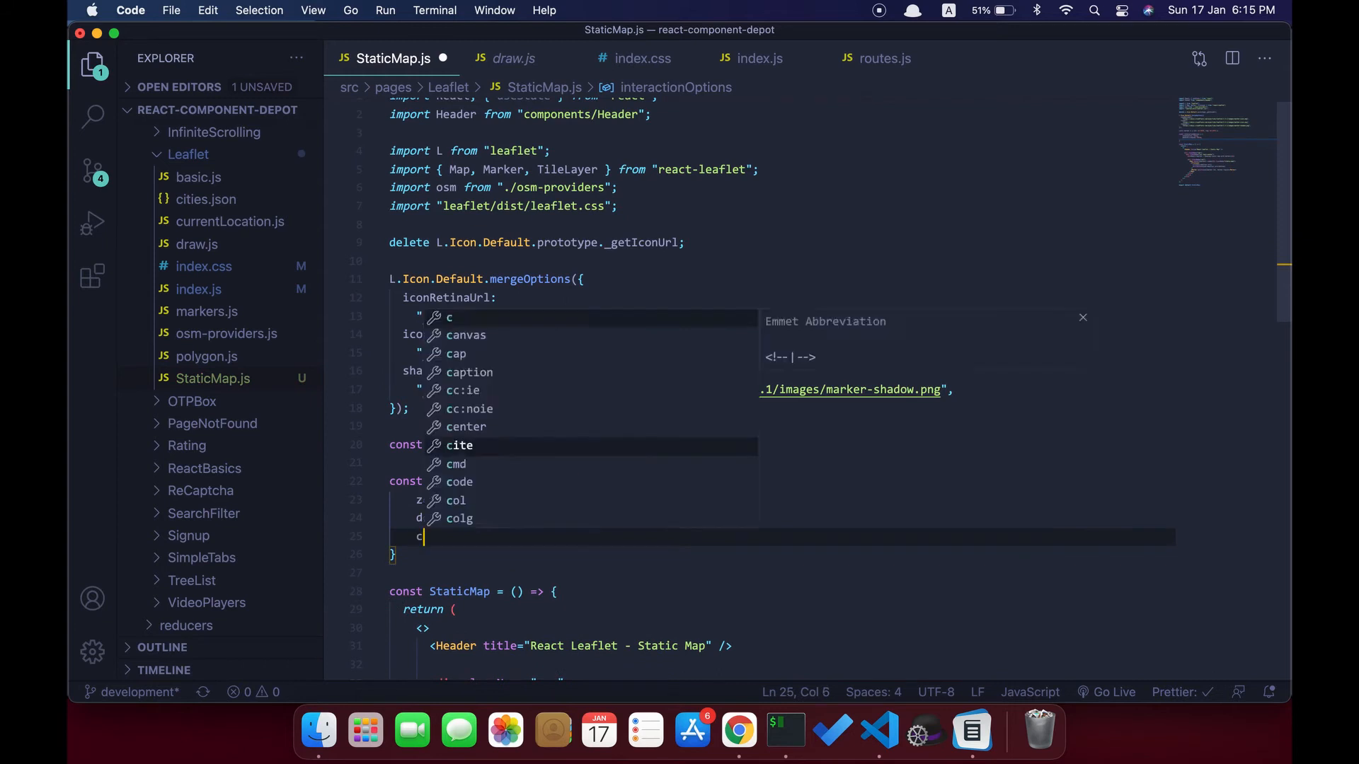
text(loseP)
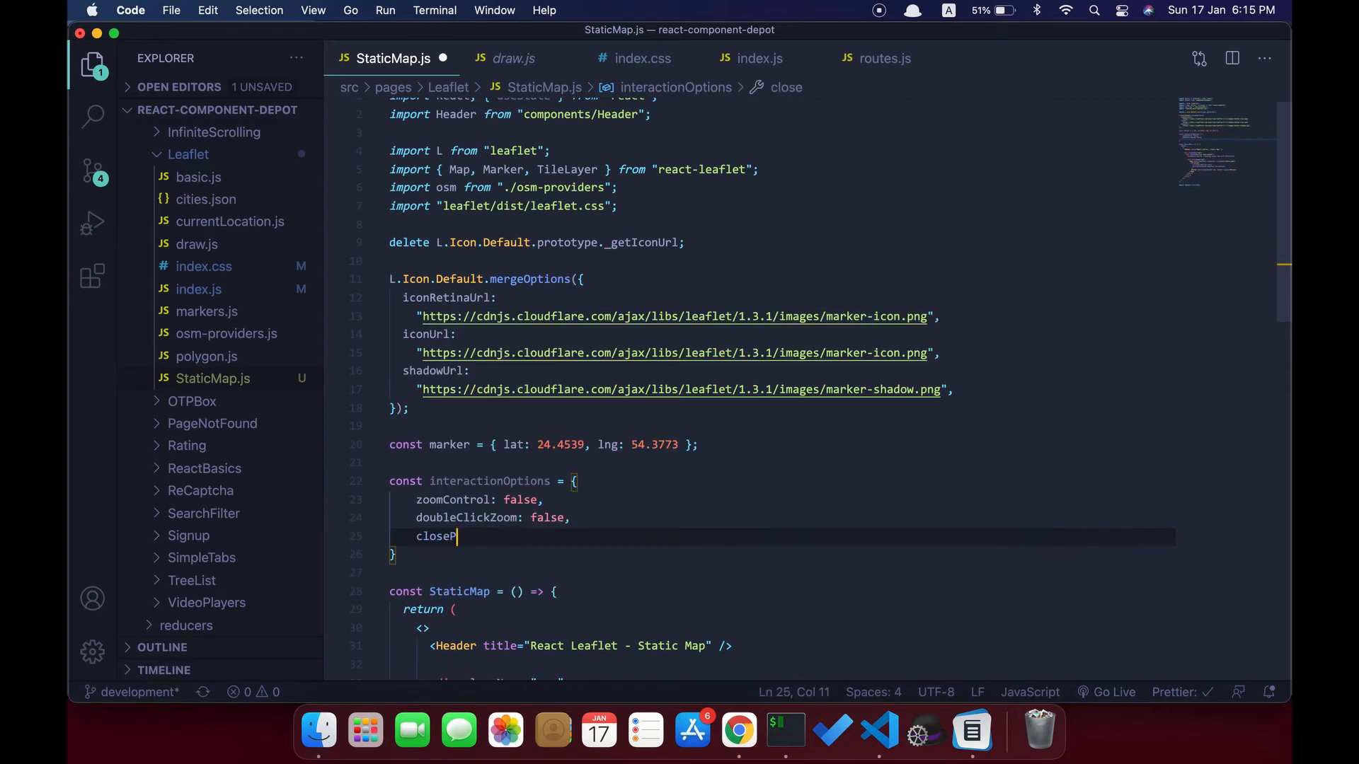
text(opup)
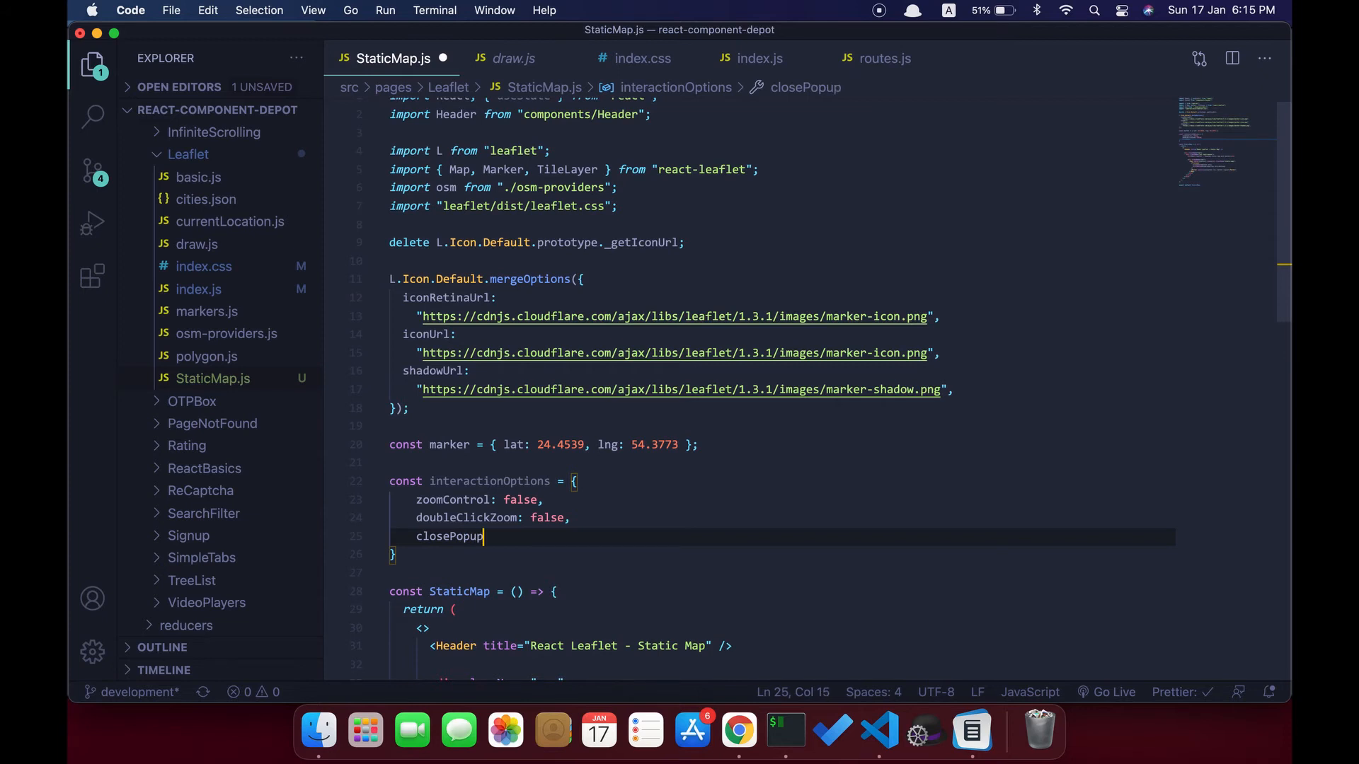
text(OnClick)
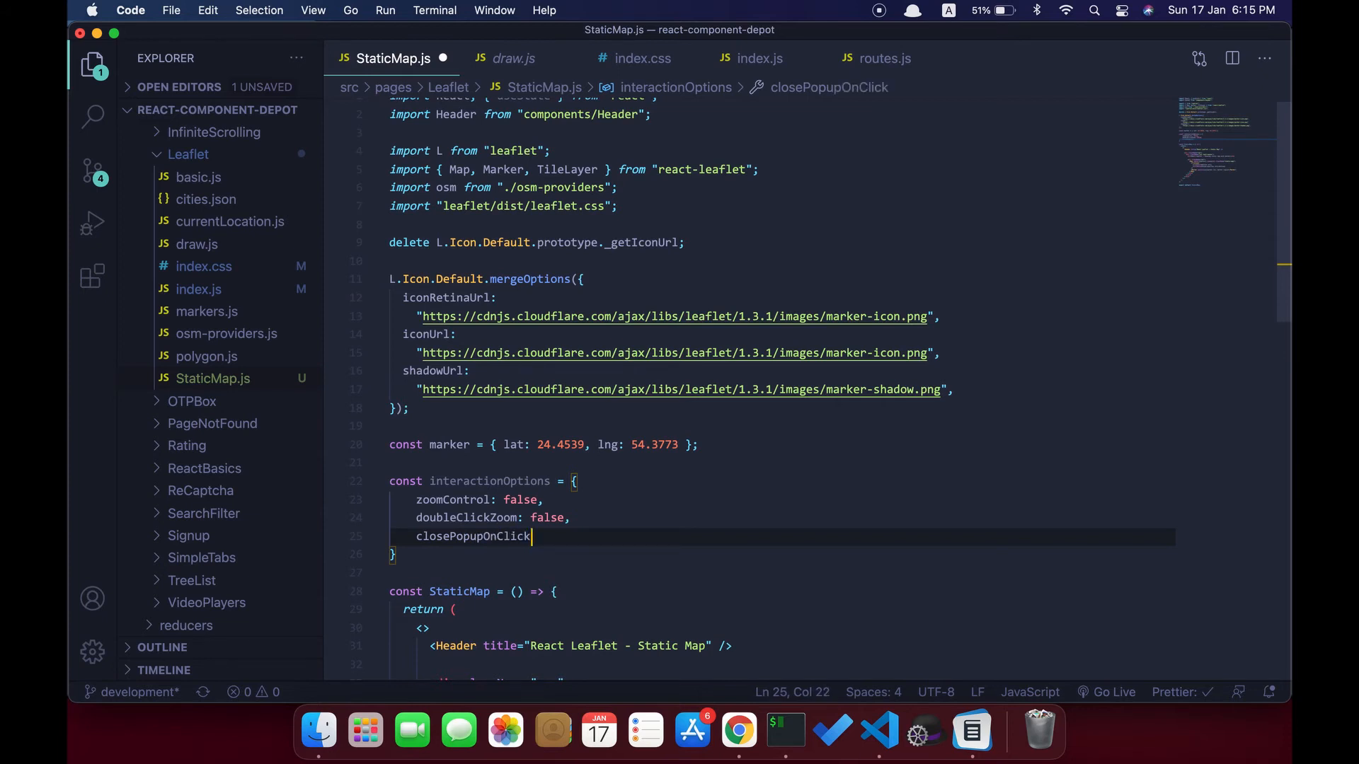
text(: false,)
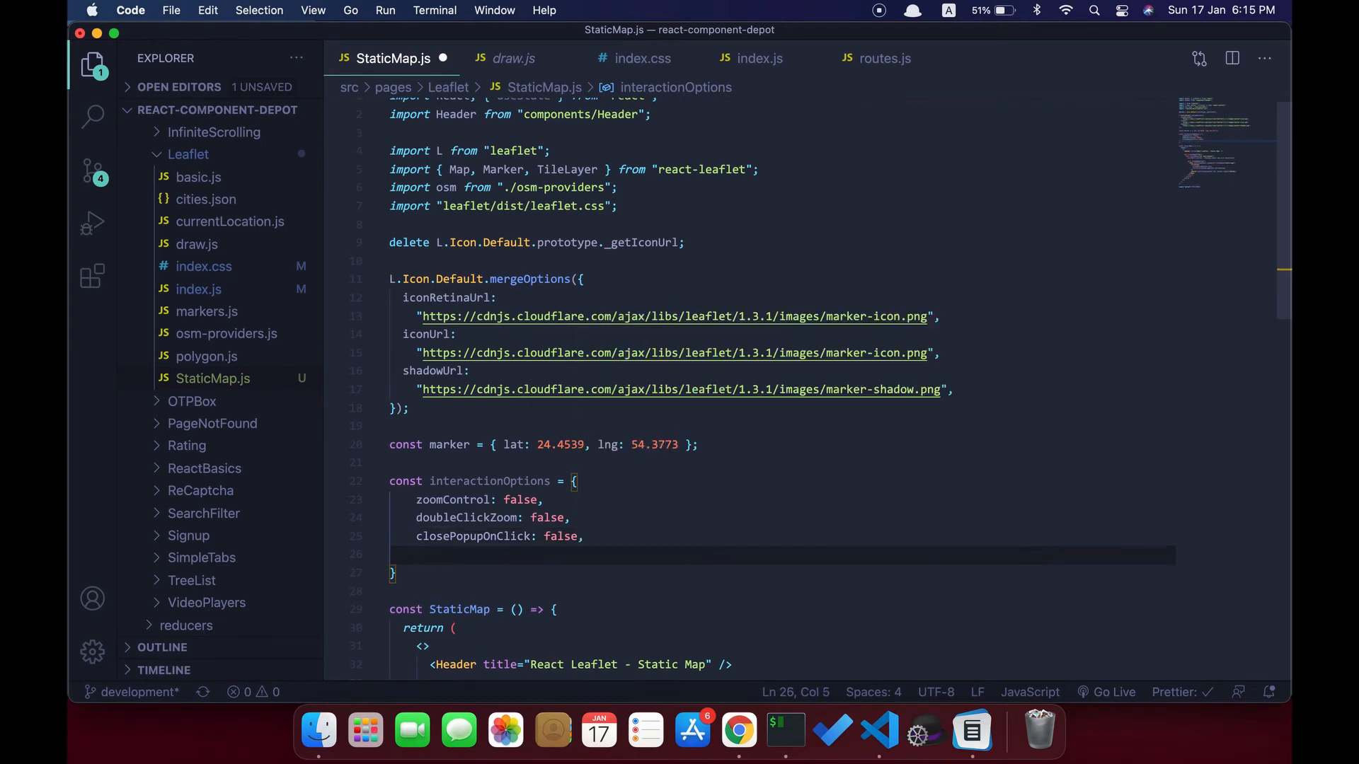
Add dragging, zoomSnap, zoomDelta, trackResize, touchZoom and scrollWheelZoom set to false to interactionOptions.
text(dragging:)
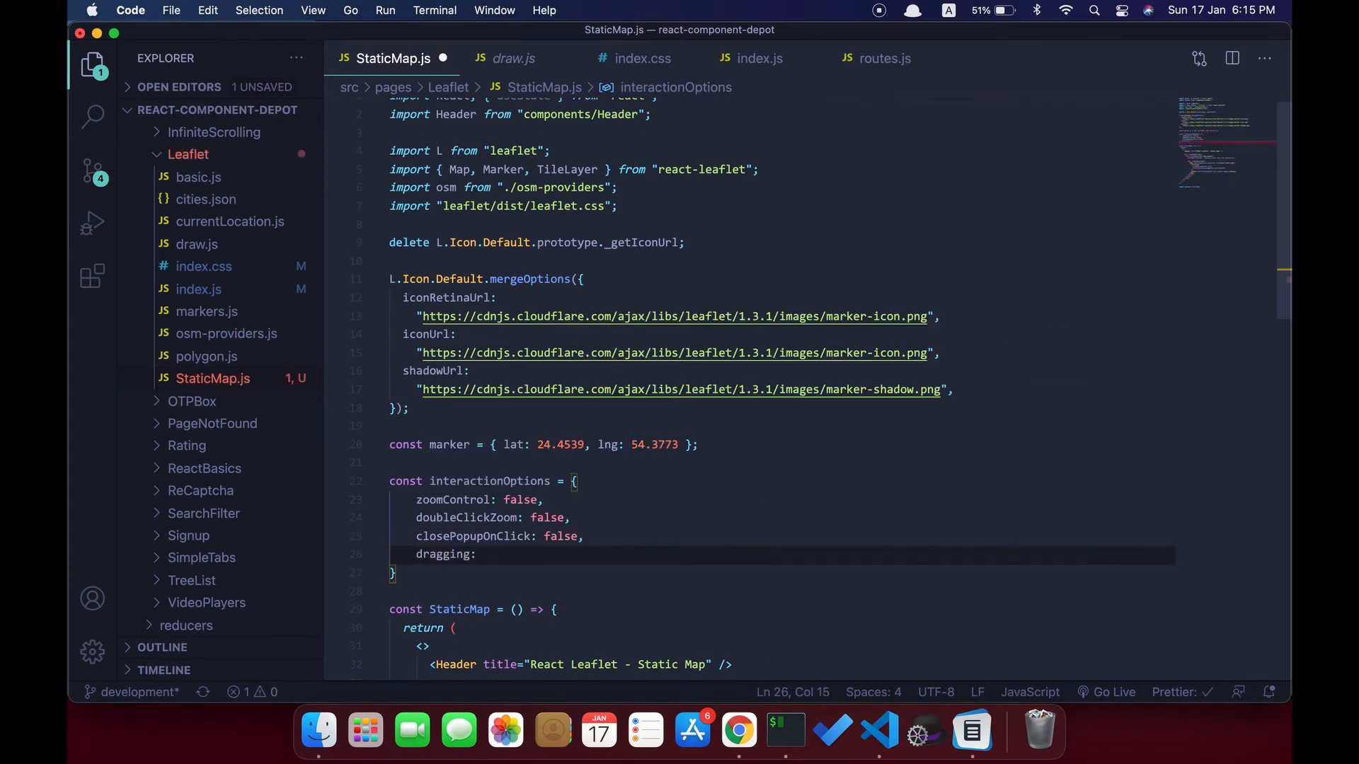
text(false,)
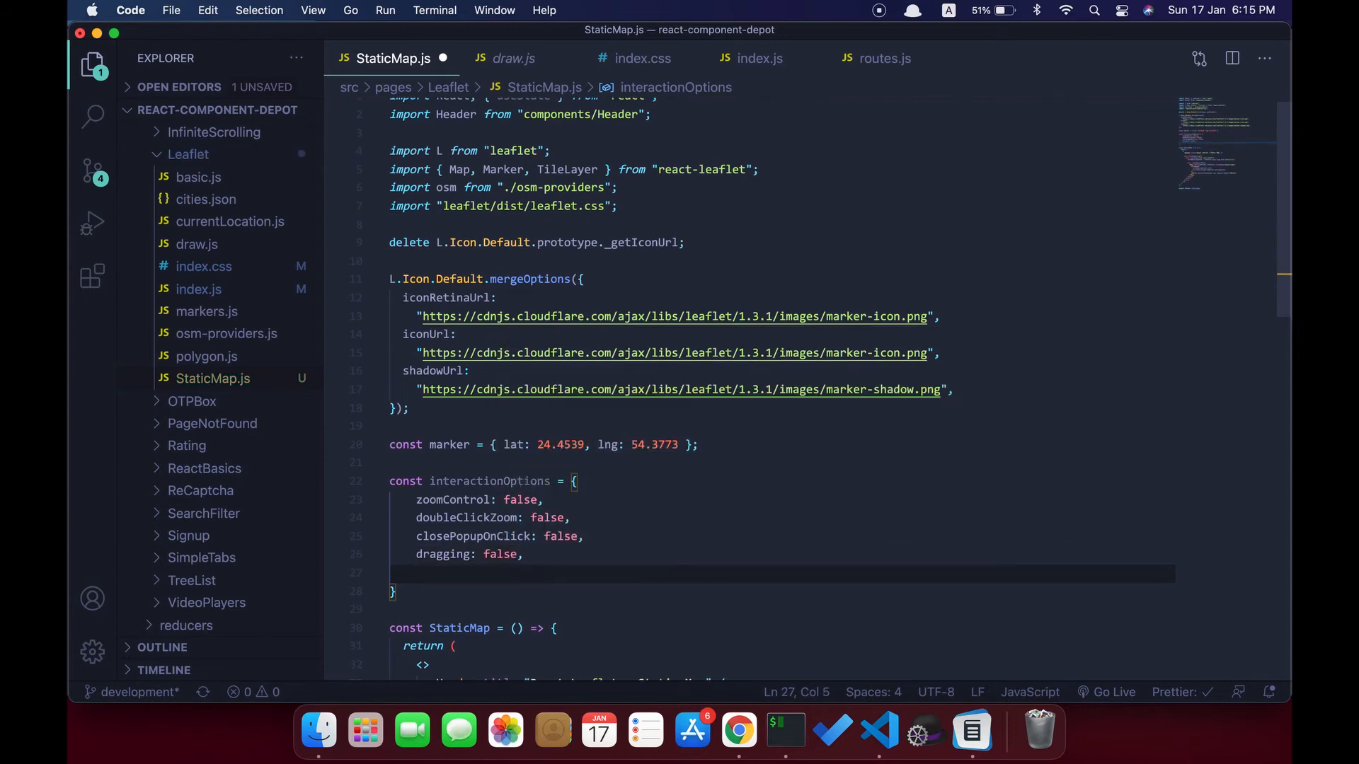
text(zoomSna)
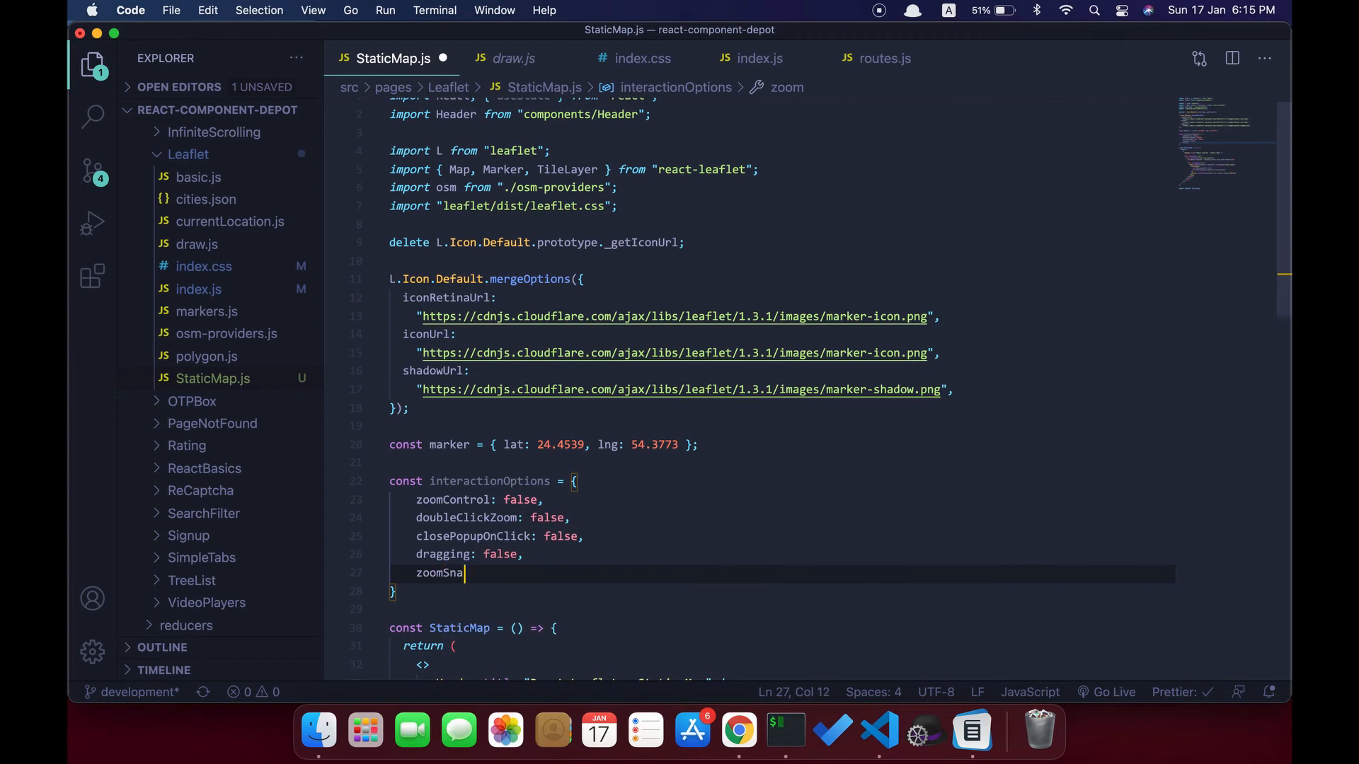
text(p: false,)
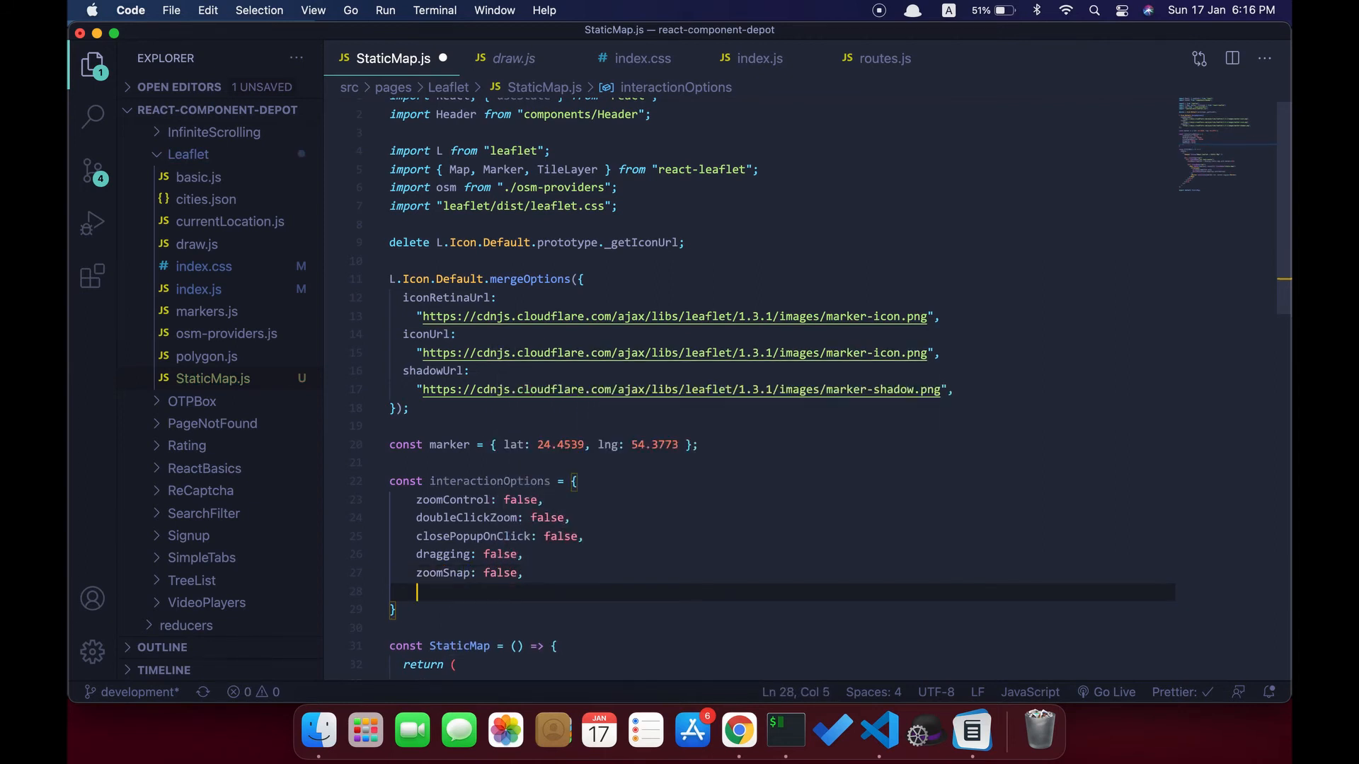
text(zoo)
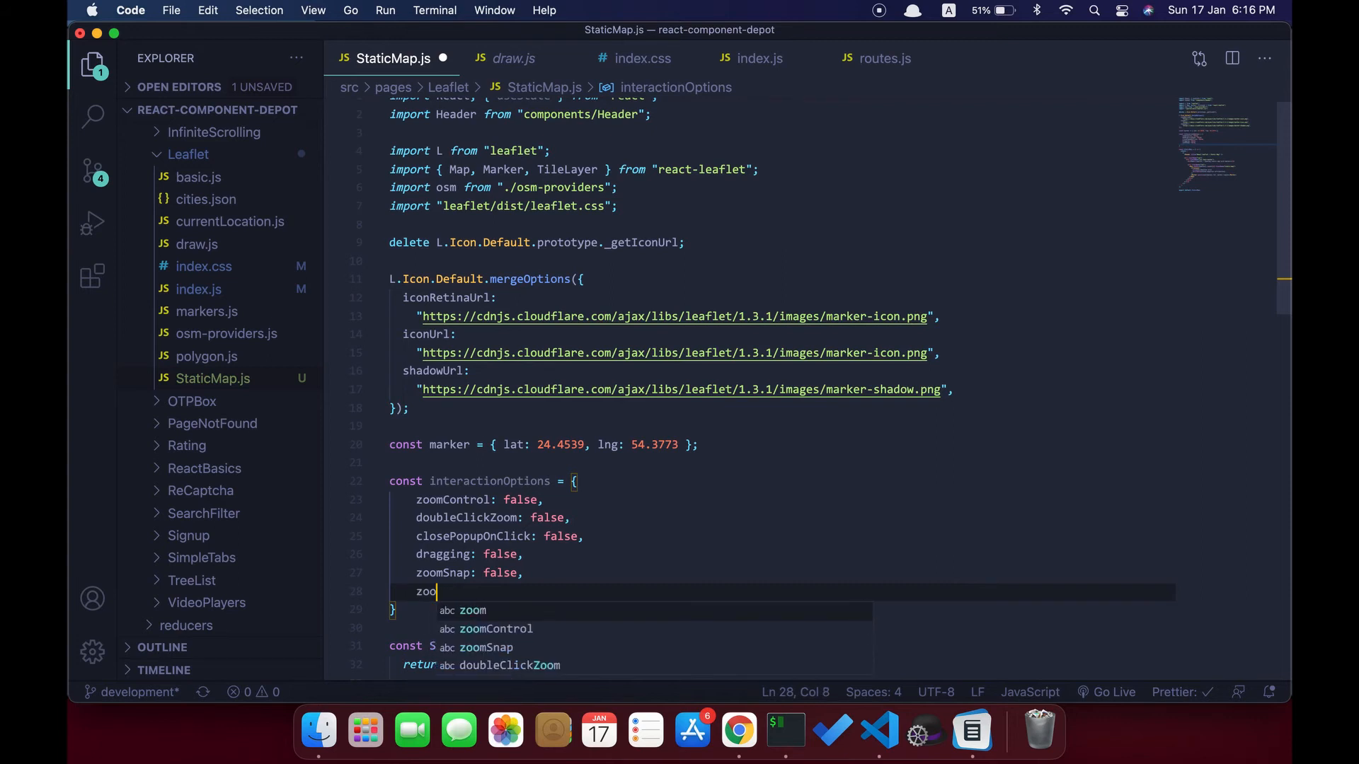
text(m)
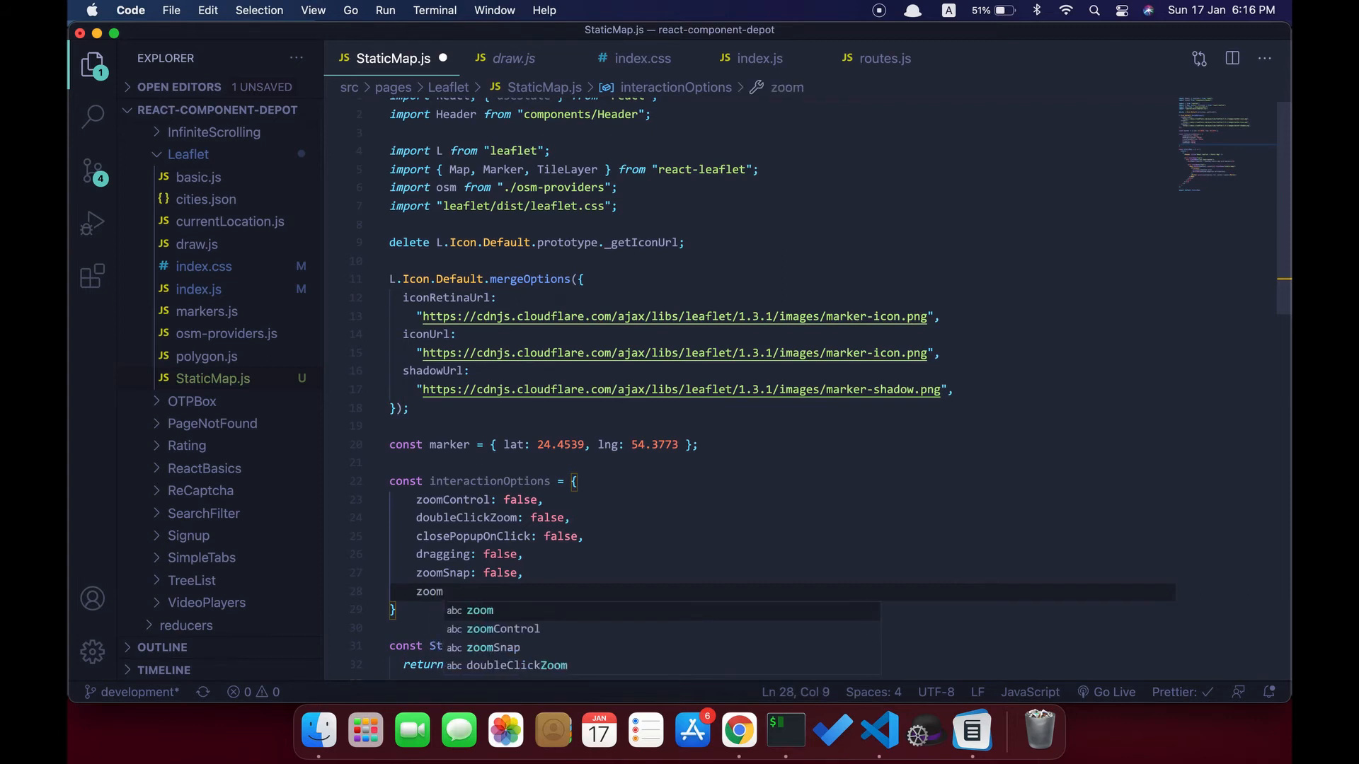
text(Del)
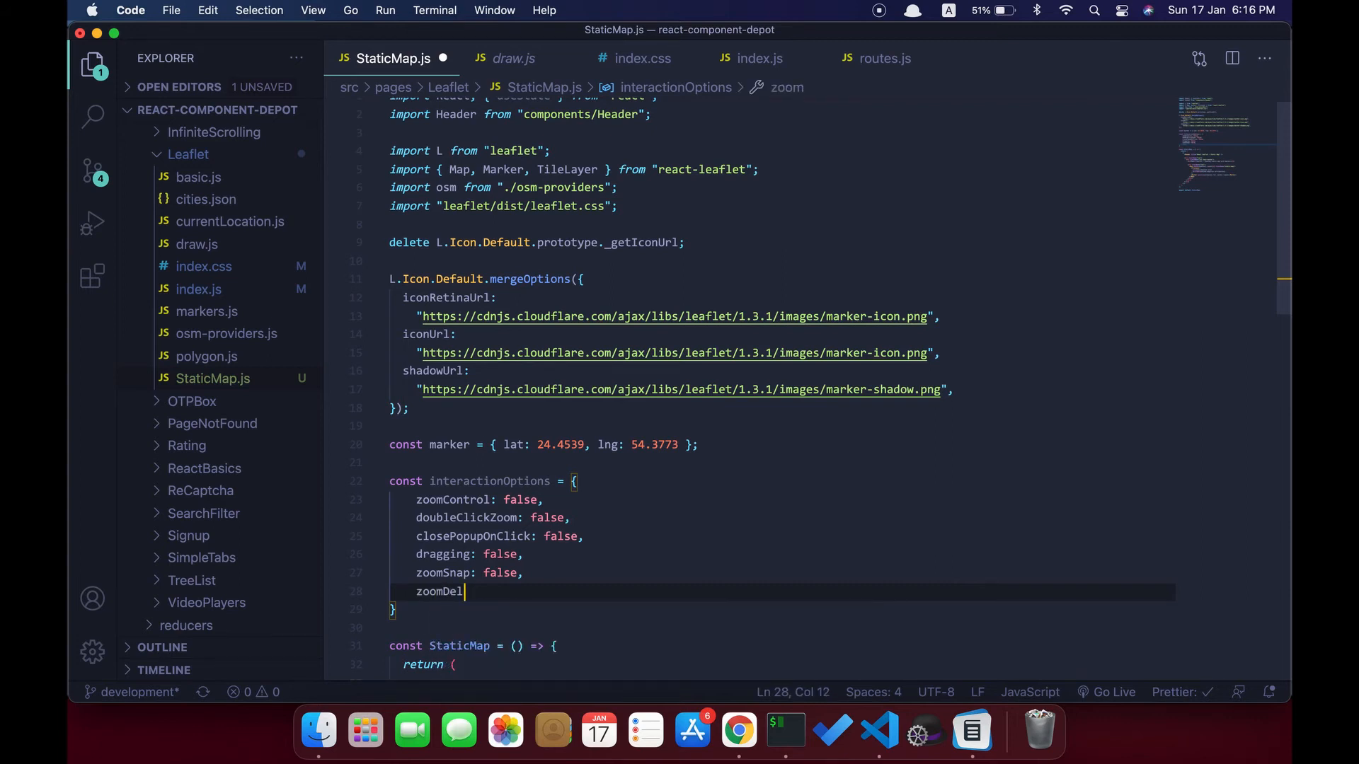
text(ta: false,)
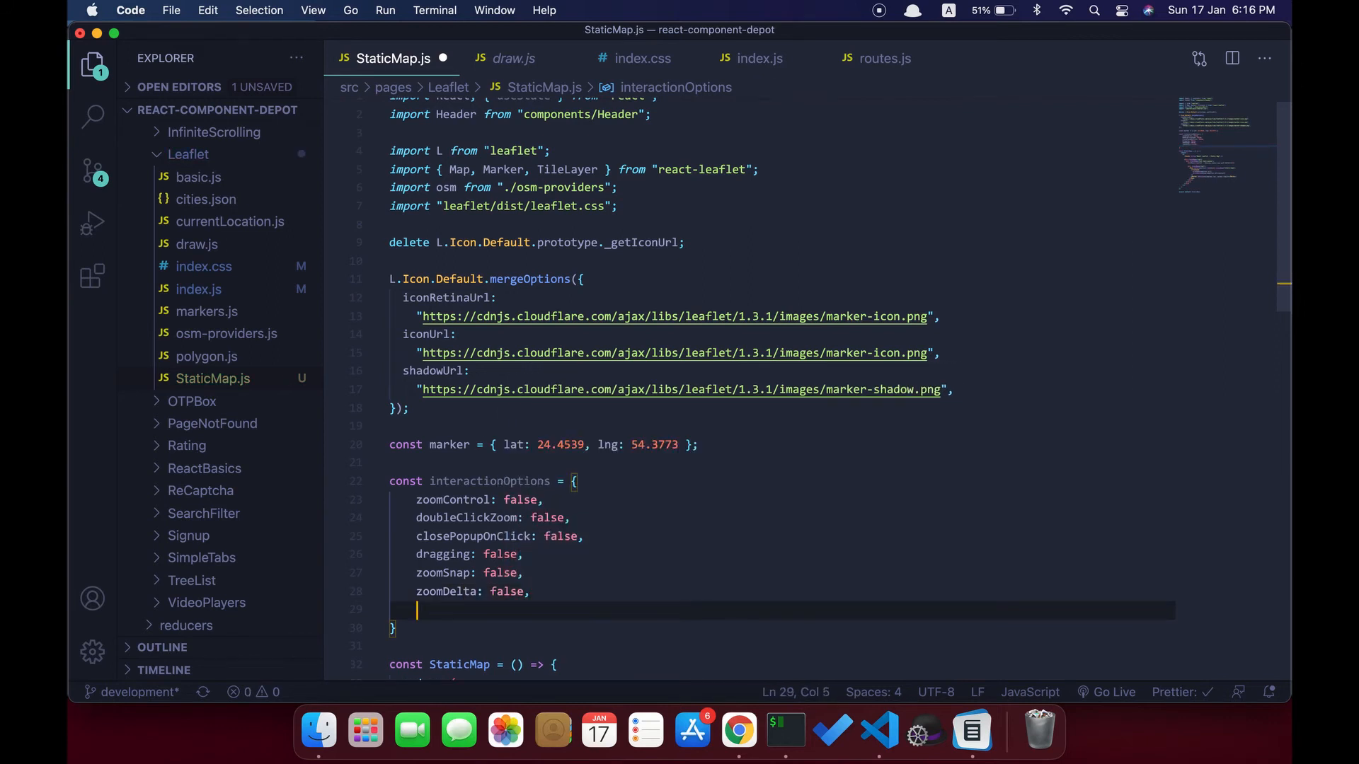
text(trackRe)
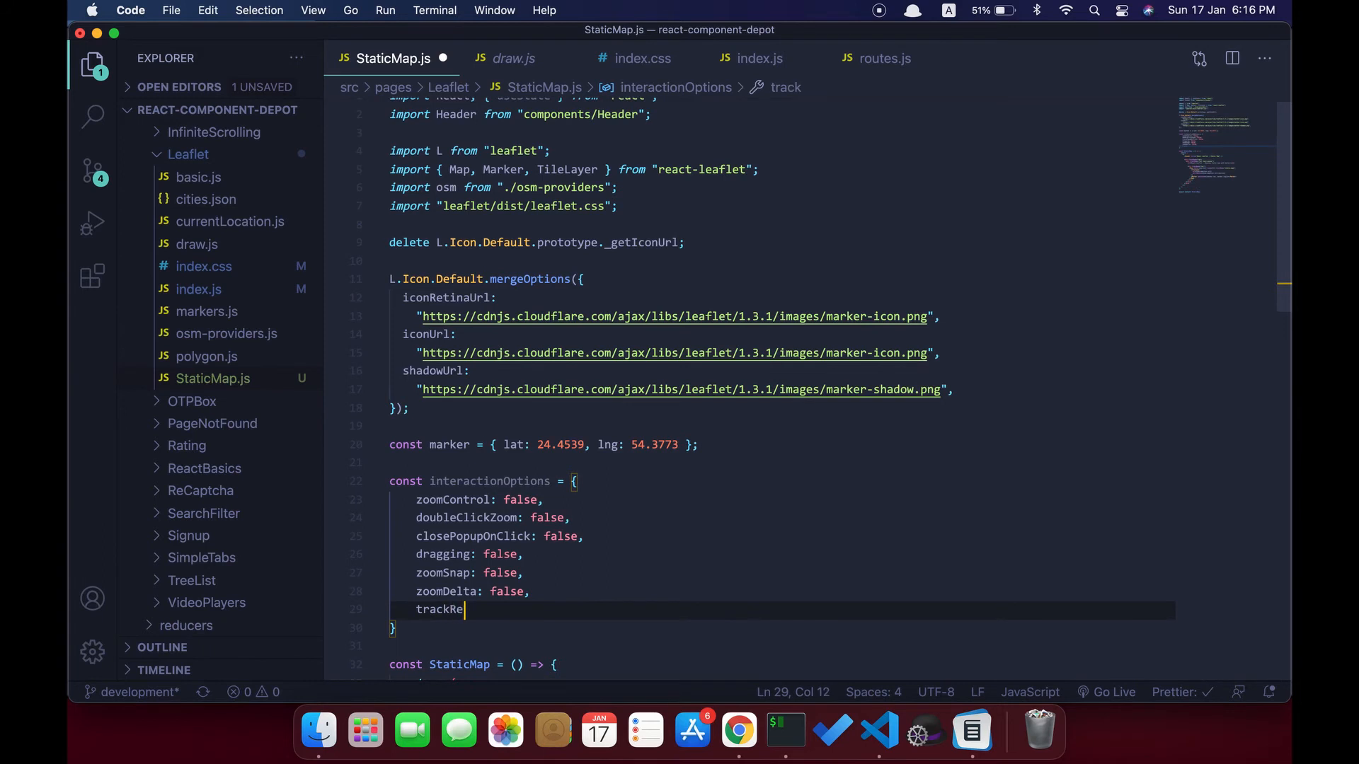
text(size: f)
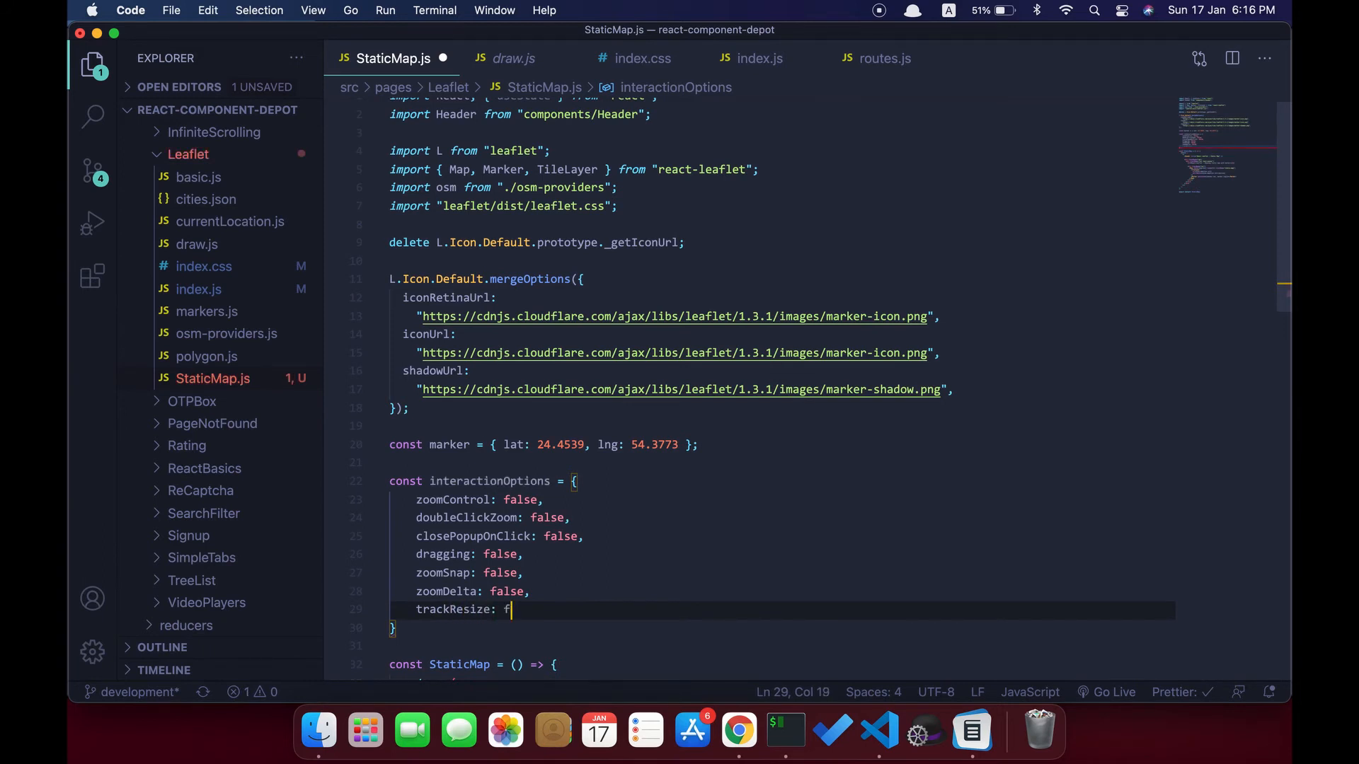
text(alse,)
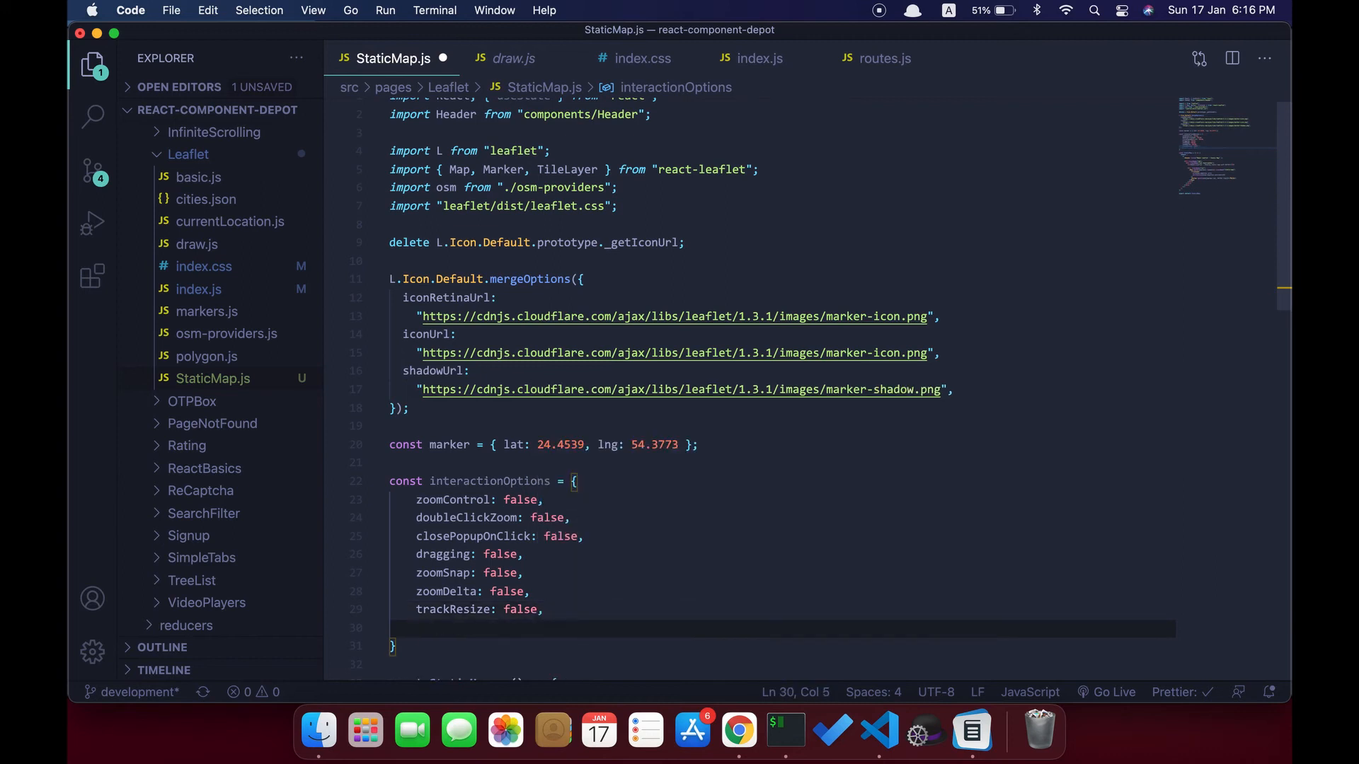
text(touchZoom: false,)
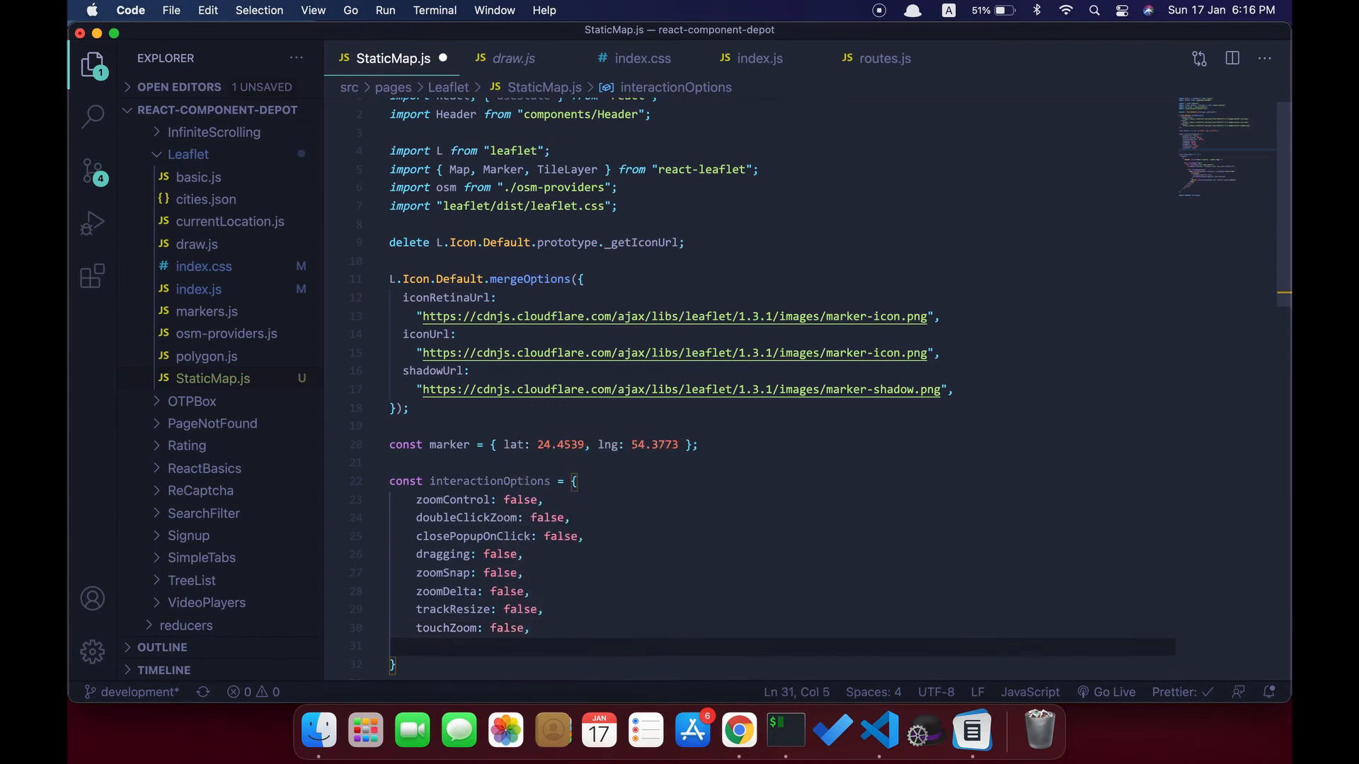
text(s)
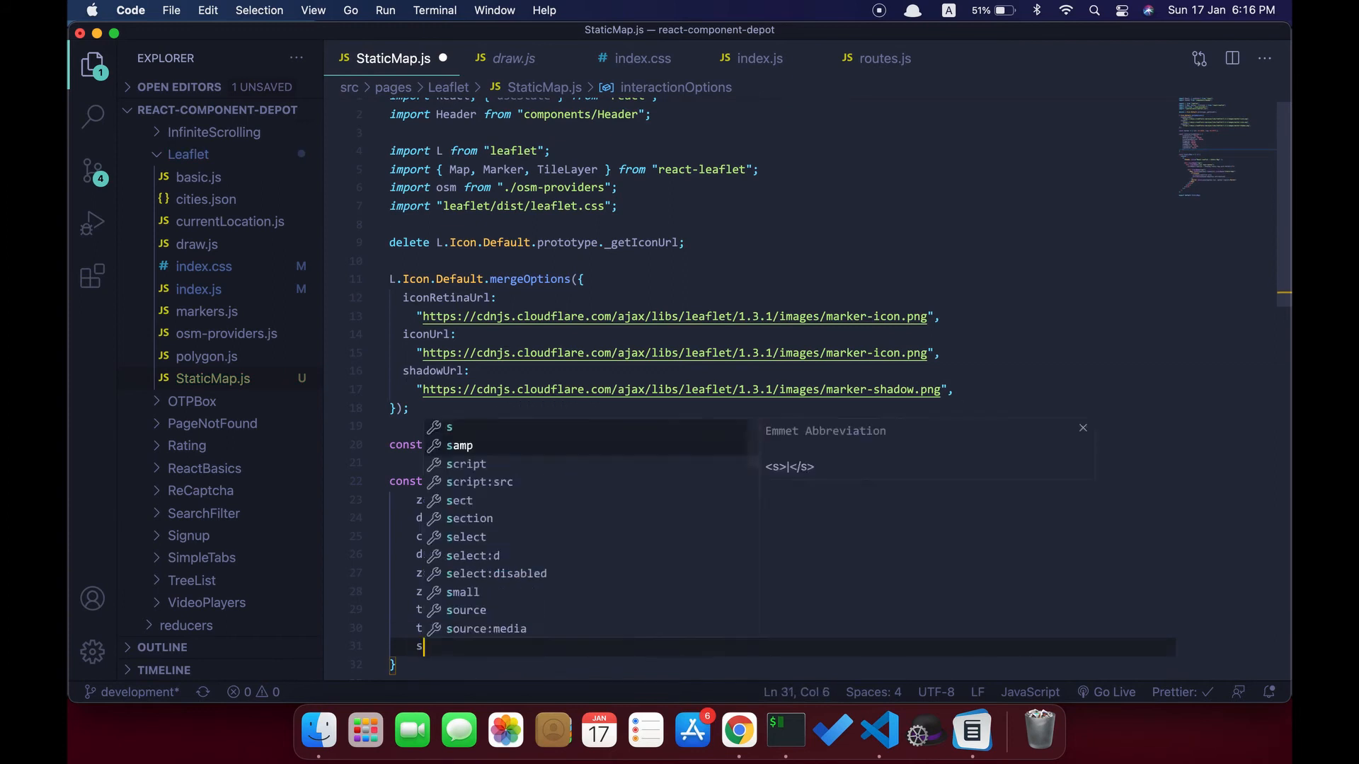
text(crollWheelX)
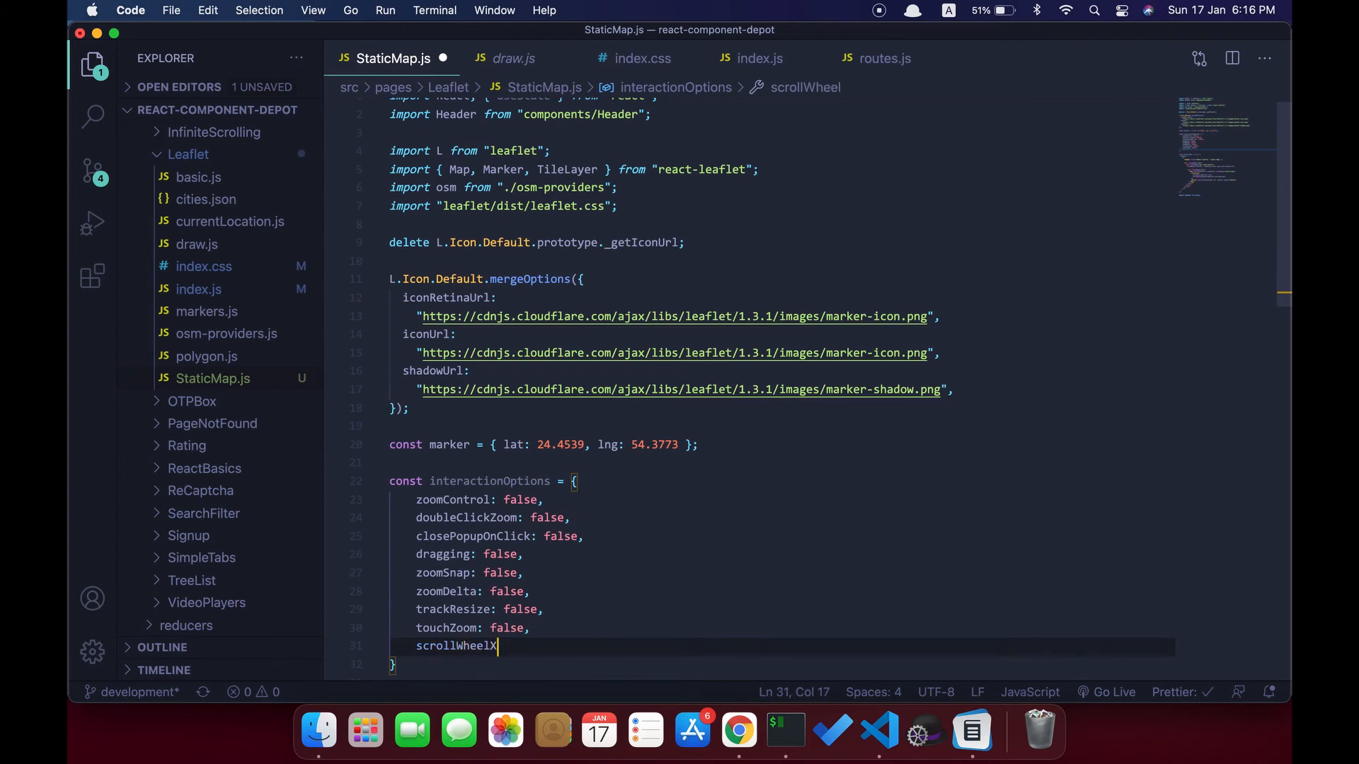
text(Zoom?)
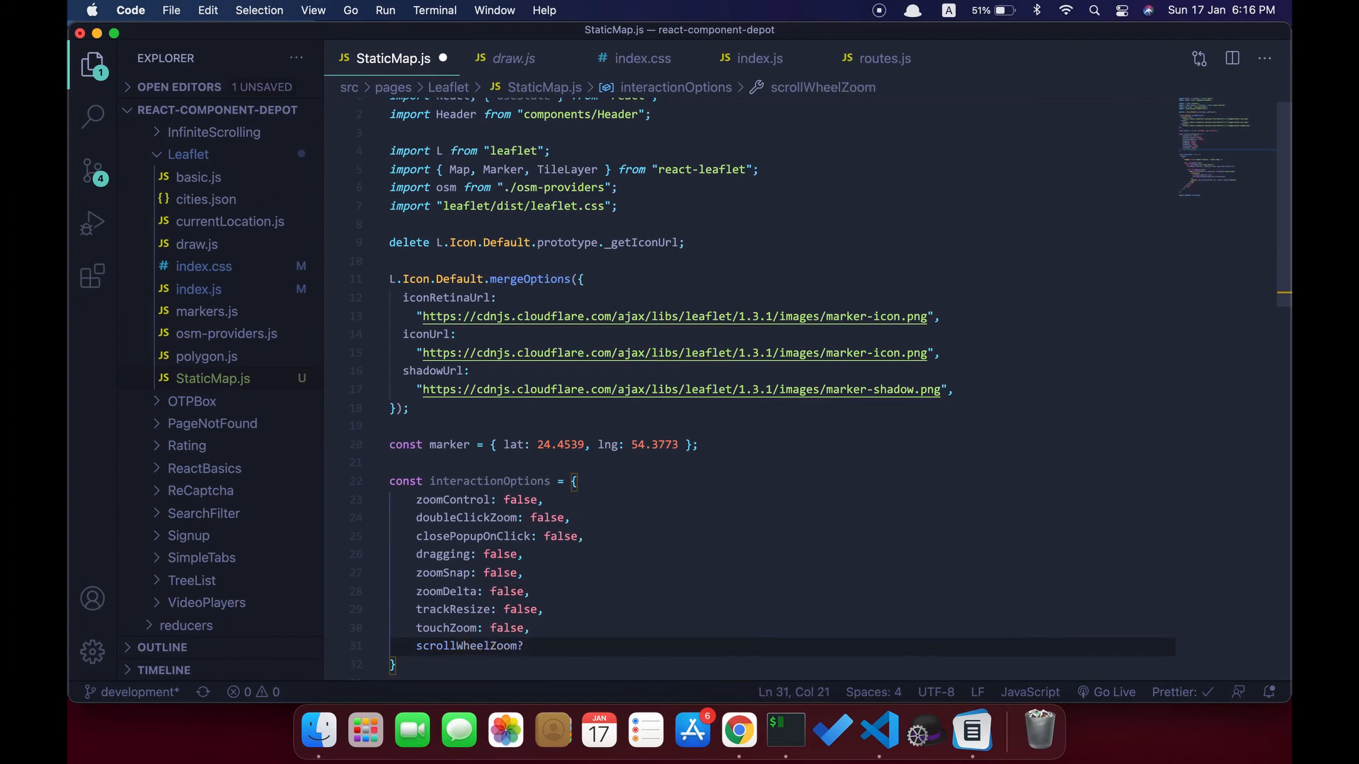
text(: false)
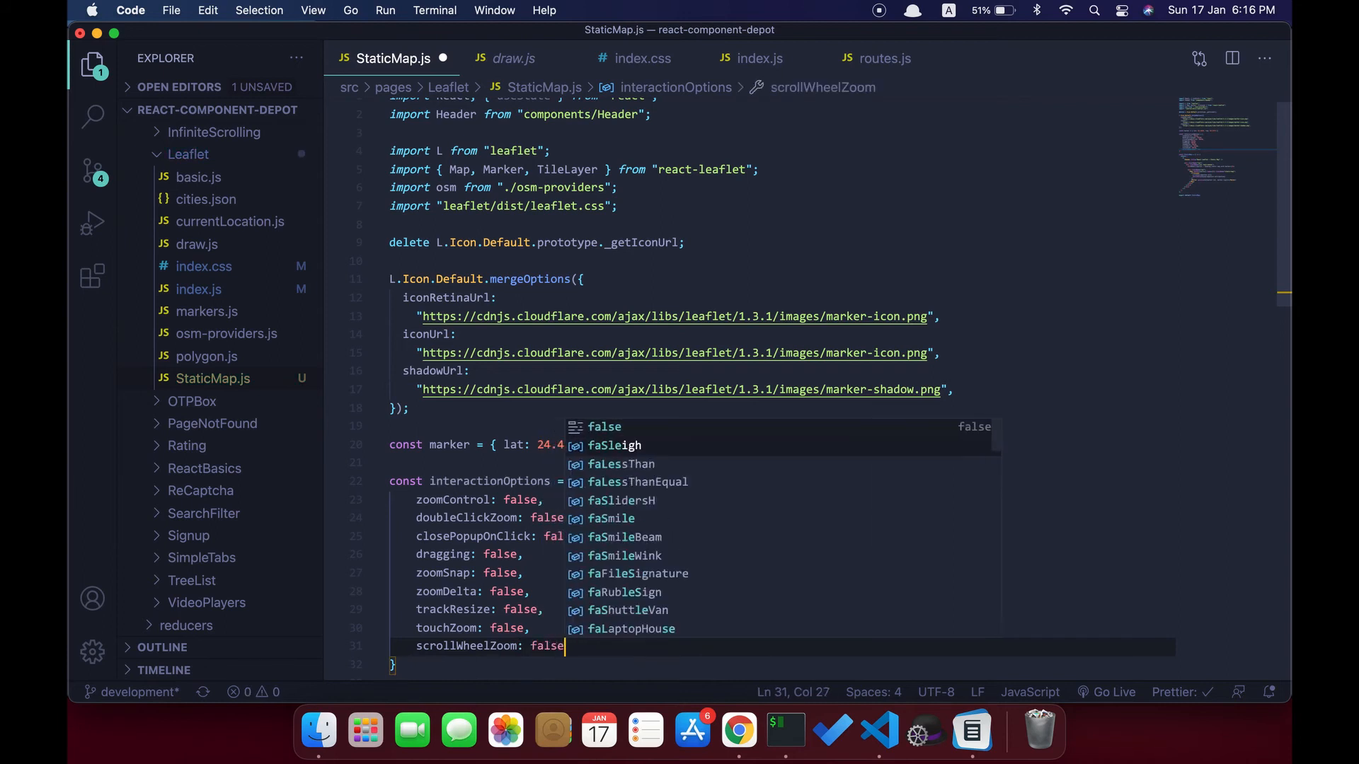
double_click(490, 482)
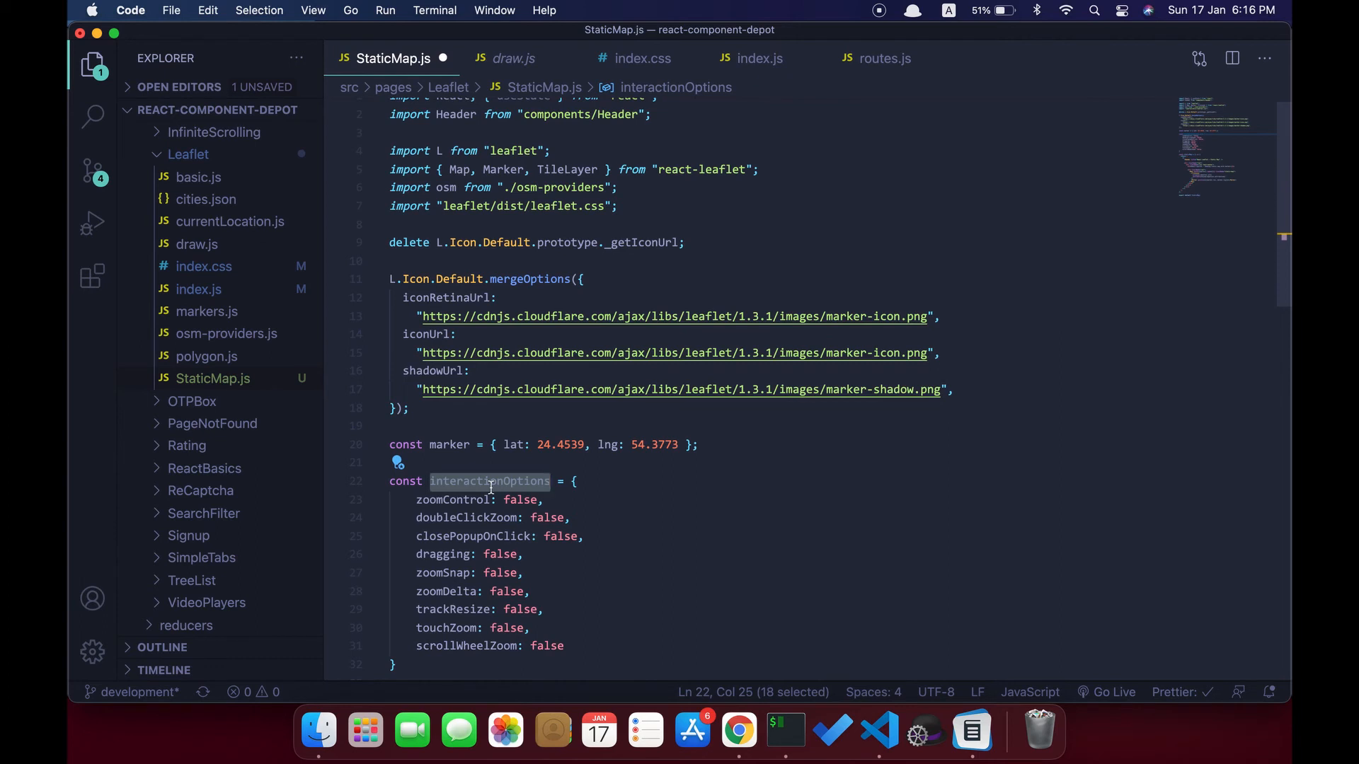
Spread {...interactionOptions} into the Map element's props.
scroll(down, 3)
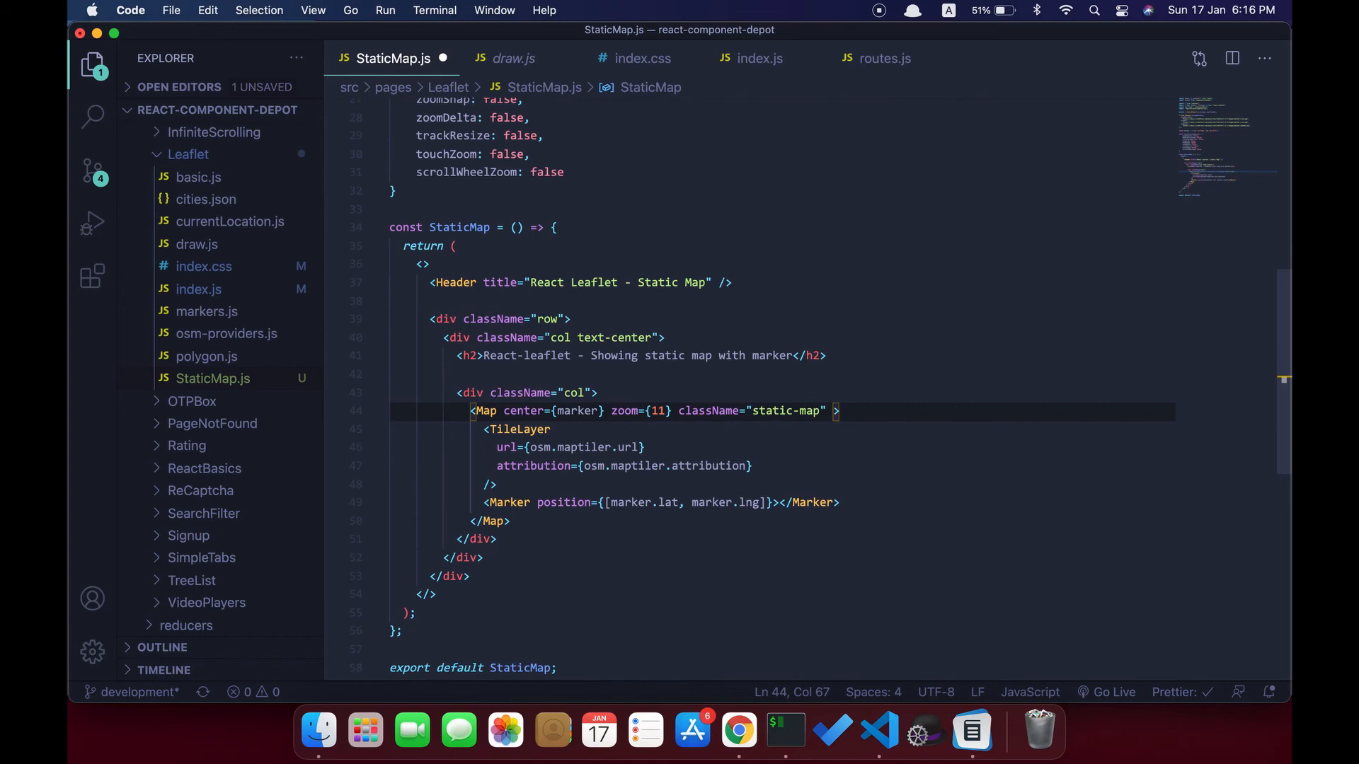
text({.})
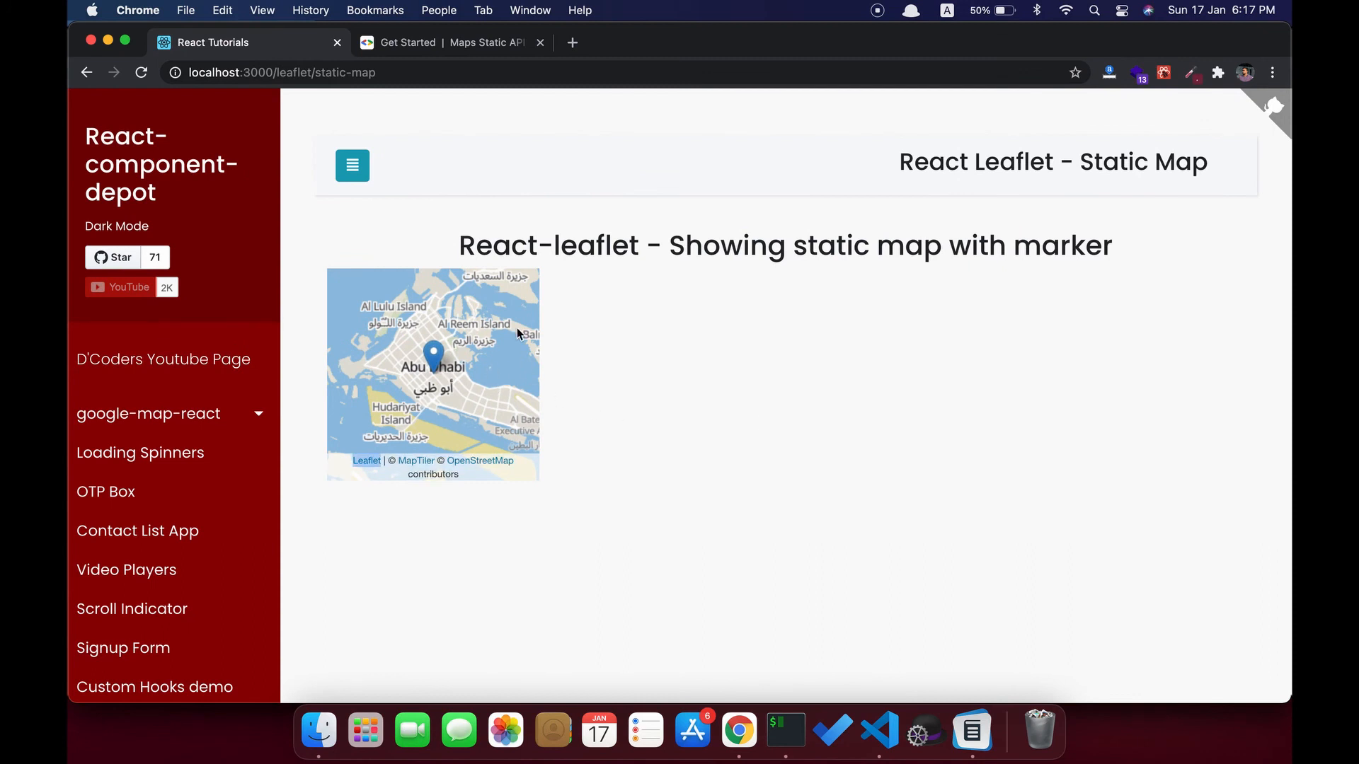
Check in Chrome that the map cannot be moved, then view the page with two stacked Abu Dhabi maps.
click(876, 730)
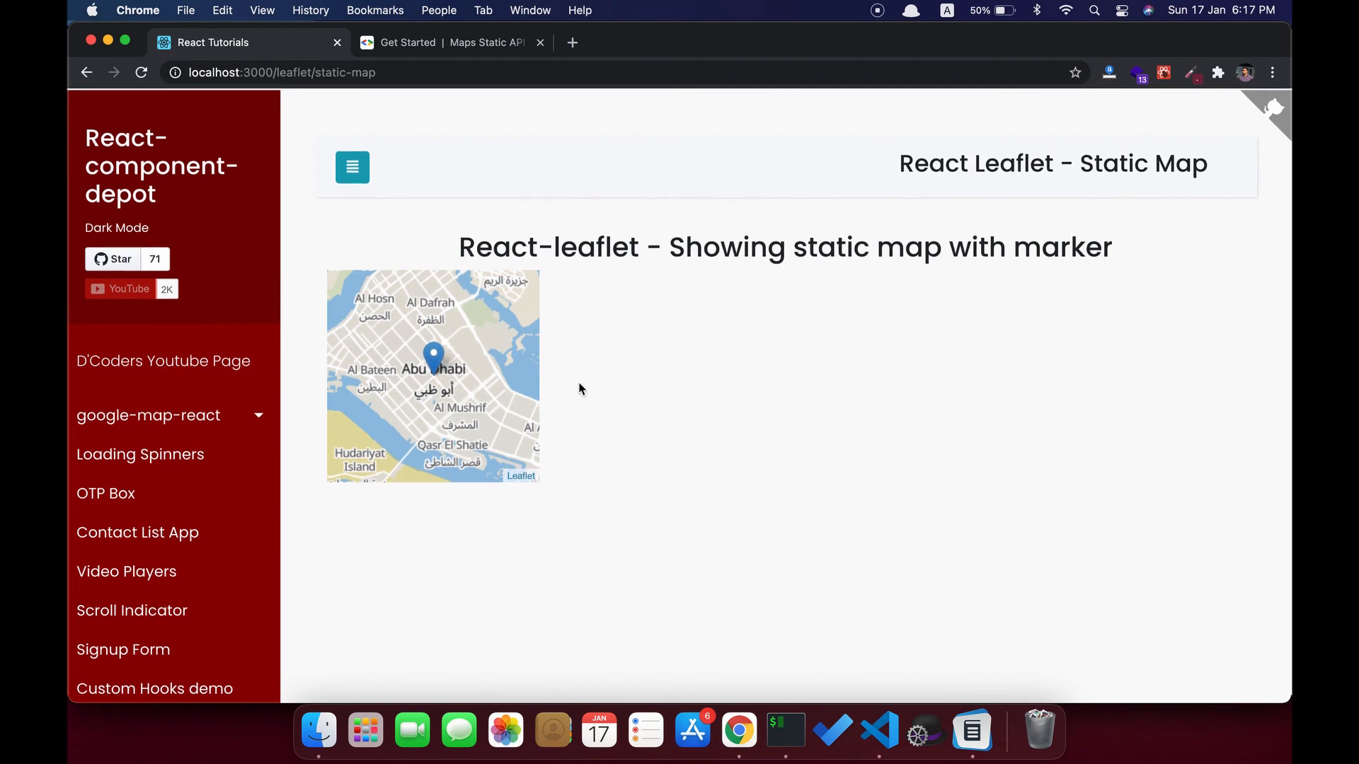
click(876, 730)
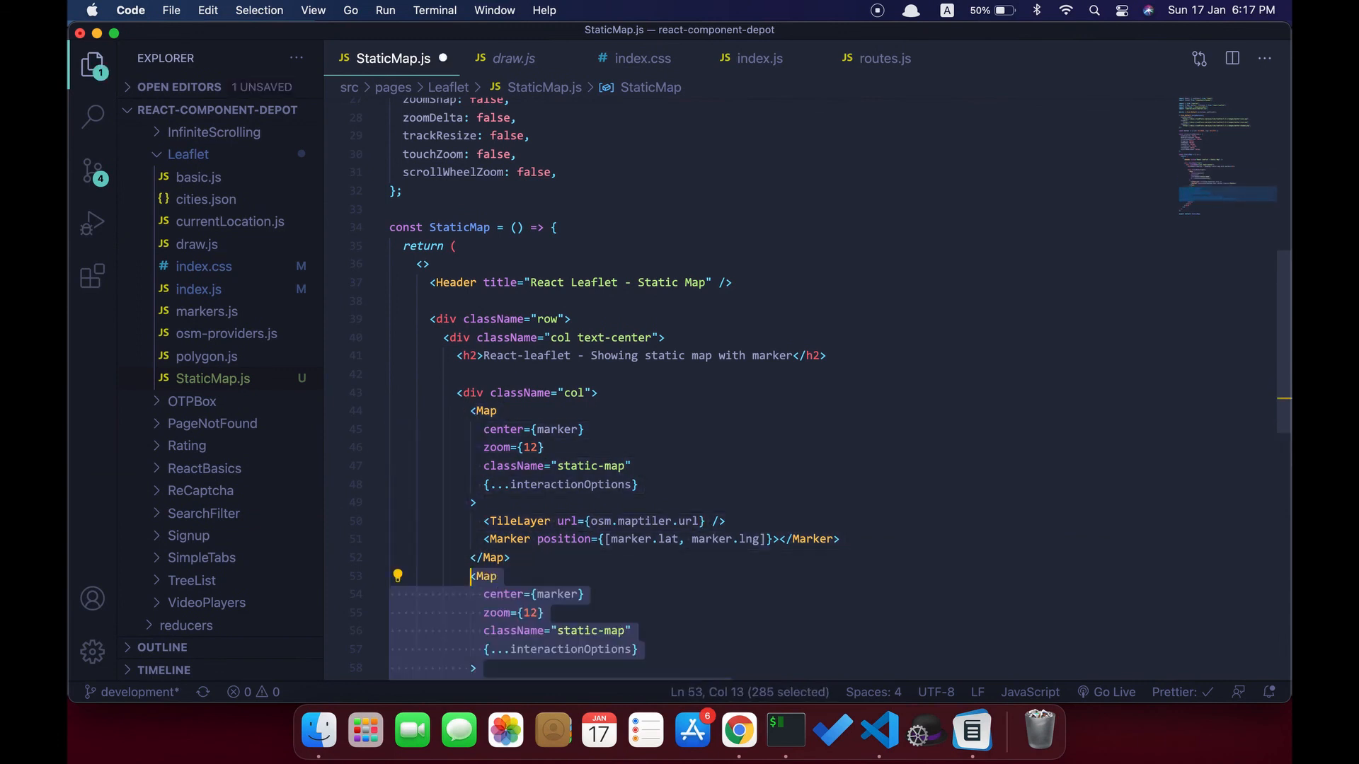
click(738, 730)
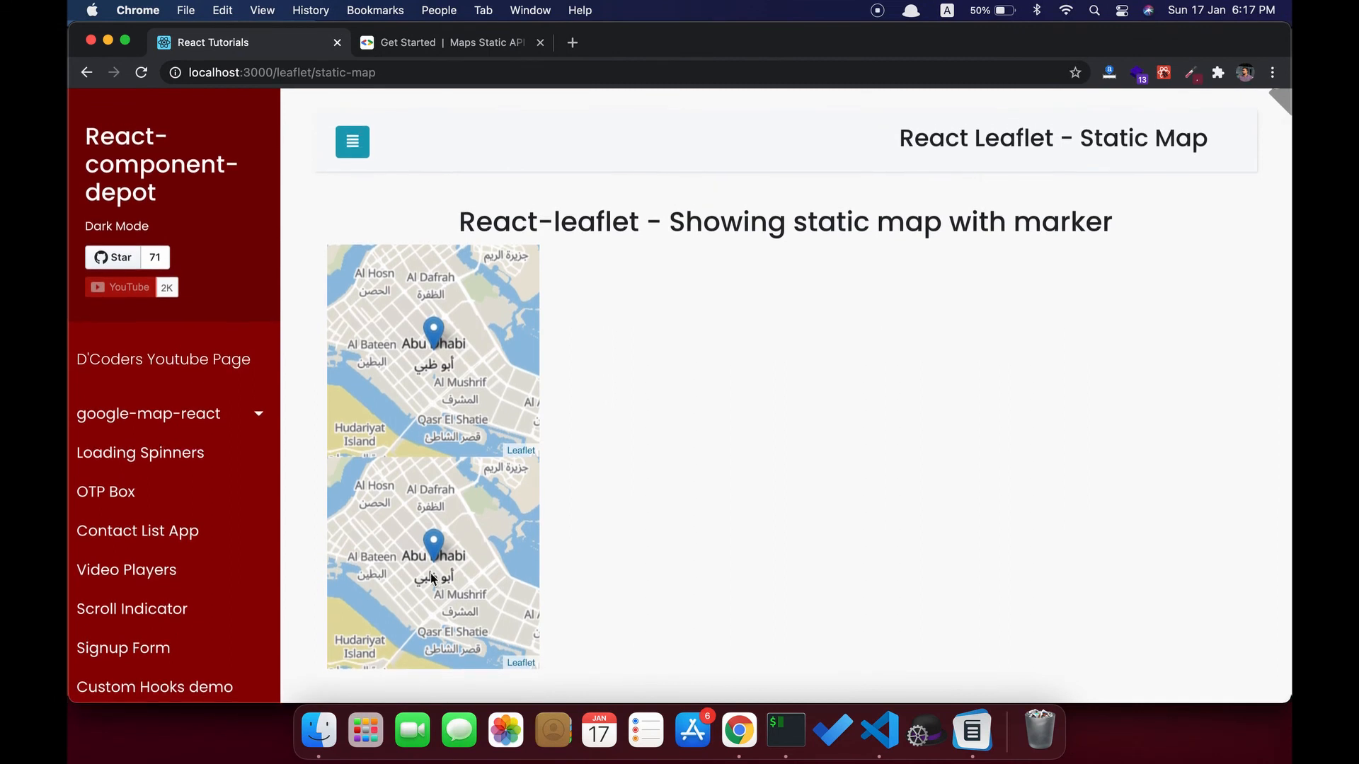
mouse_move(571, 614)
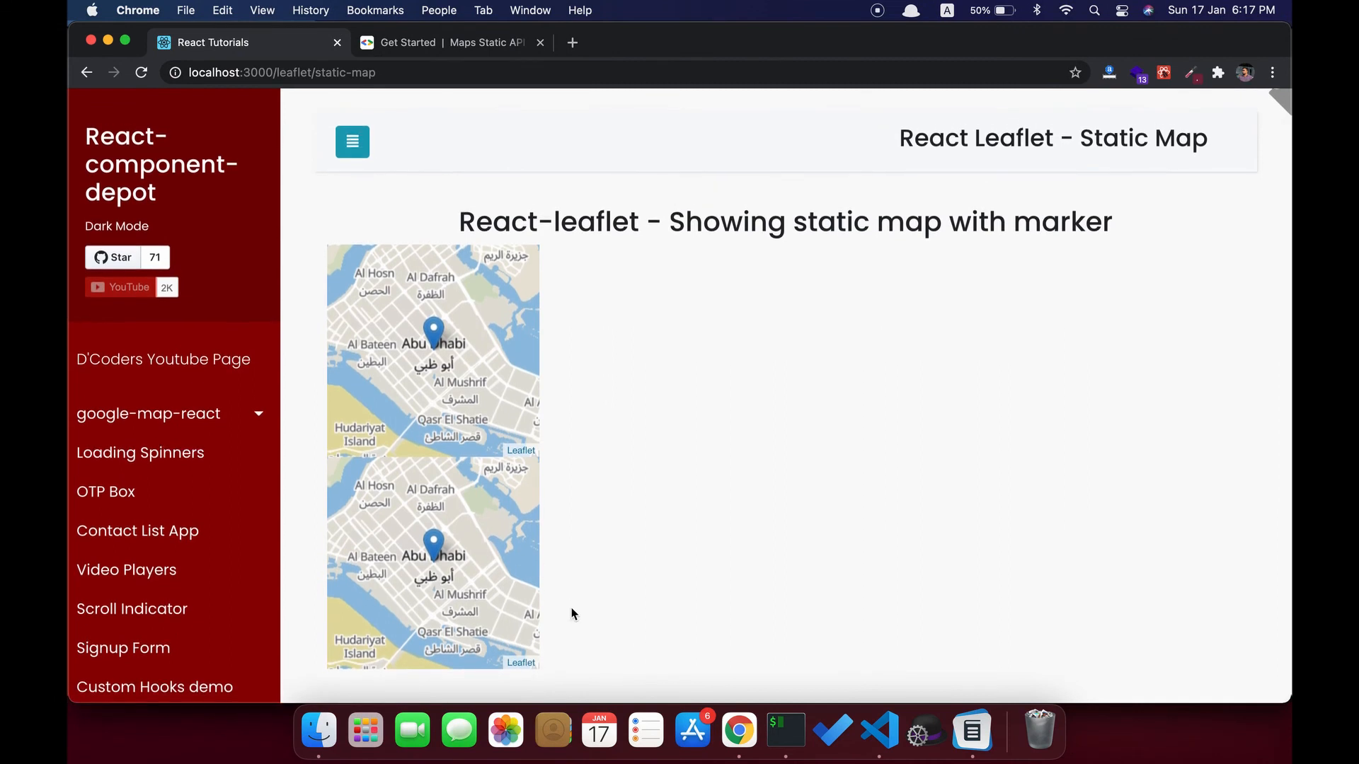